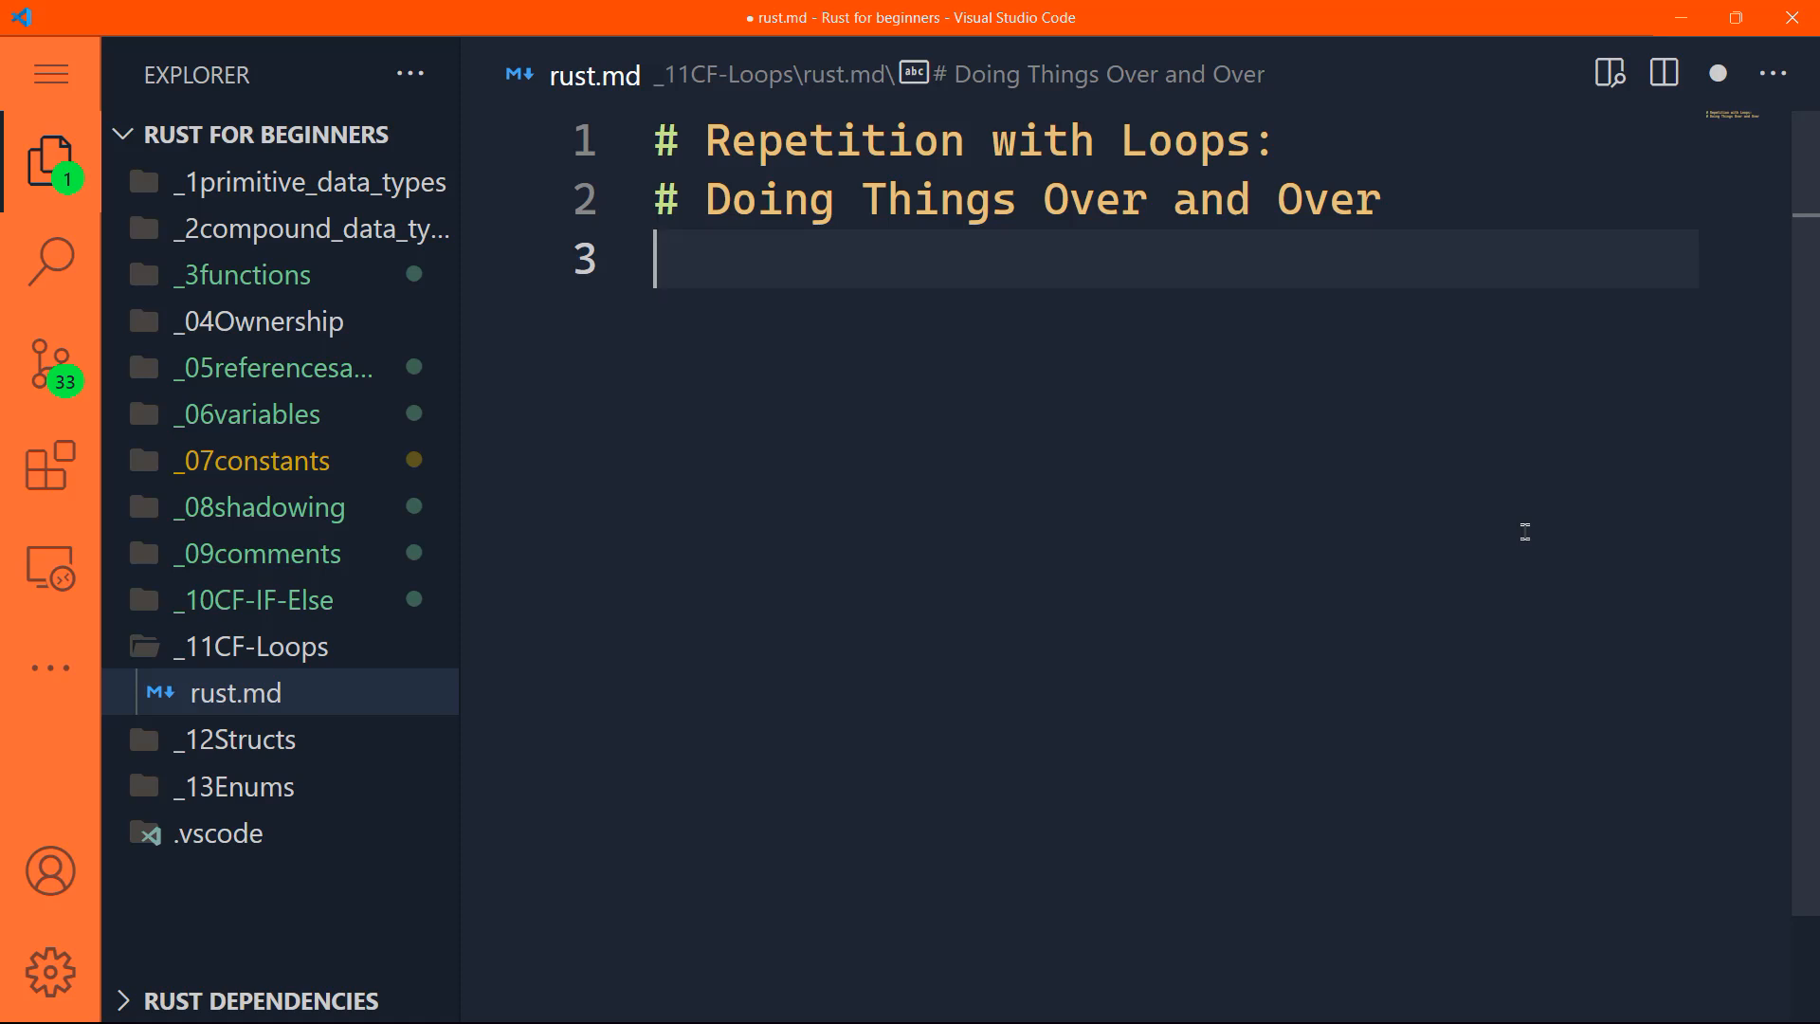
Step: List Loop, While and For in rust.md, then add a // Loop keyword comment in main
{"action": "type", "text": "Loop"}
{"action": "type", "text": "While"}
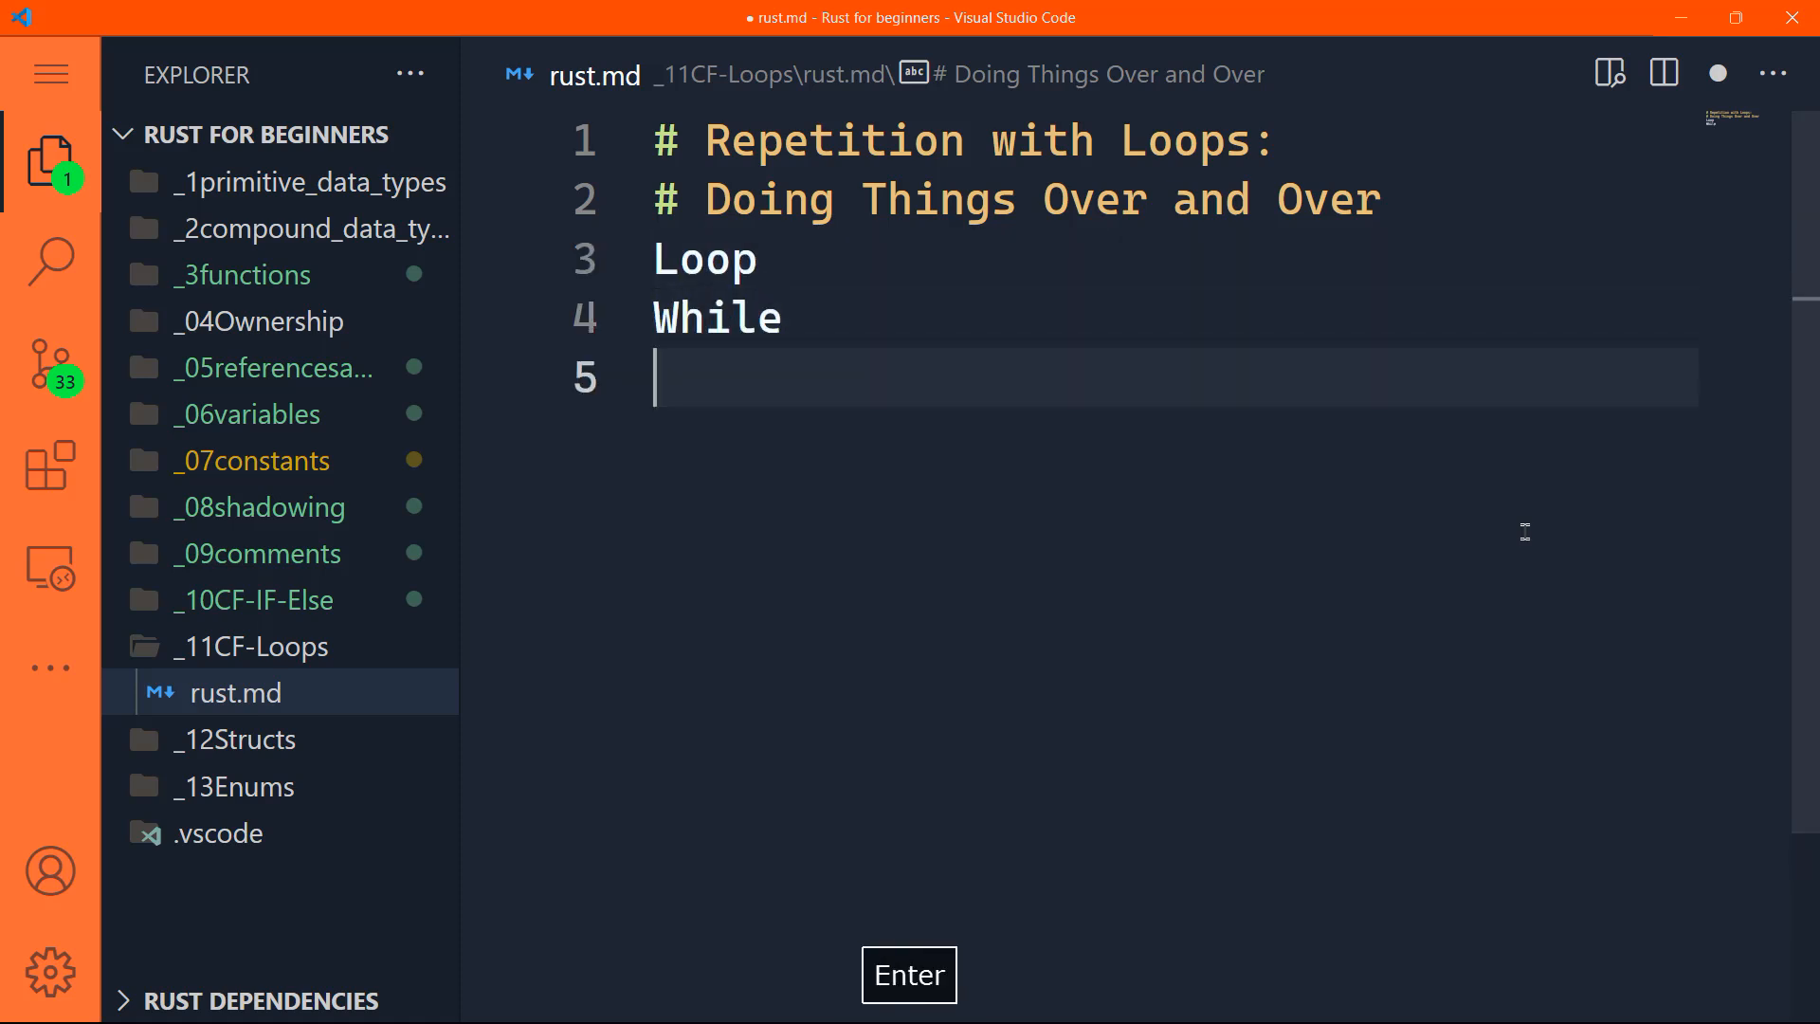
{"action": "type", "text": "For"}
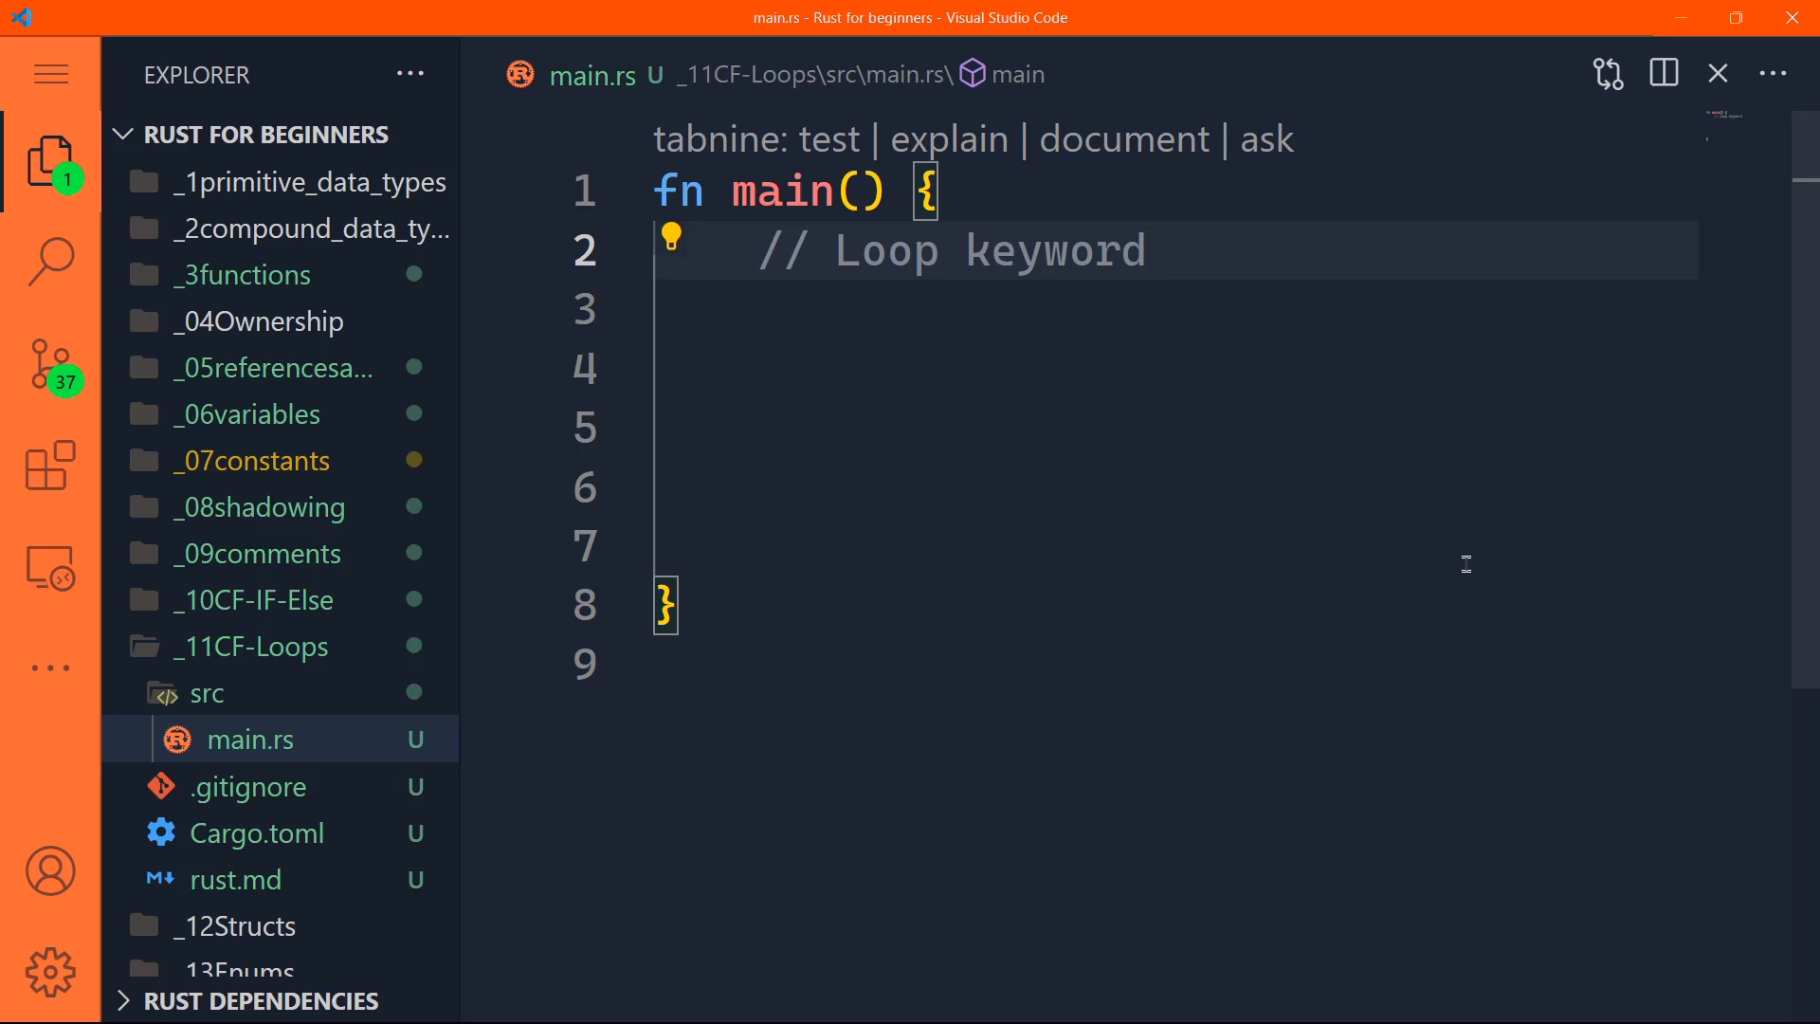
Step: Start a loop block in main.rs and initialise the folder with cargo init
{"action": "type", "text": "lo"}
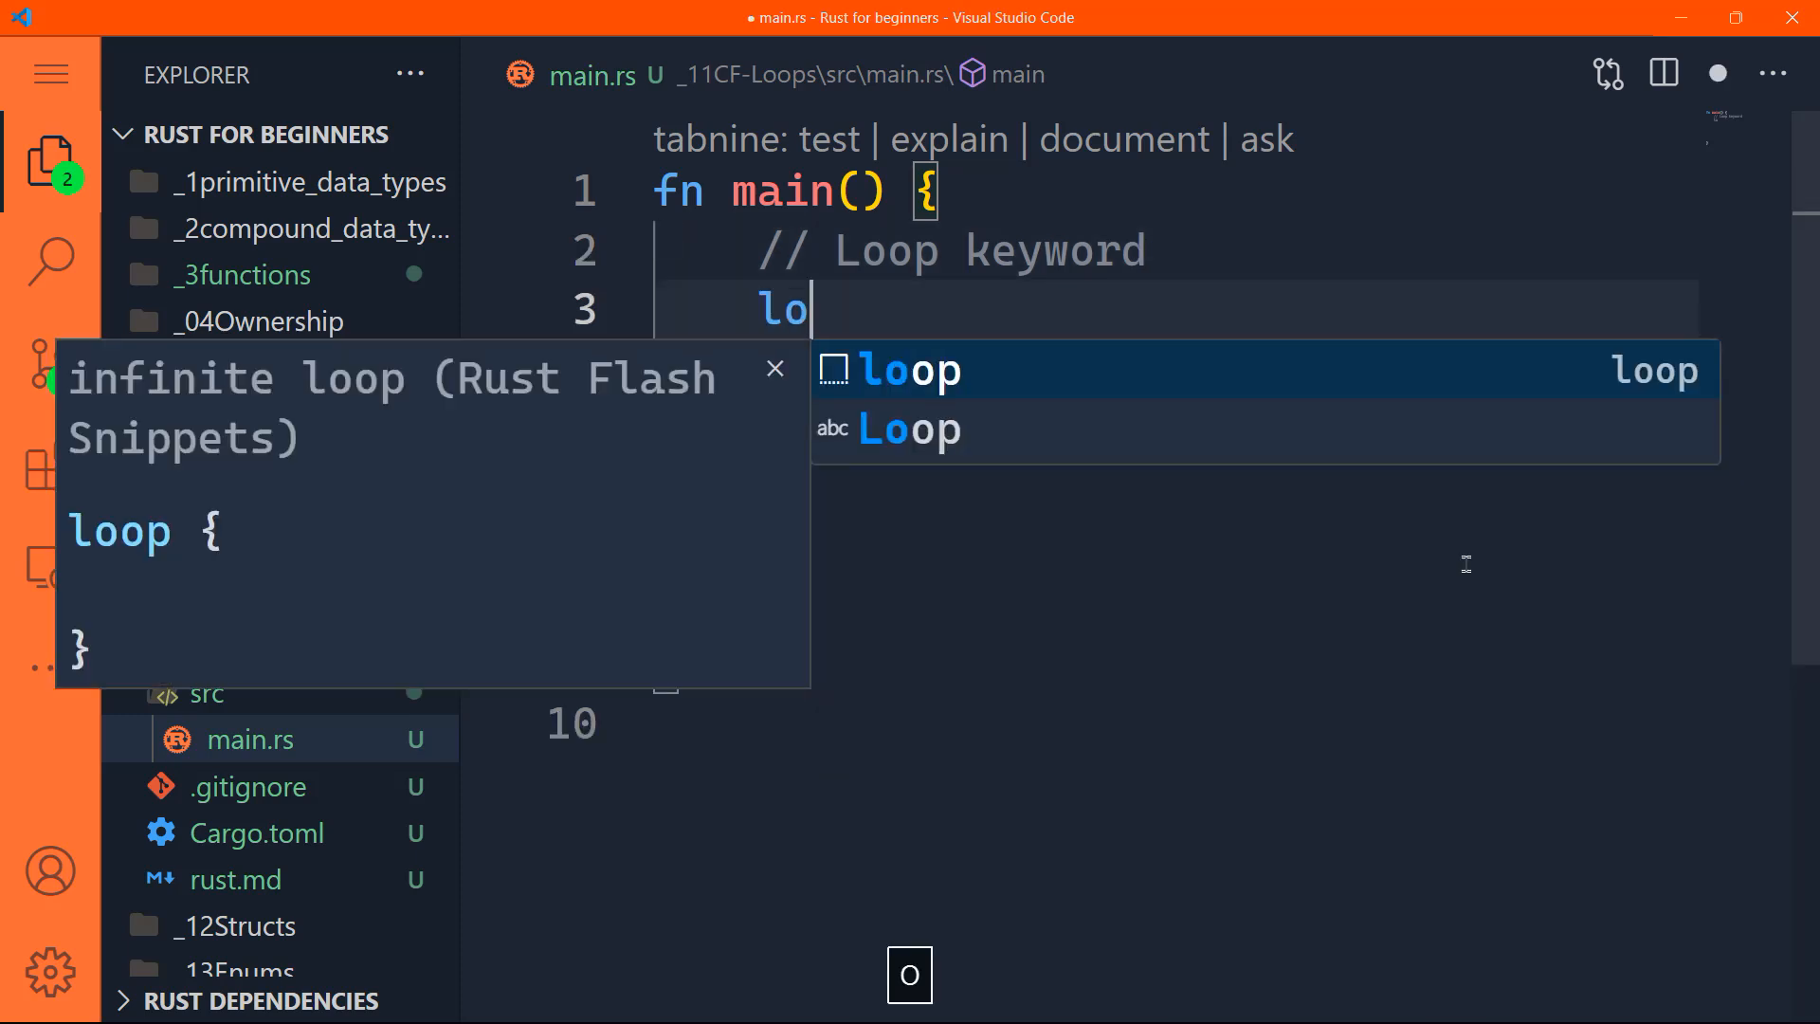
{"action": "type", "text": "op"}
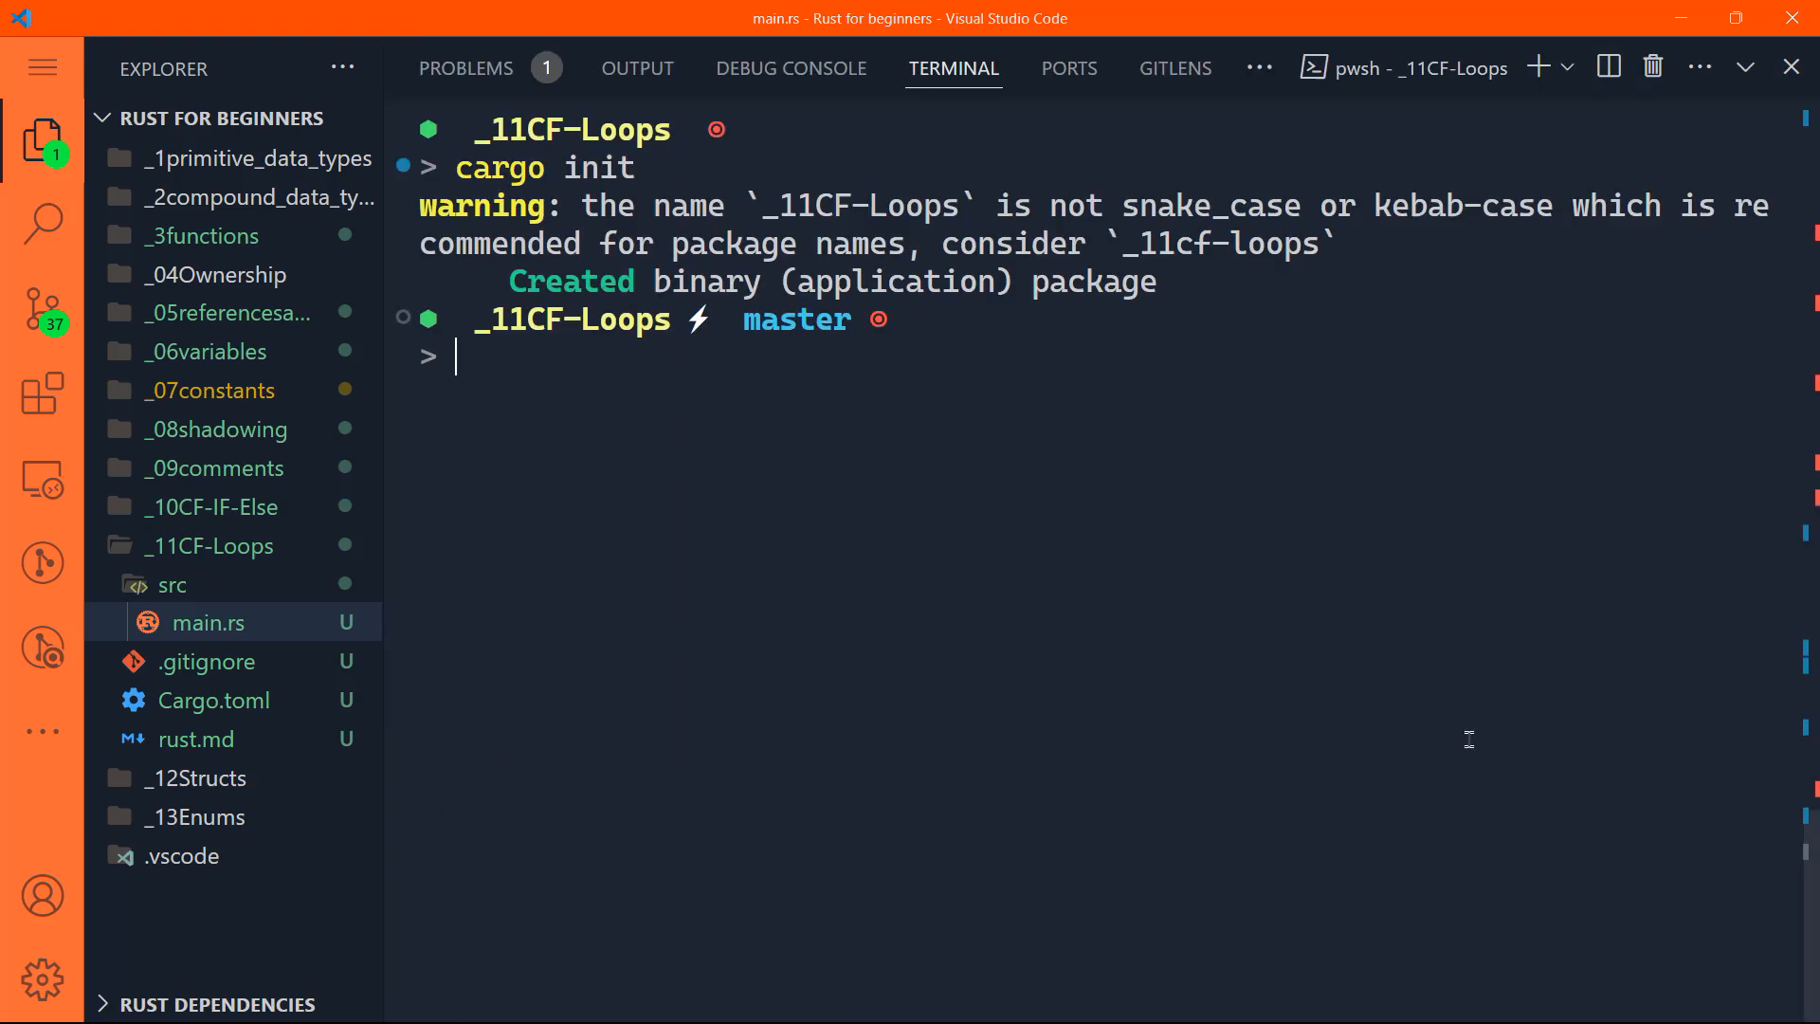
Step: cd into _11cf-loops, cargo run the infinite Hello, World! loop, then stop it
{"action": "type", "text": "cd _11cf-loops"}
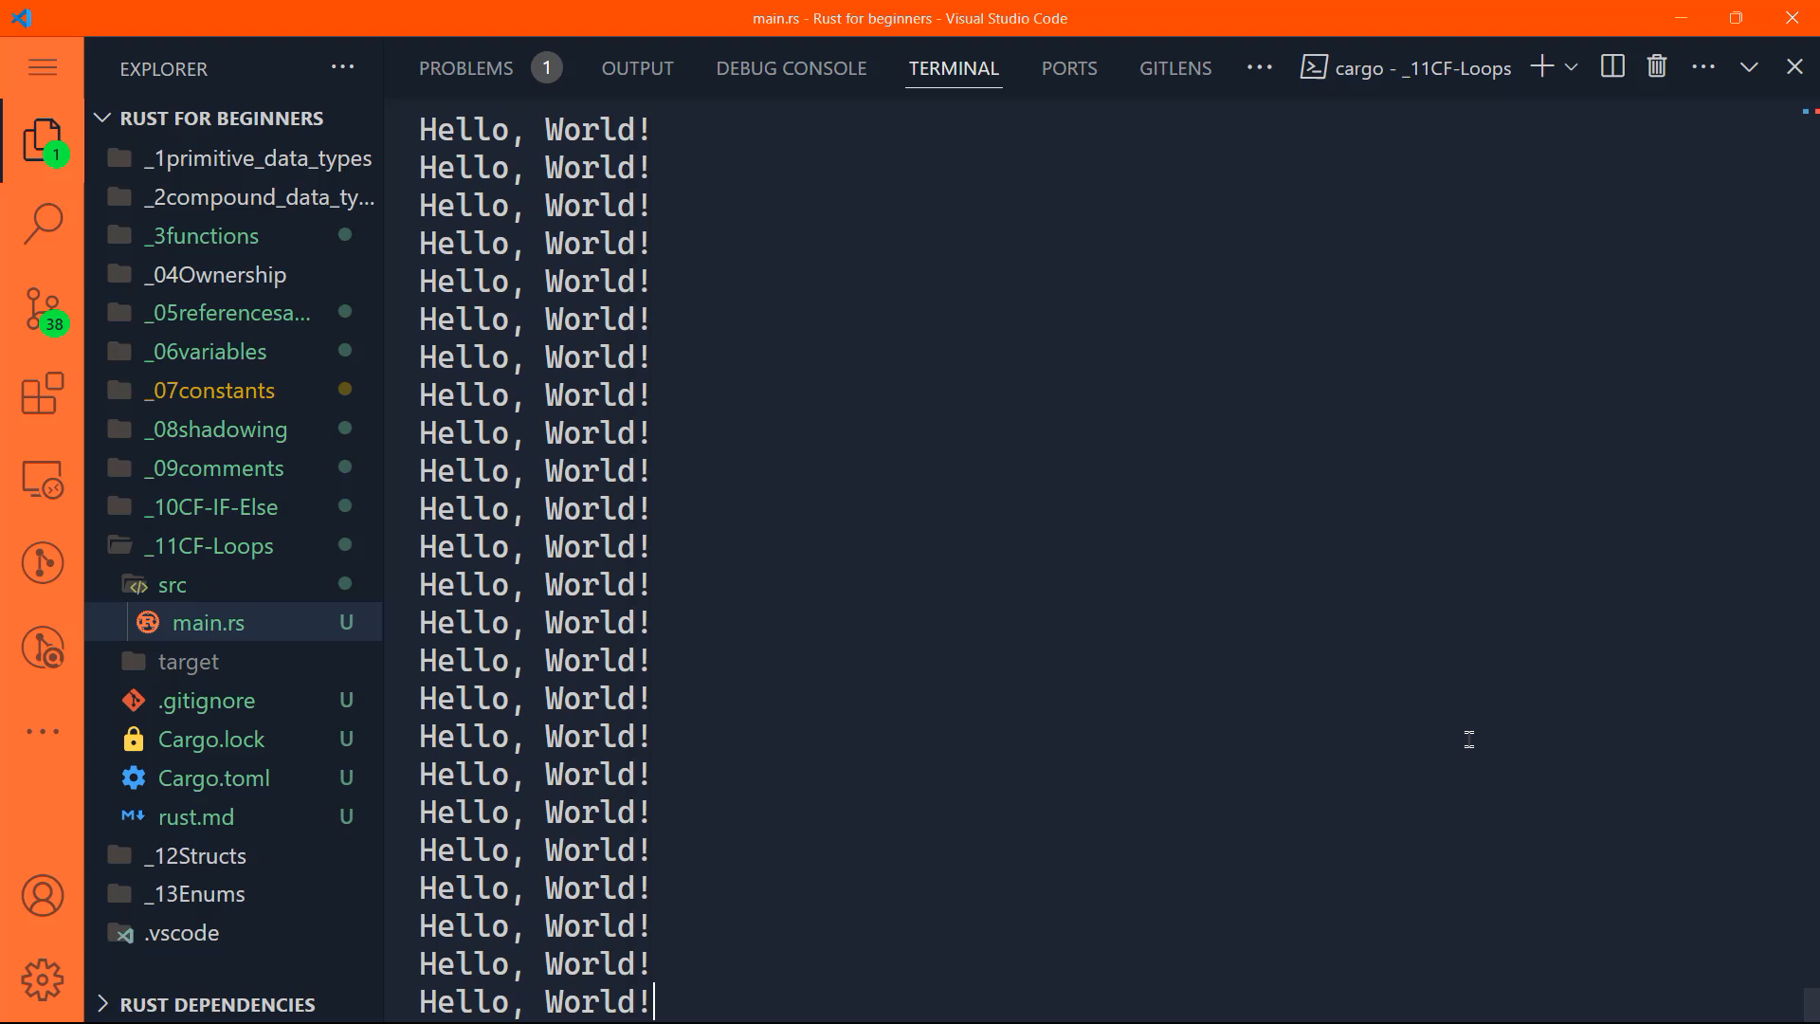
{"action": "key", "text": "ctrl+c"}
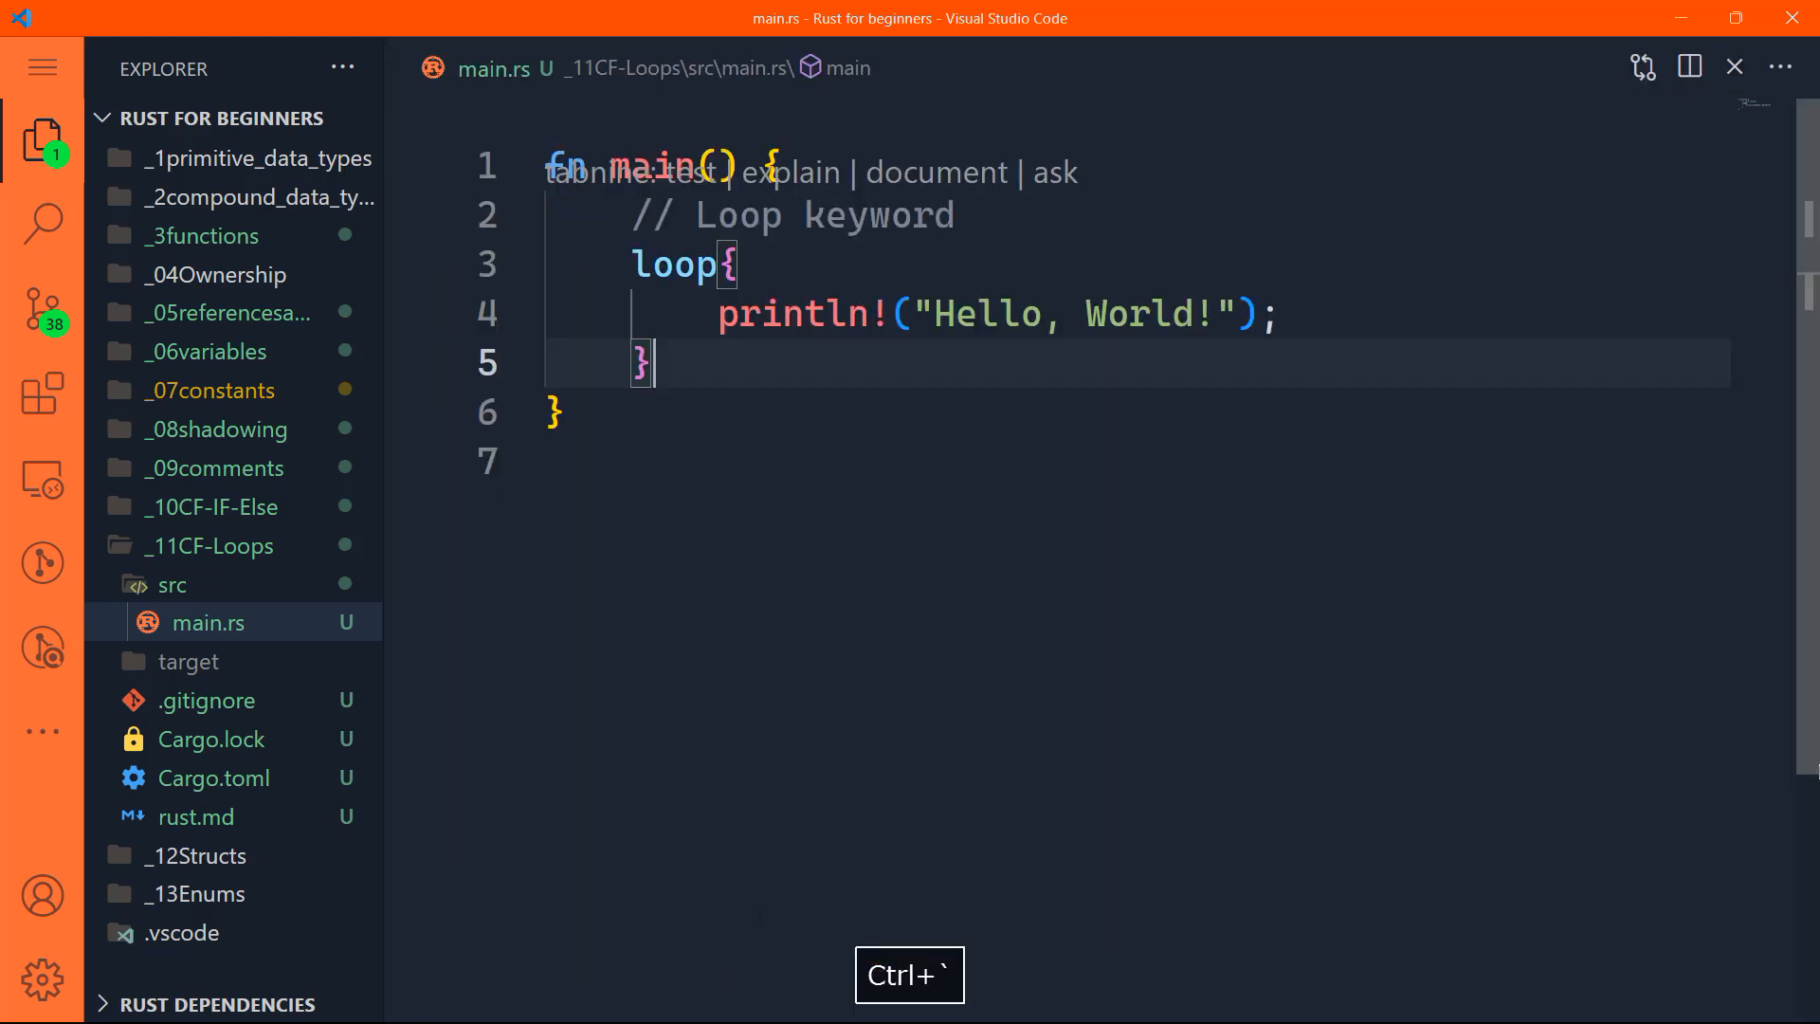
Step: Comment out the Hello, World! loop and add a // While keyword comment
{"action": "key", "text": "Shift+Down"}
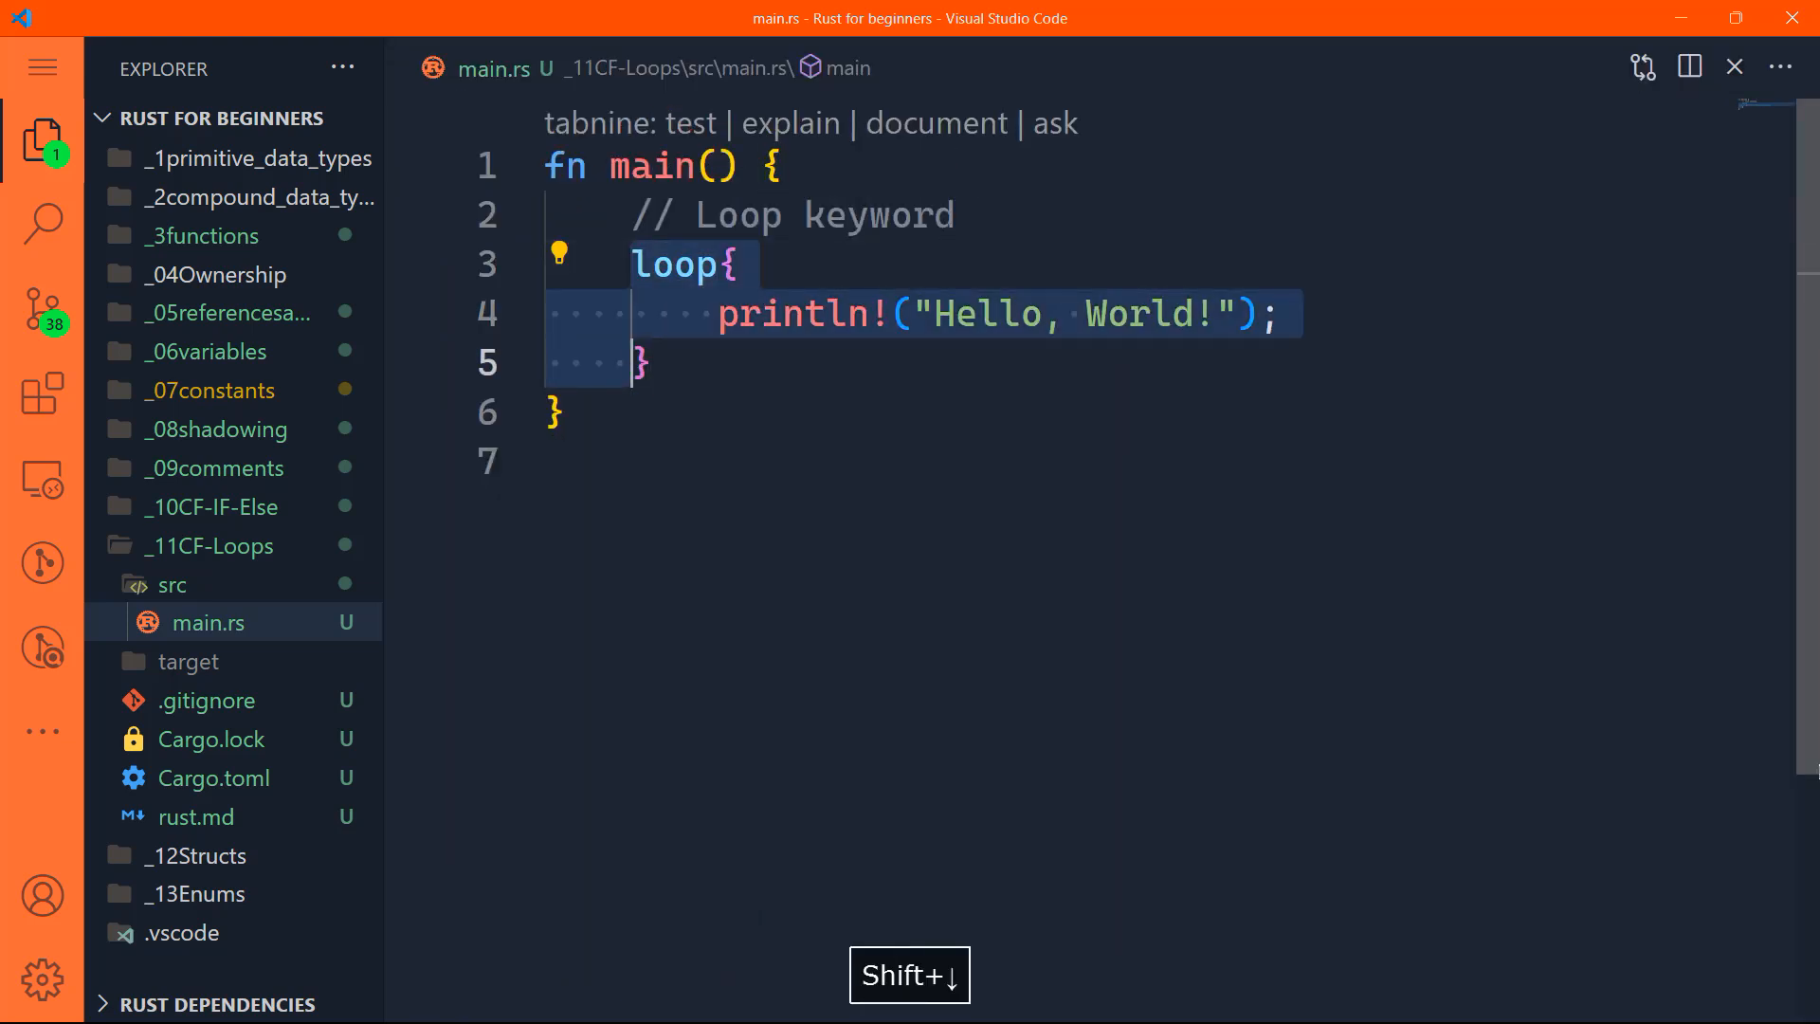
{"action": "key", "text": "ctrl+/"}
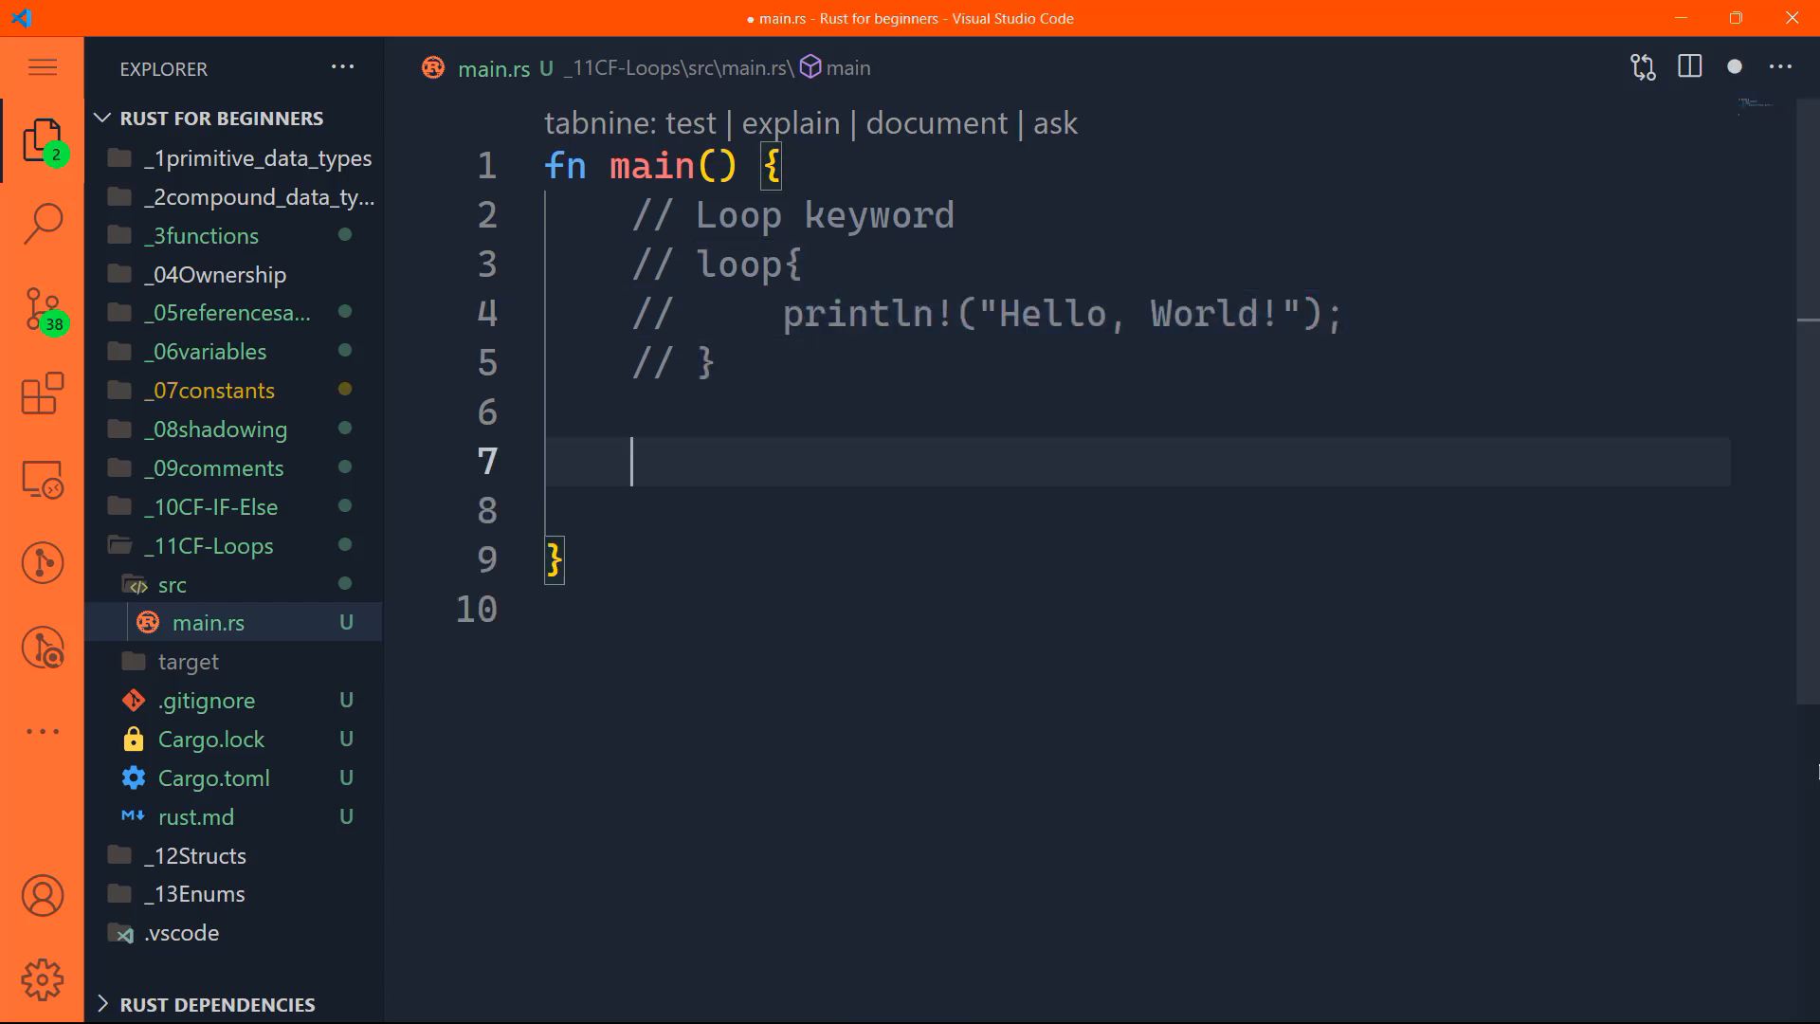
{"action": "type", "text": "// While keyword"}
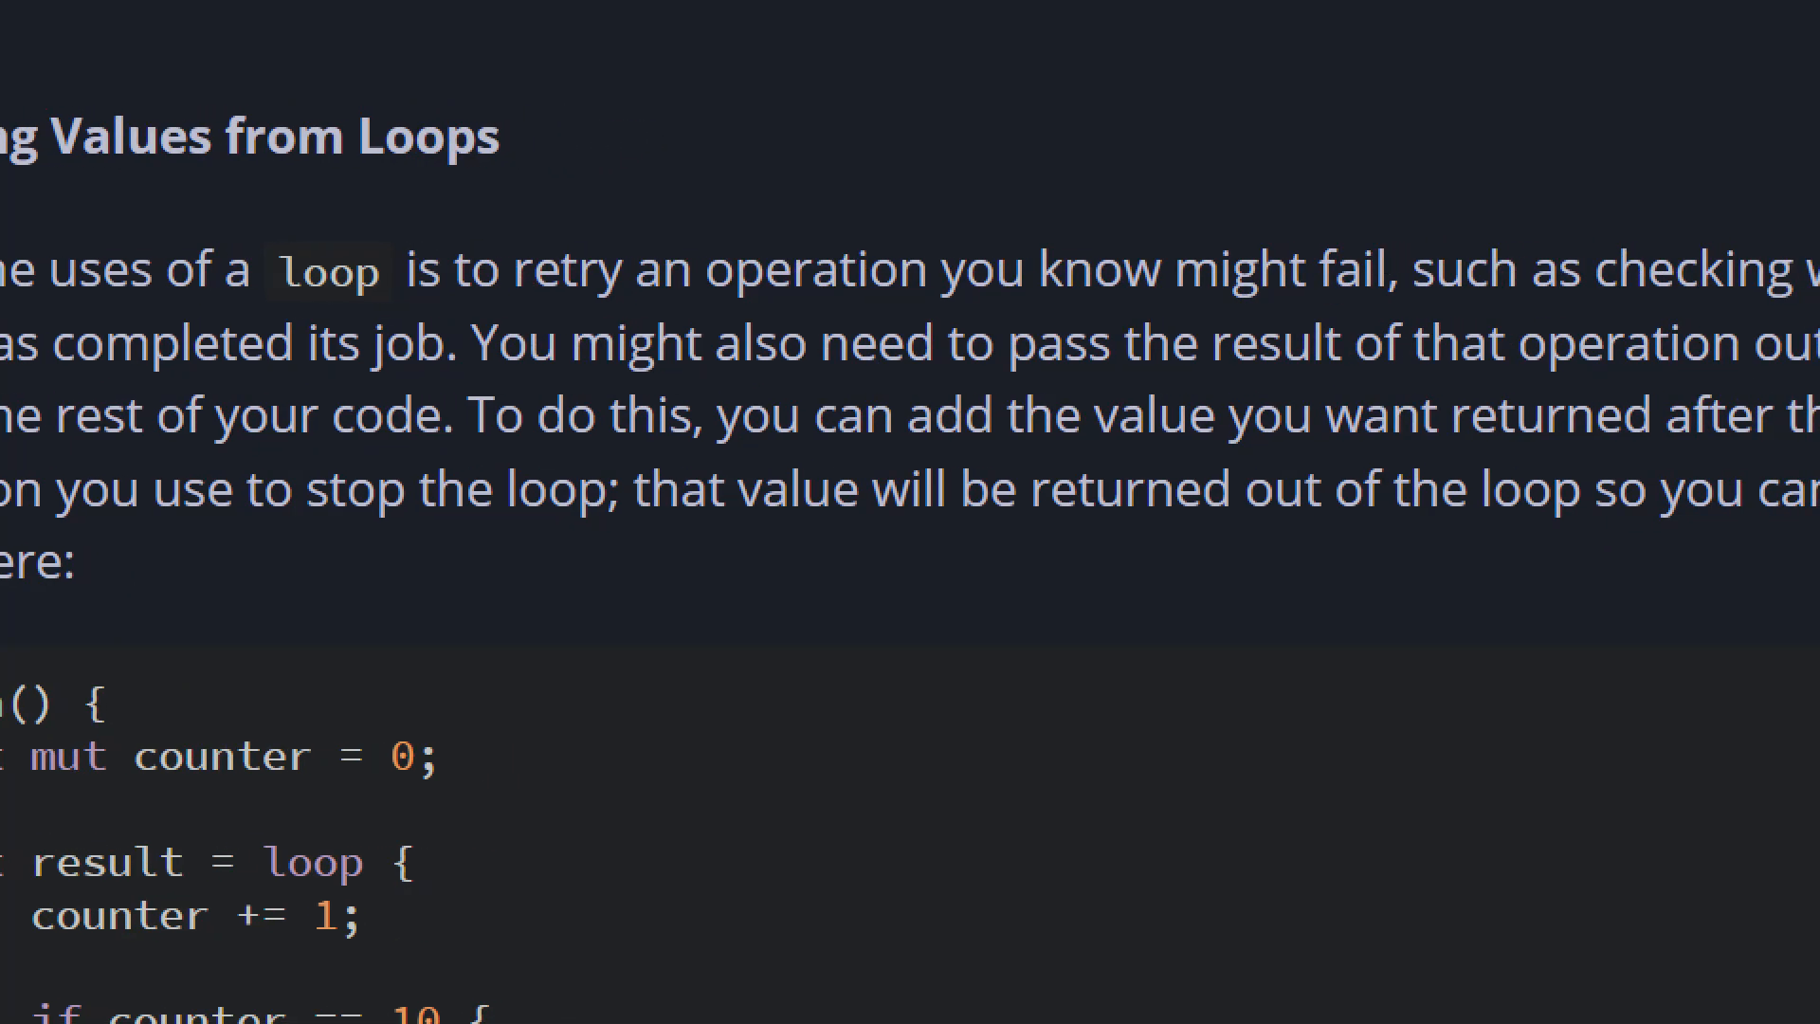
Step: Scroll the Rust book to the Returning Values from Loops counter example
{"action": "scroll", "scroll_direction": "down", "scroll_amount": 3}
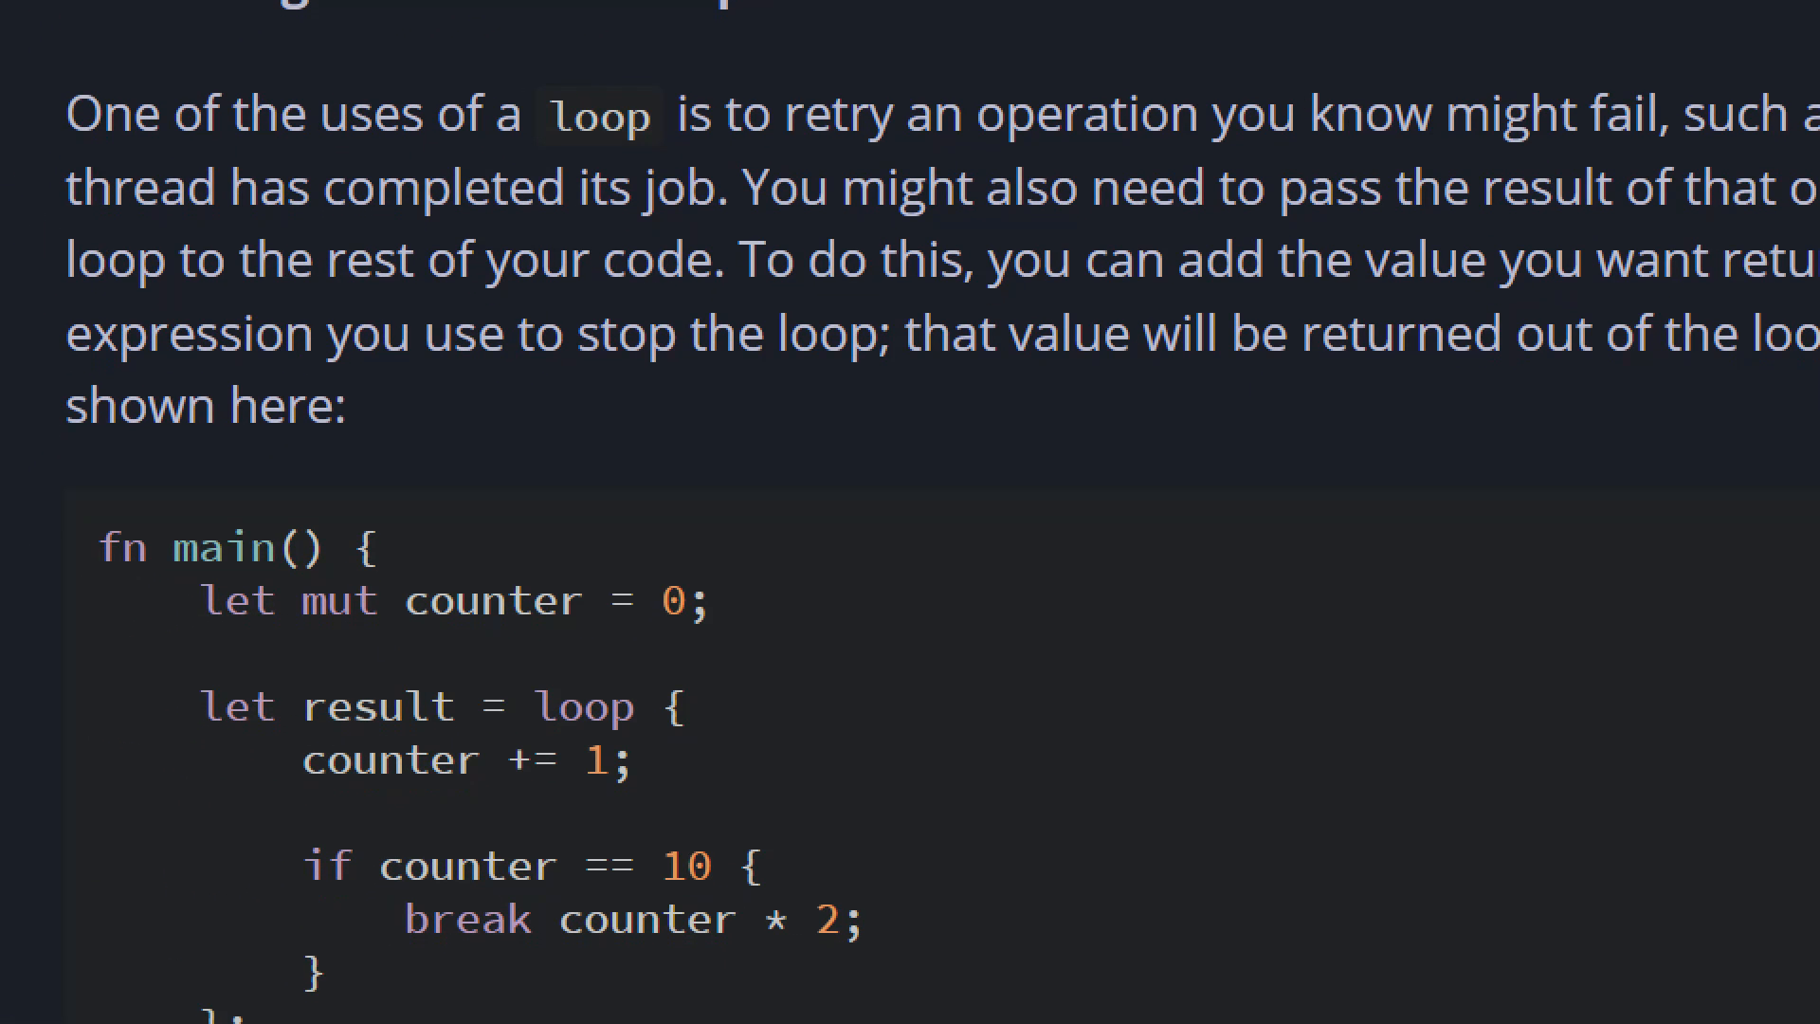
{"action": "scroll", "scroll_direction": "down", "scroll_amount": 3}
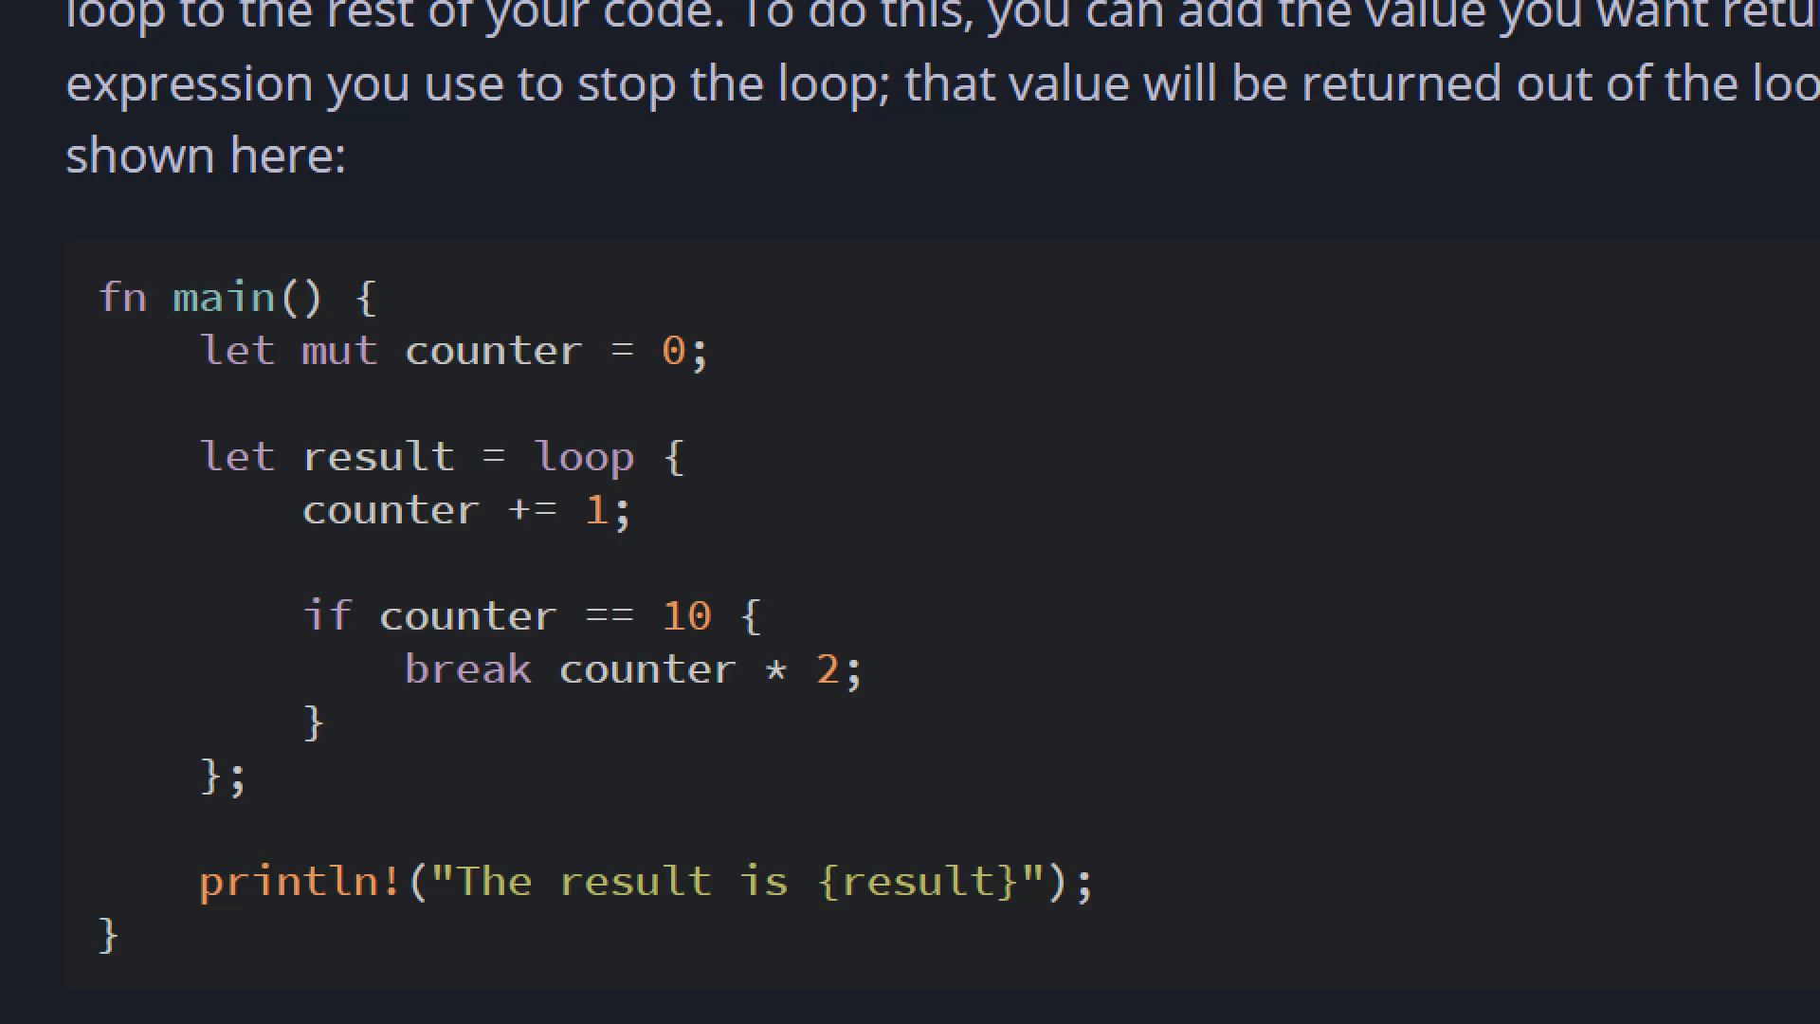
{"action": "scroll", "scroll_direction": "down", "scroll_amount": 3}
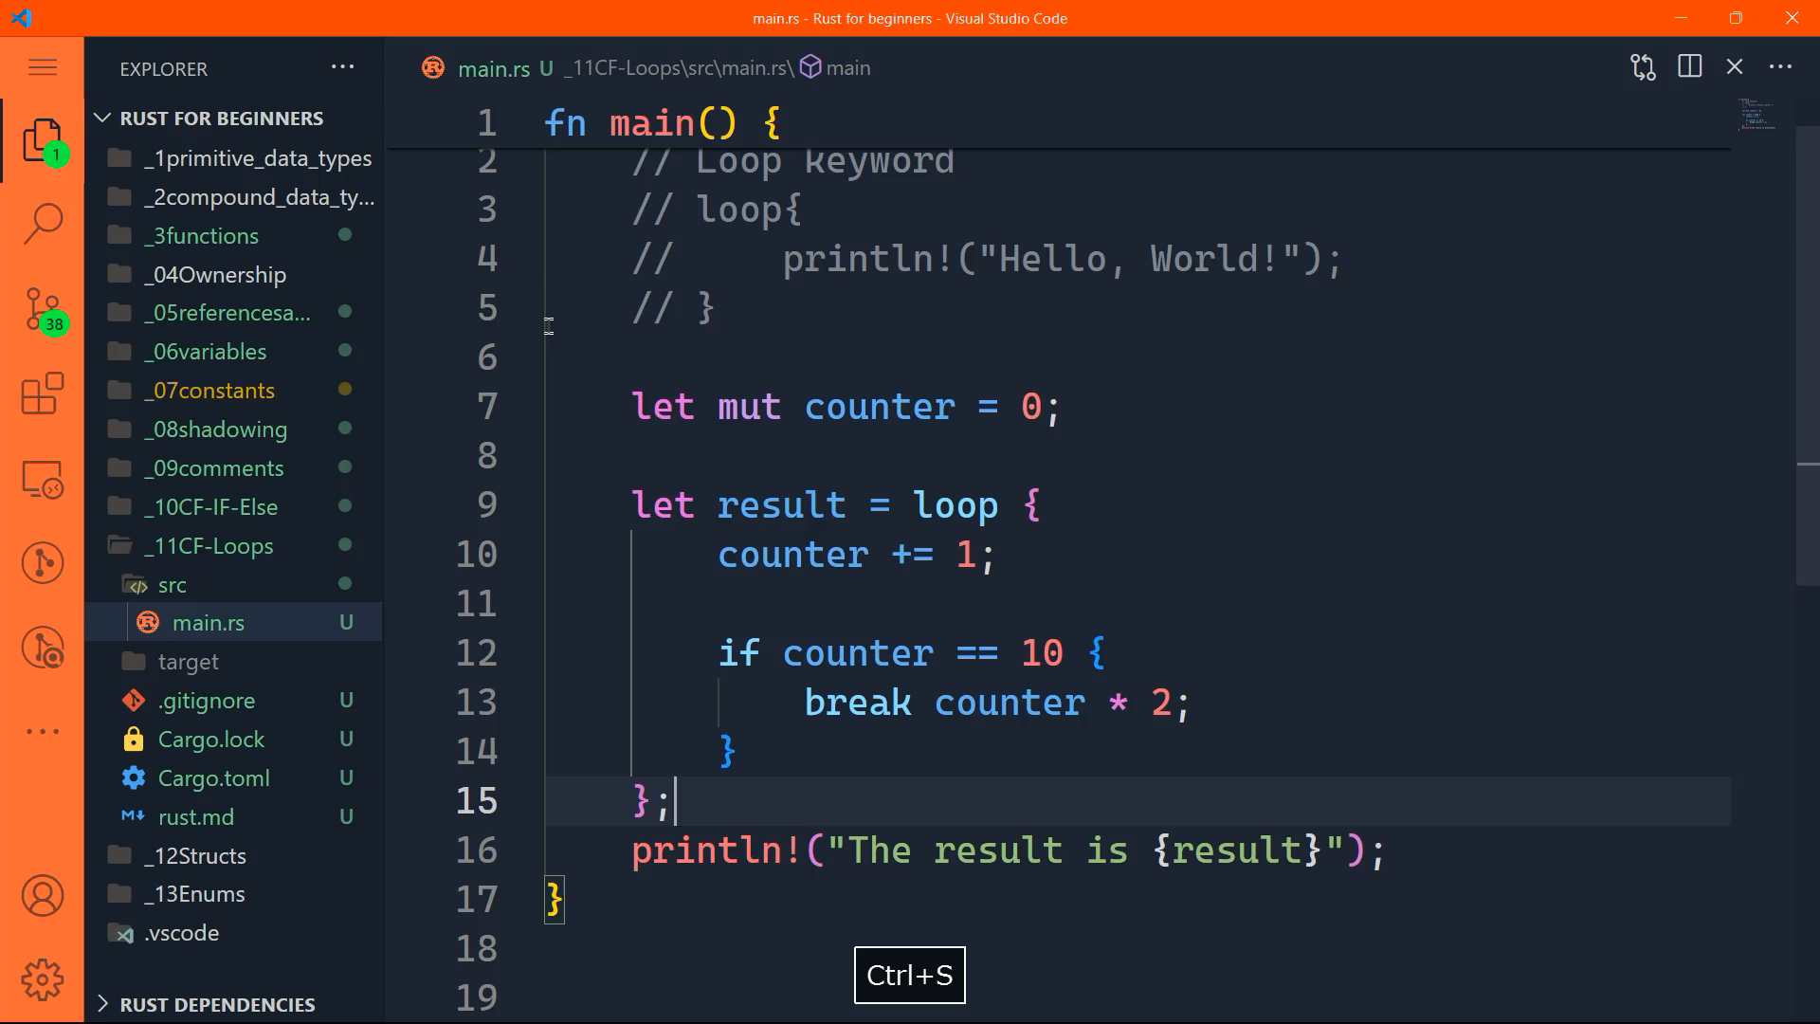
Step: Rework the loop to break at counter == 20 with counter - 2 and adjust the result
{"action": "key", "text": "ctrl+`"}
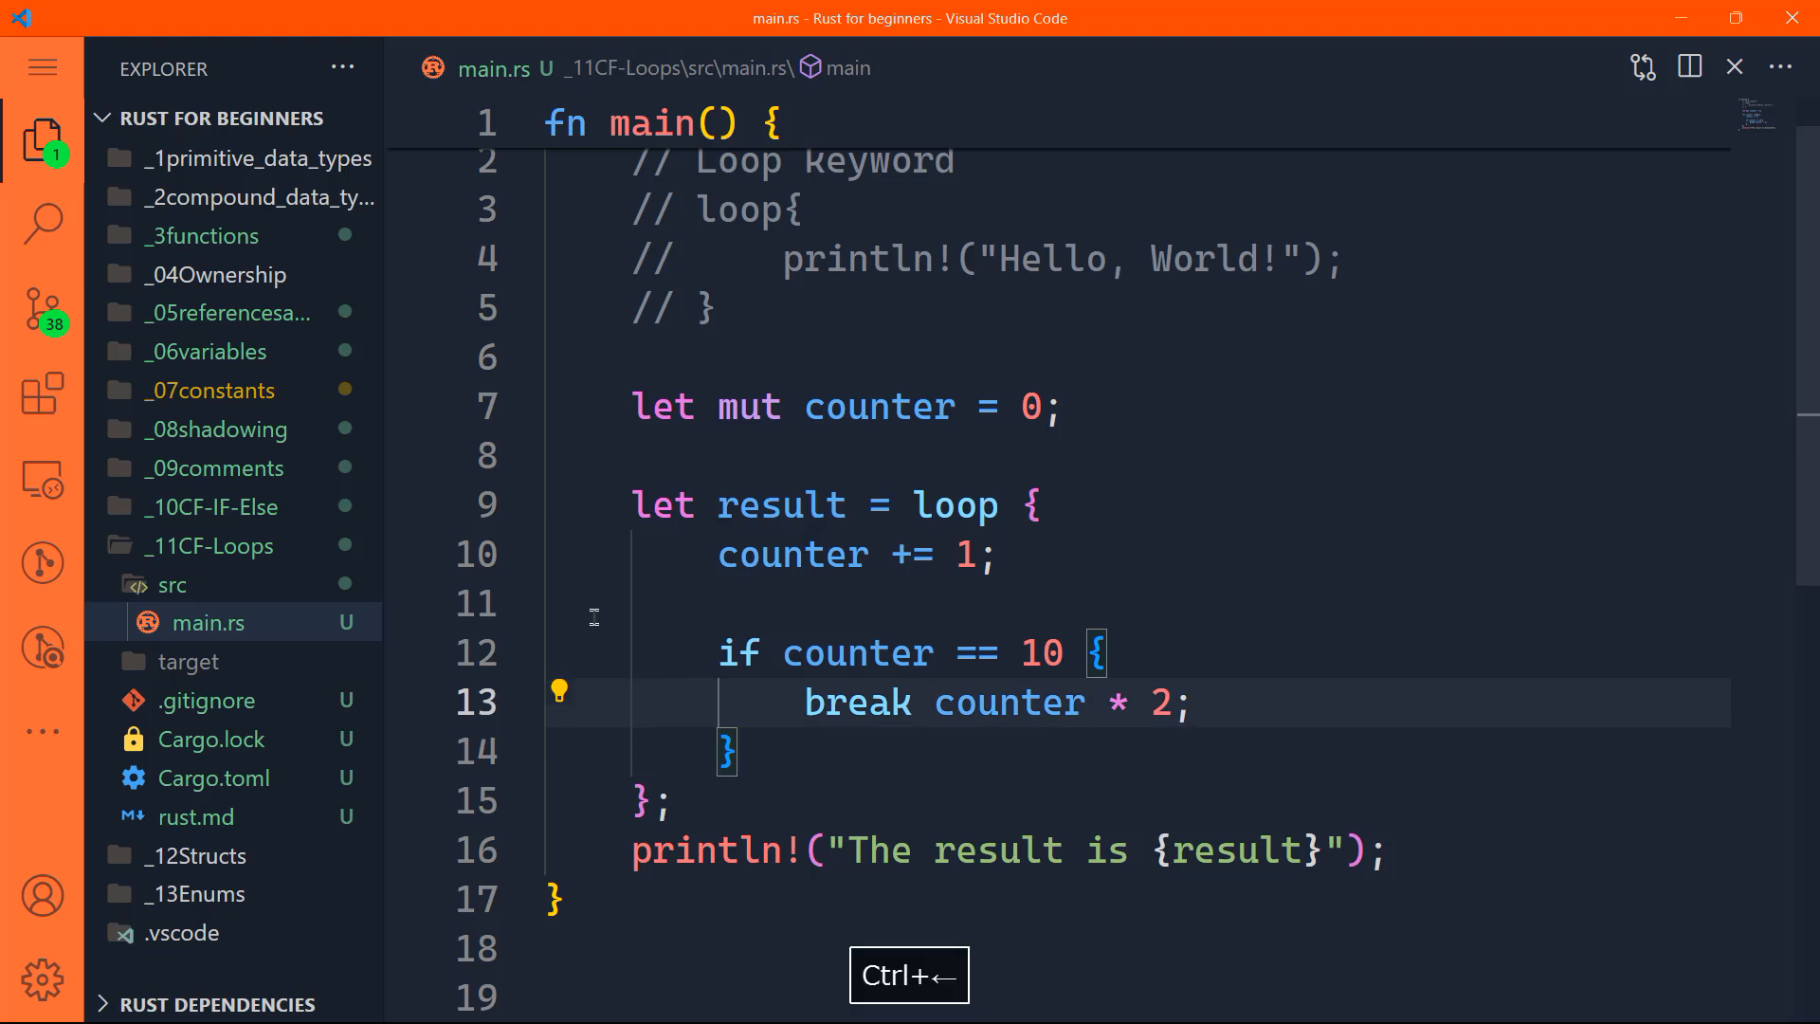
{"action": "type", "text": "20"}
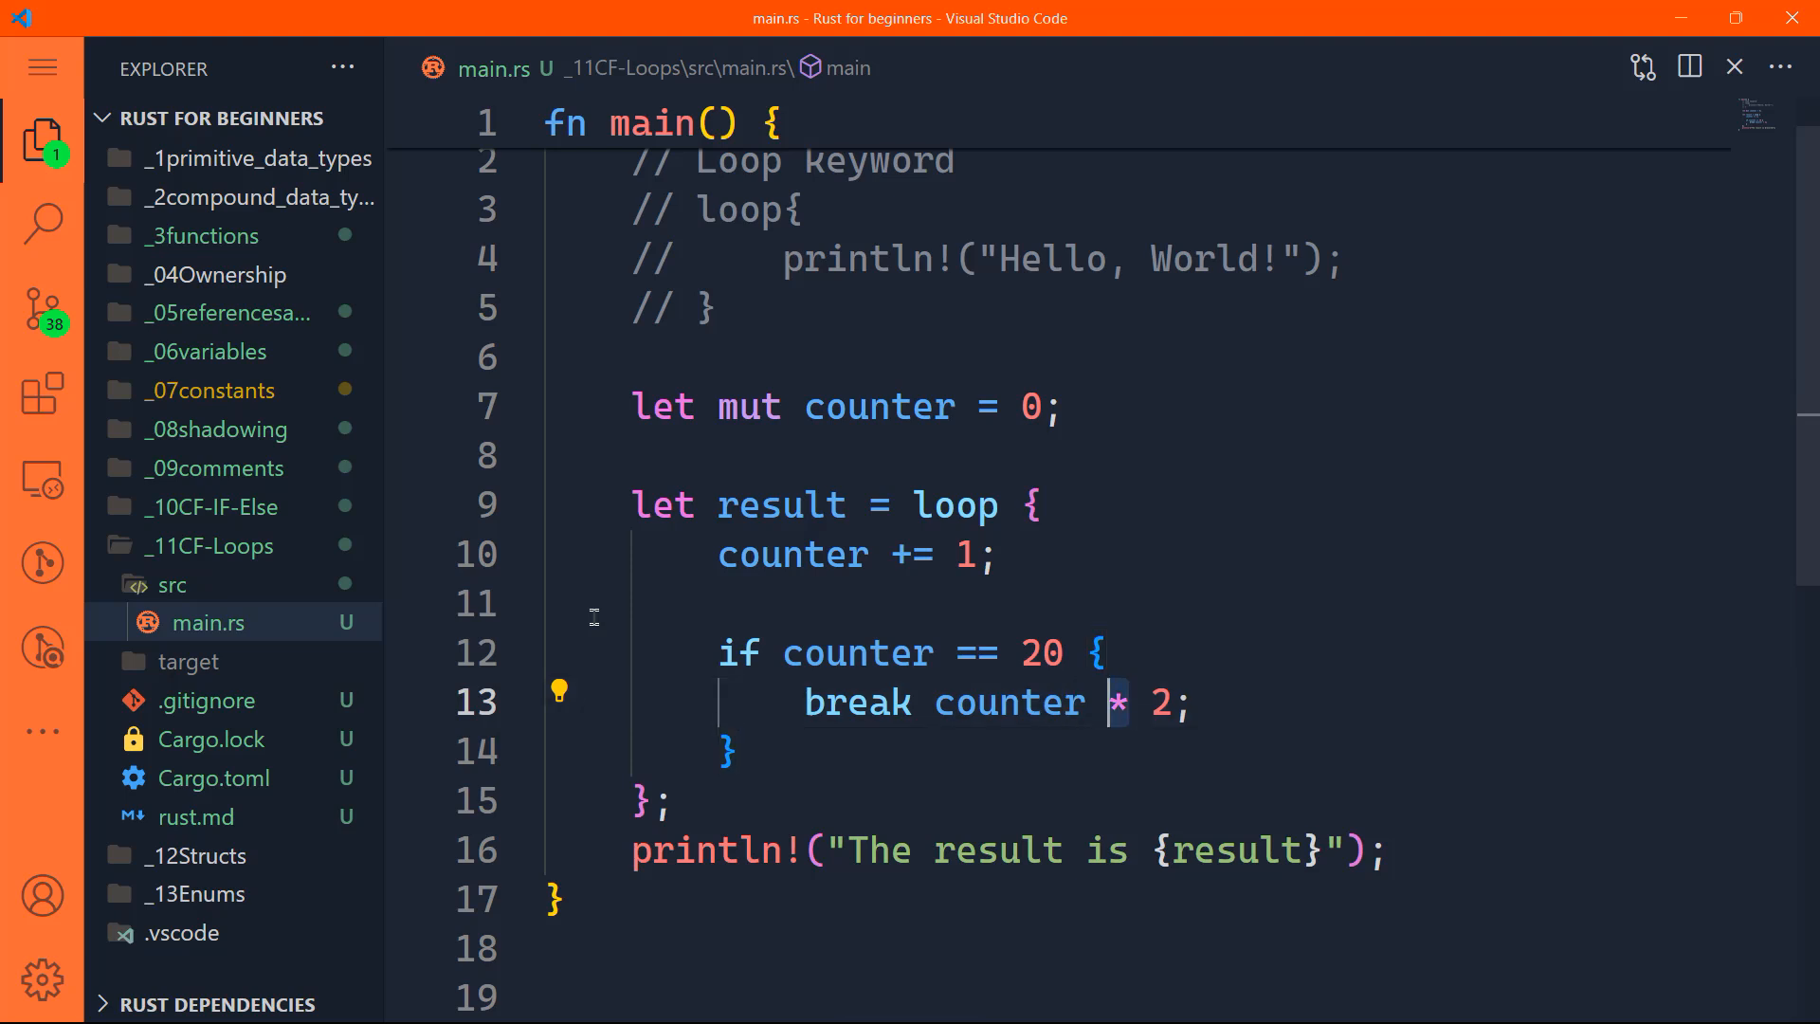
{"action": "type", "text": "-"}
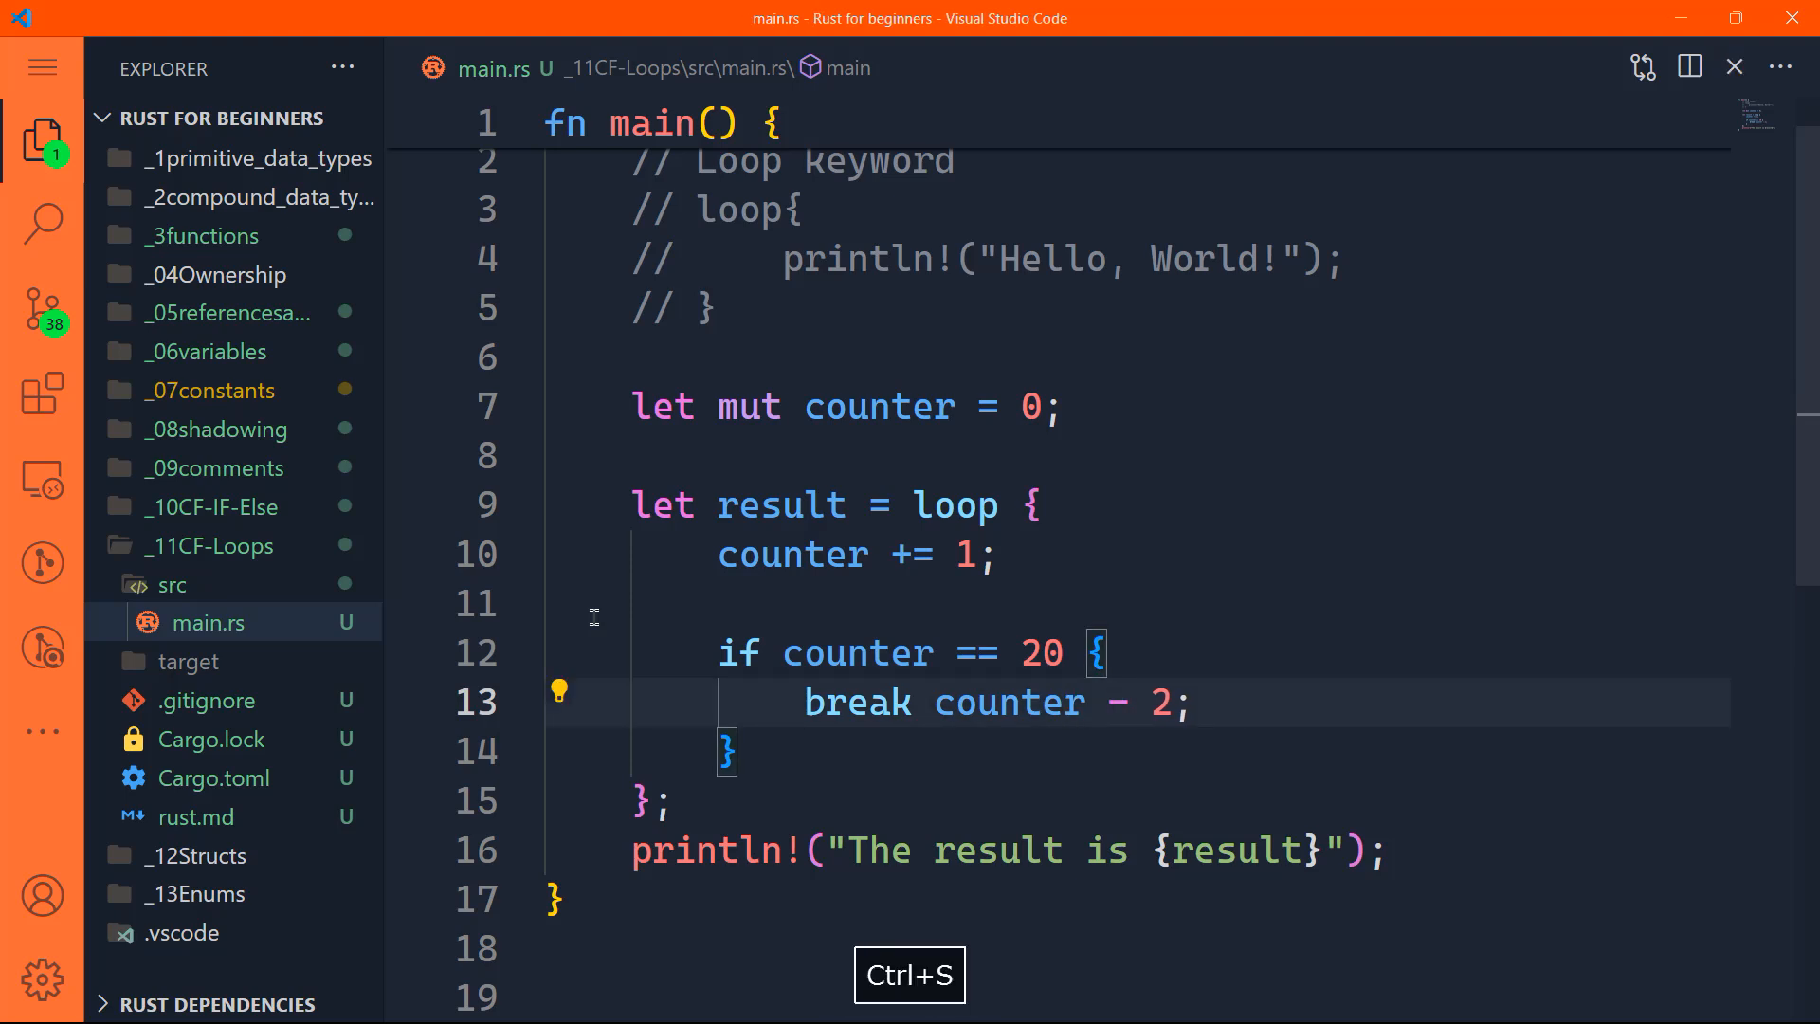
{"action": "type", "text": "100"}
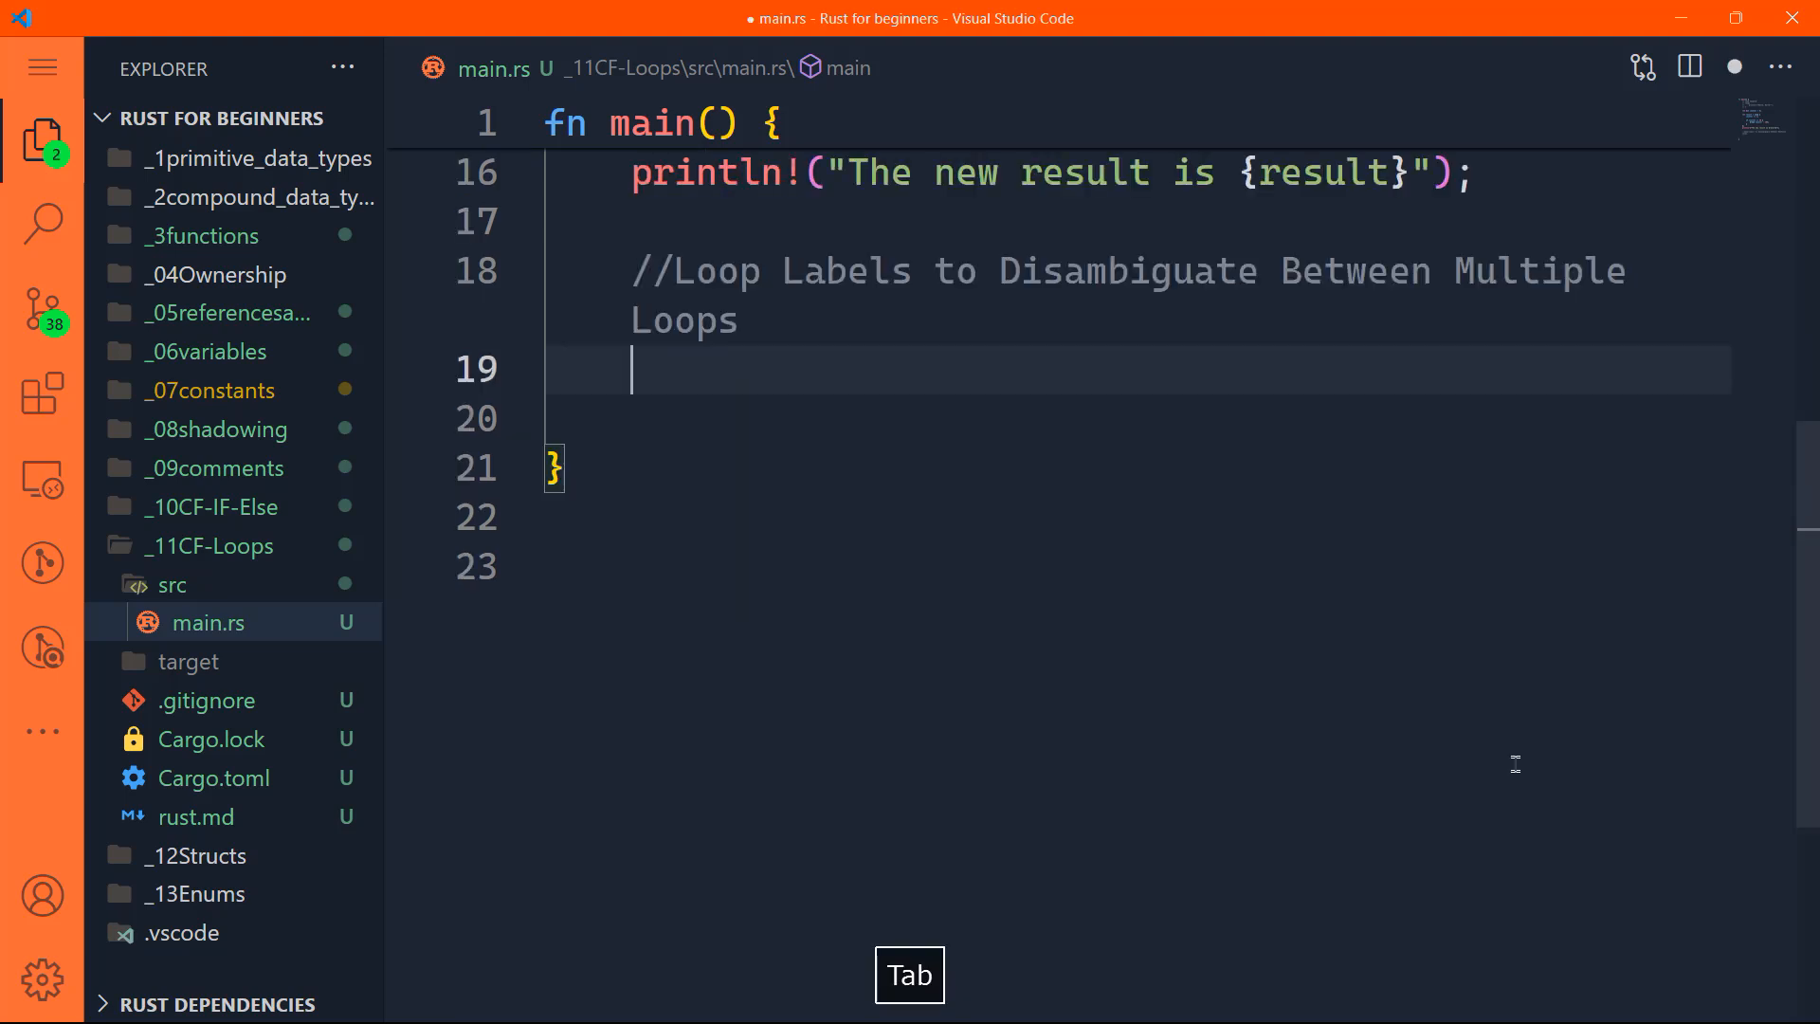
{"action": "key", "text": "Tab"}
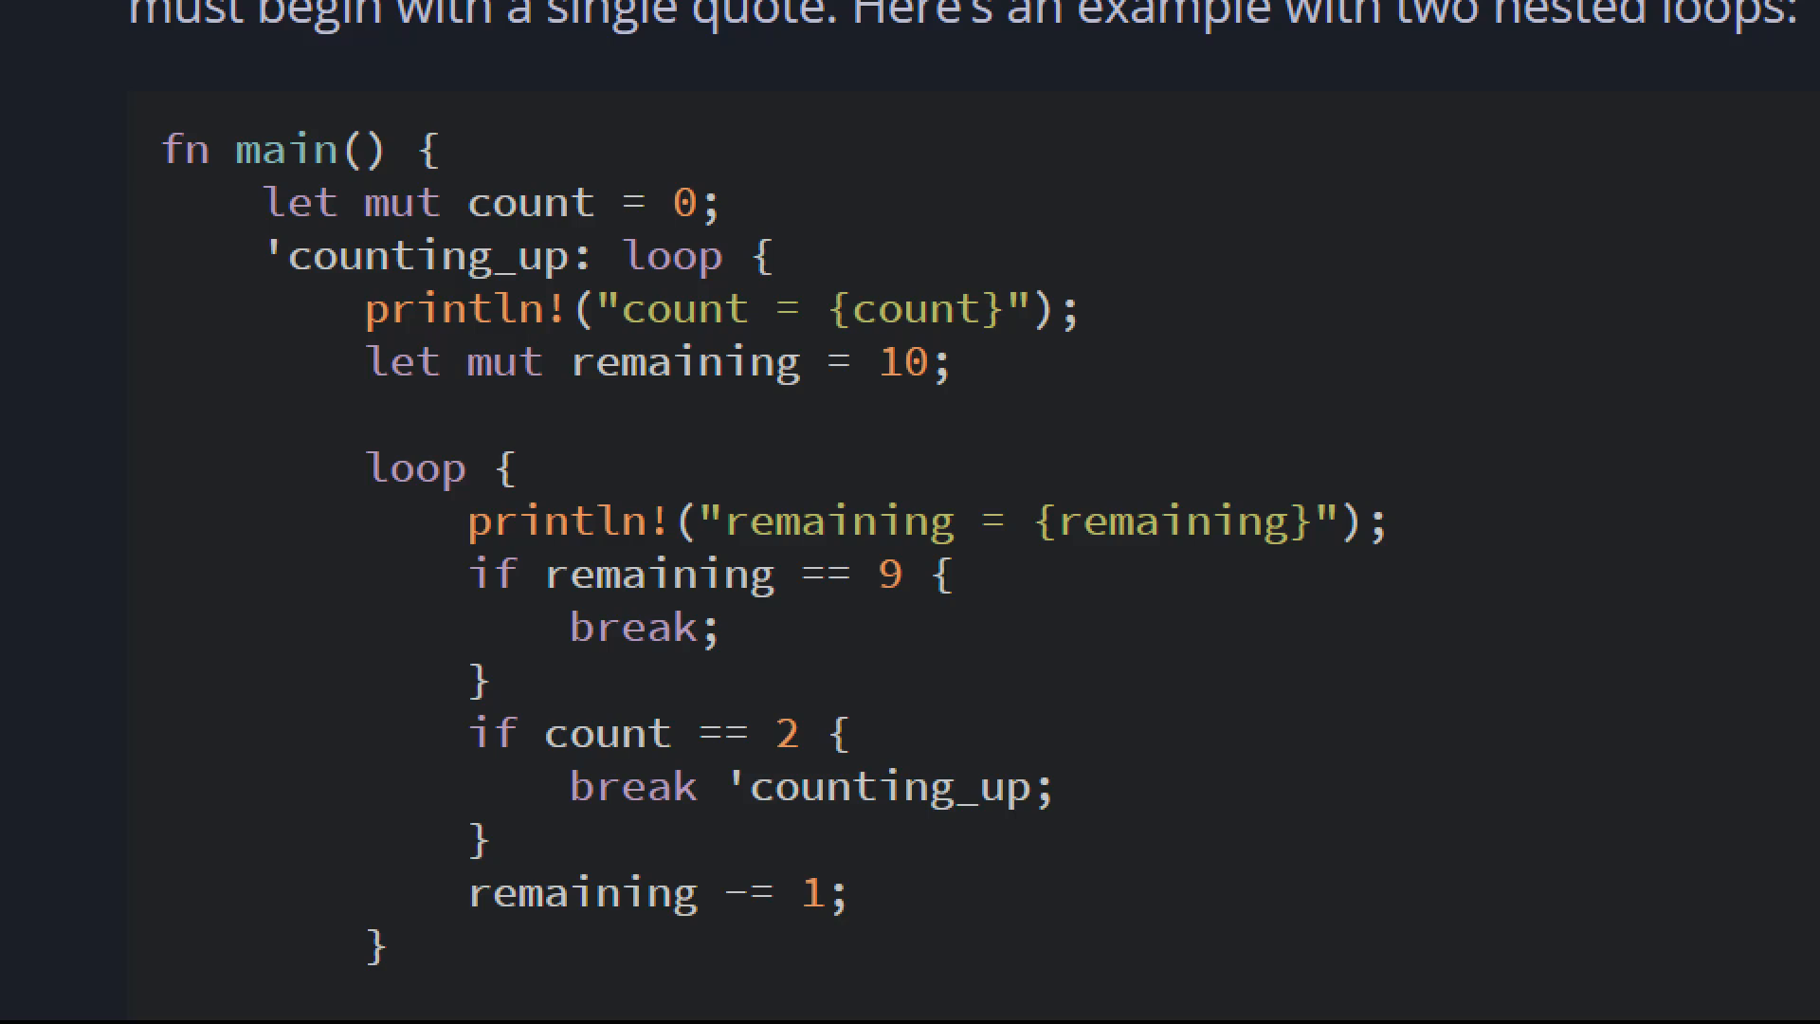
Step: Scroll the book to the labeled nested loops example
{"action": "scroll", "scroll_direction": "down", "scroll_amount": 3}
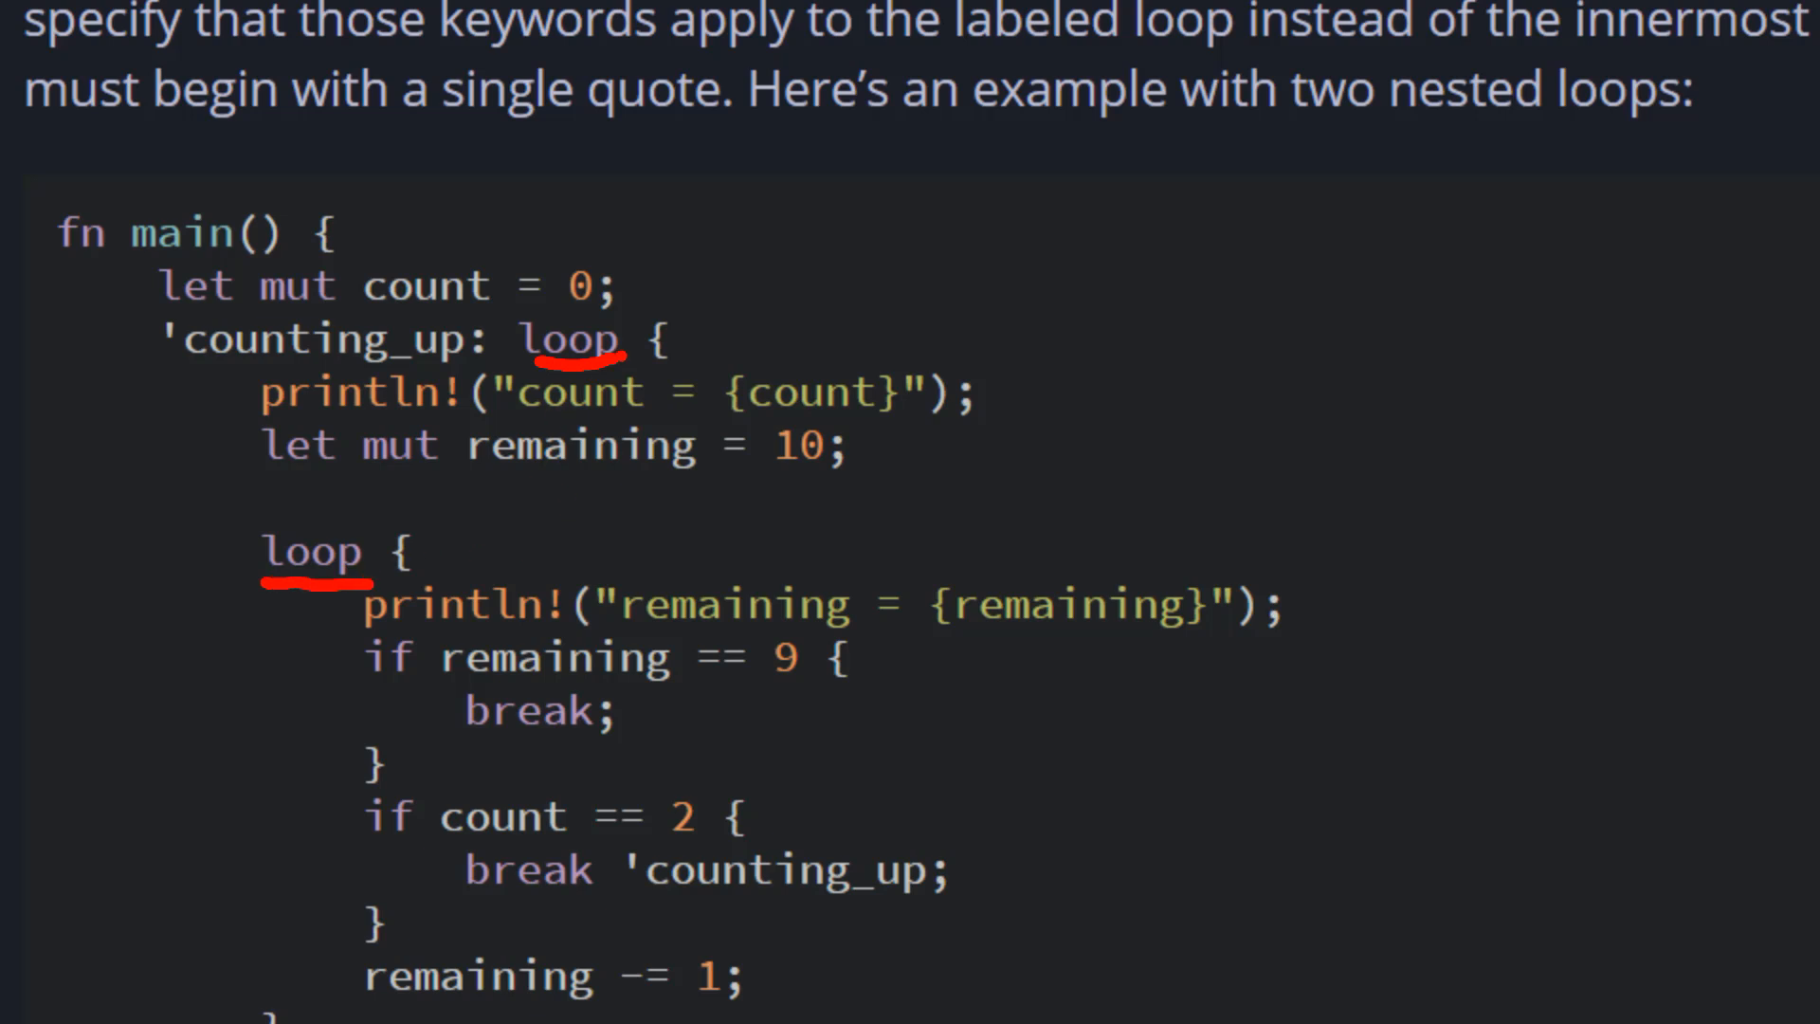
Step: Sketch a line from the outer loop and mark it as loop 0
{"action": "left_click_drag", "start_coordinate": [637, 313], "coordinate": [940, 239]}
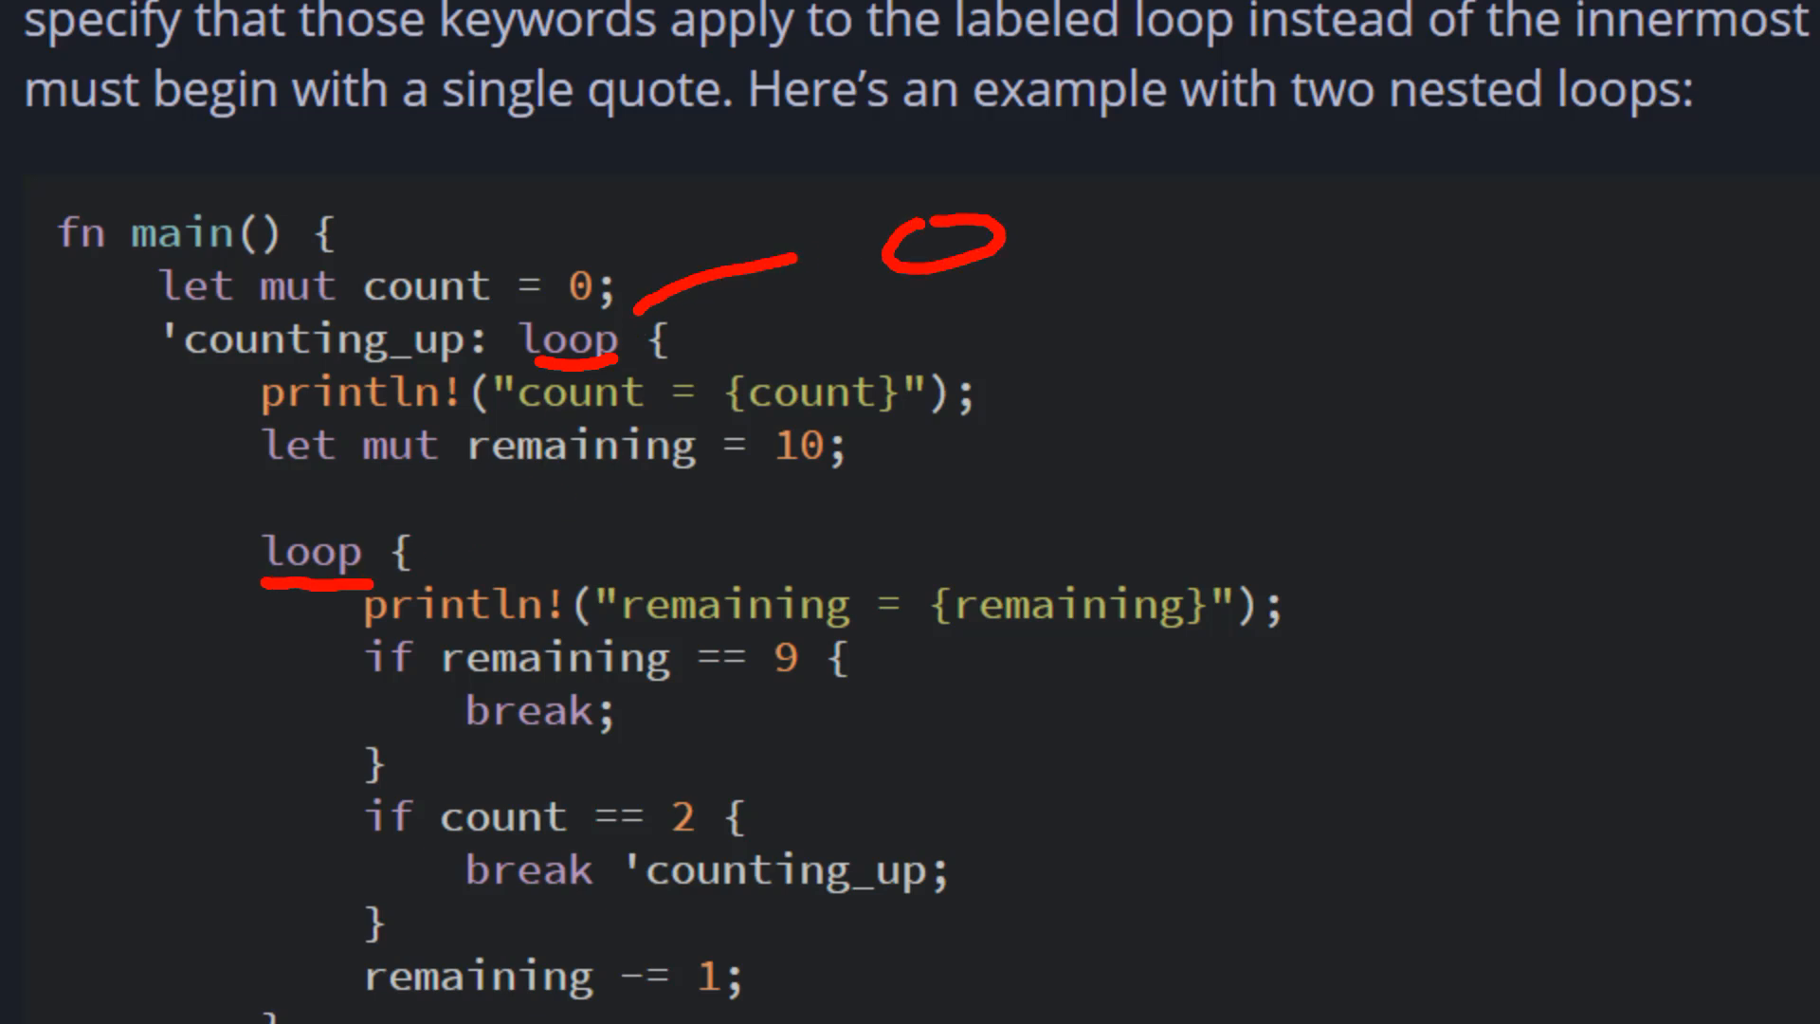
{"action": "left_click_drag", "start_coordinate": [98, 476], "coordinate": [250, 529]}
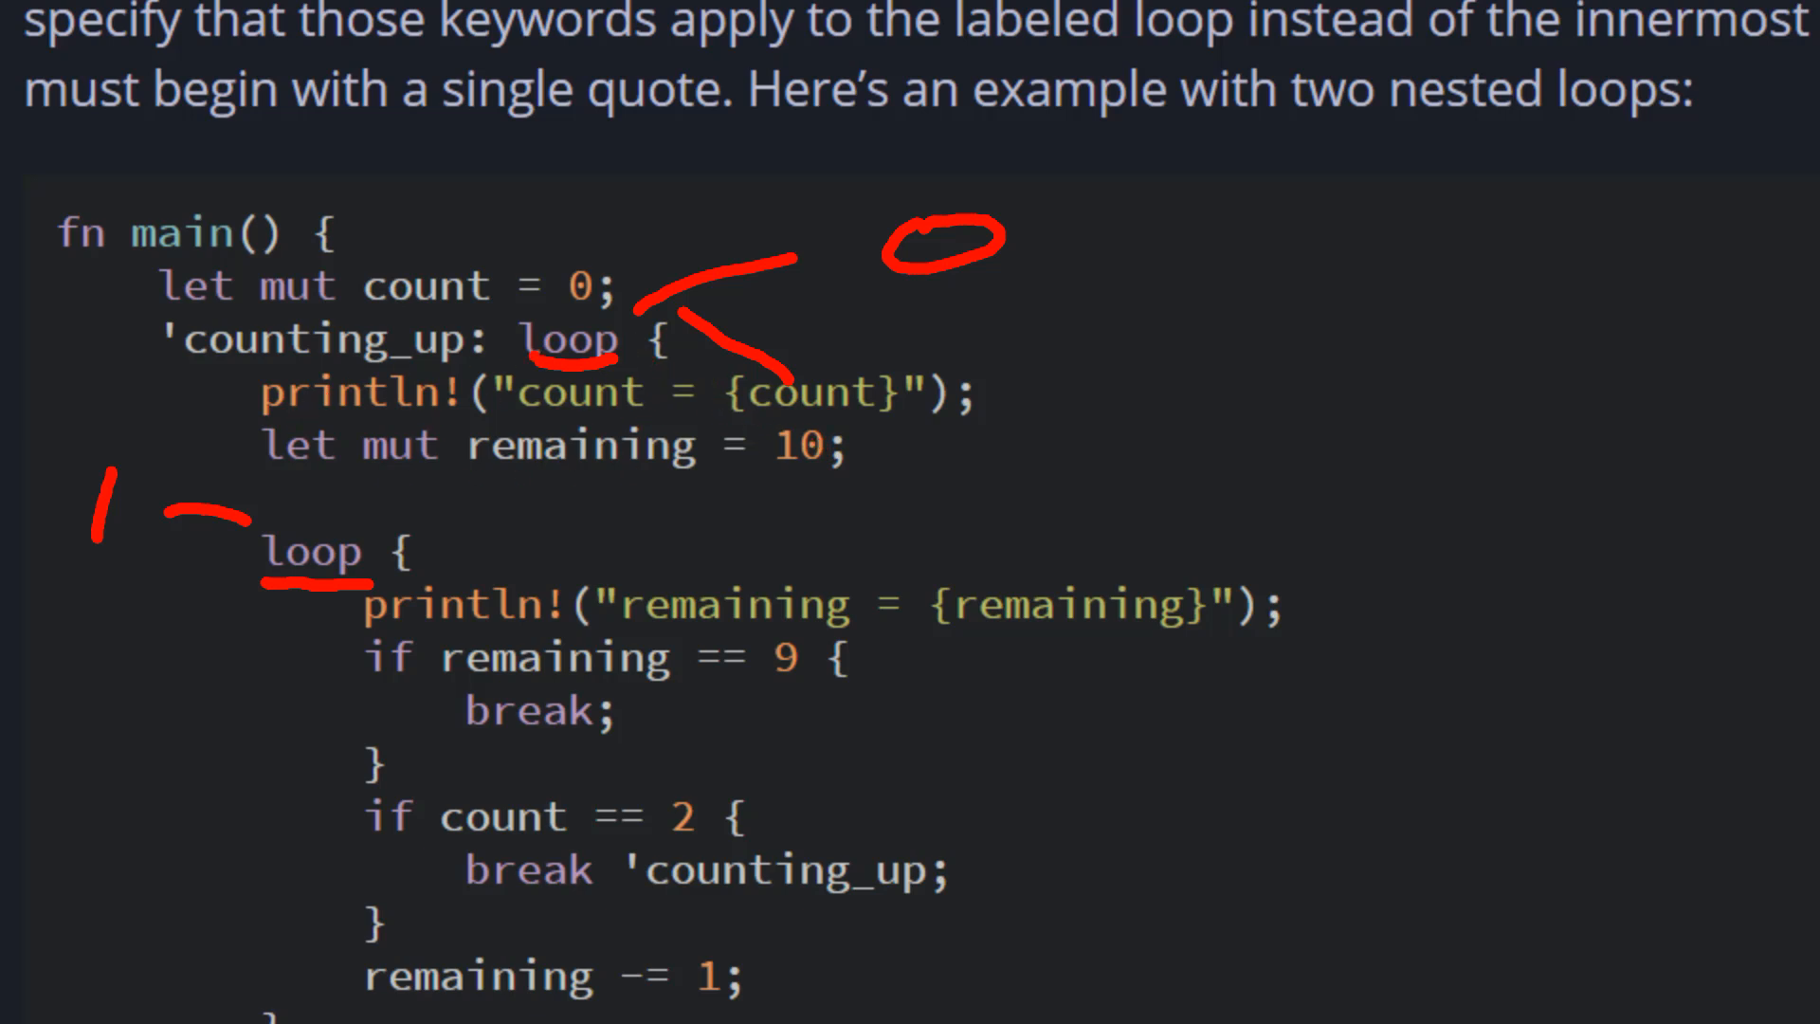
{"action": "left_click", "coordinate": [327, 623]}
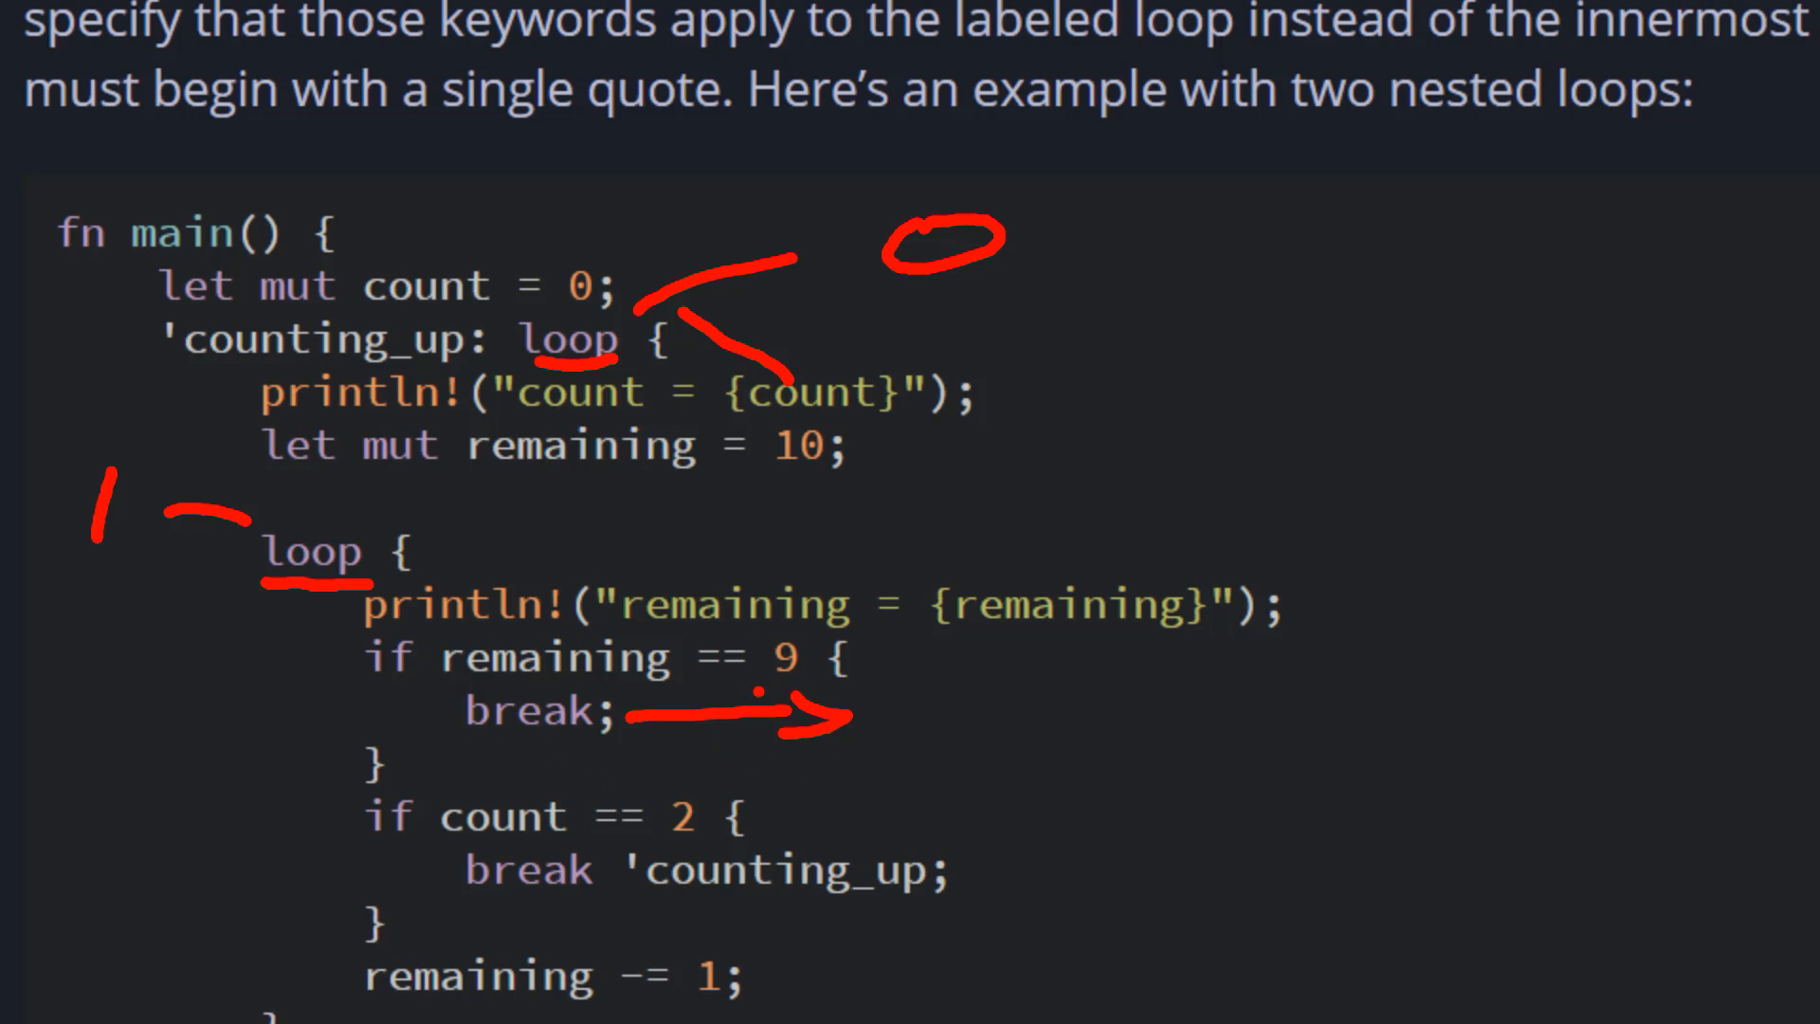
Step: Cross out the inner loop's body and draw arrows tracing the count == 2 break
{"action": "left_click_drag", "start_coordinate": [324, 783], "coordinate": [887, 534]}
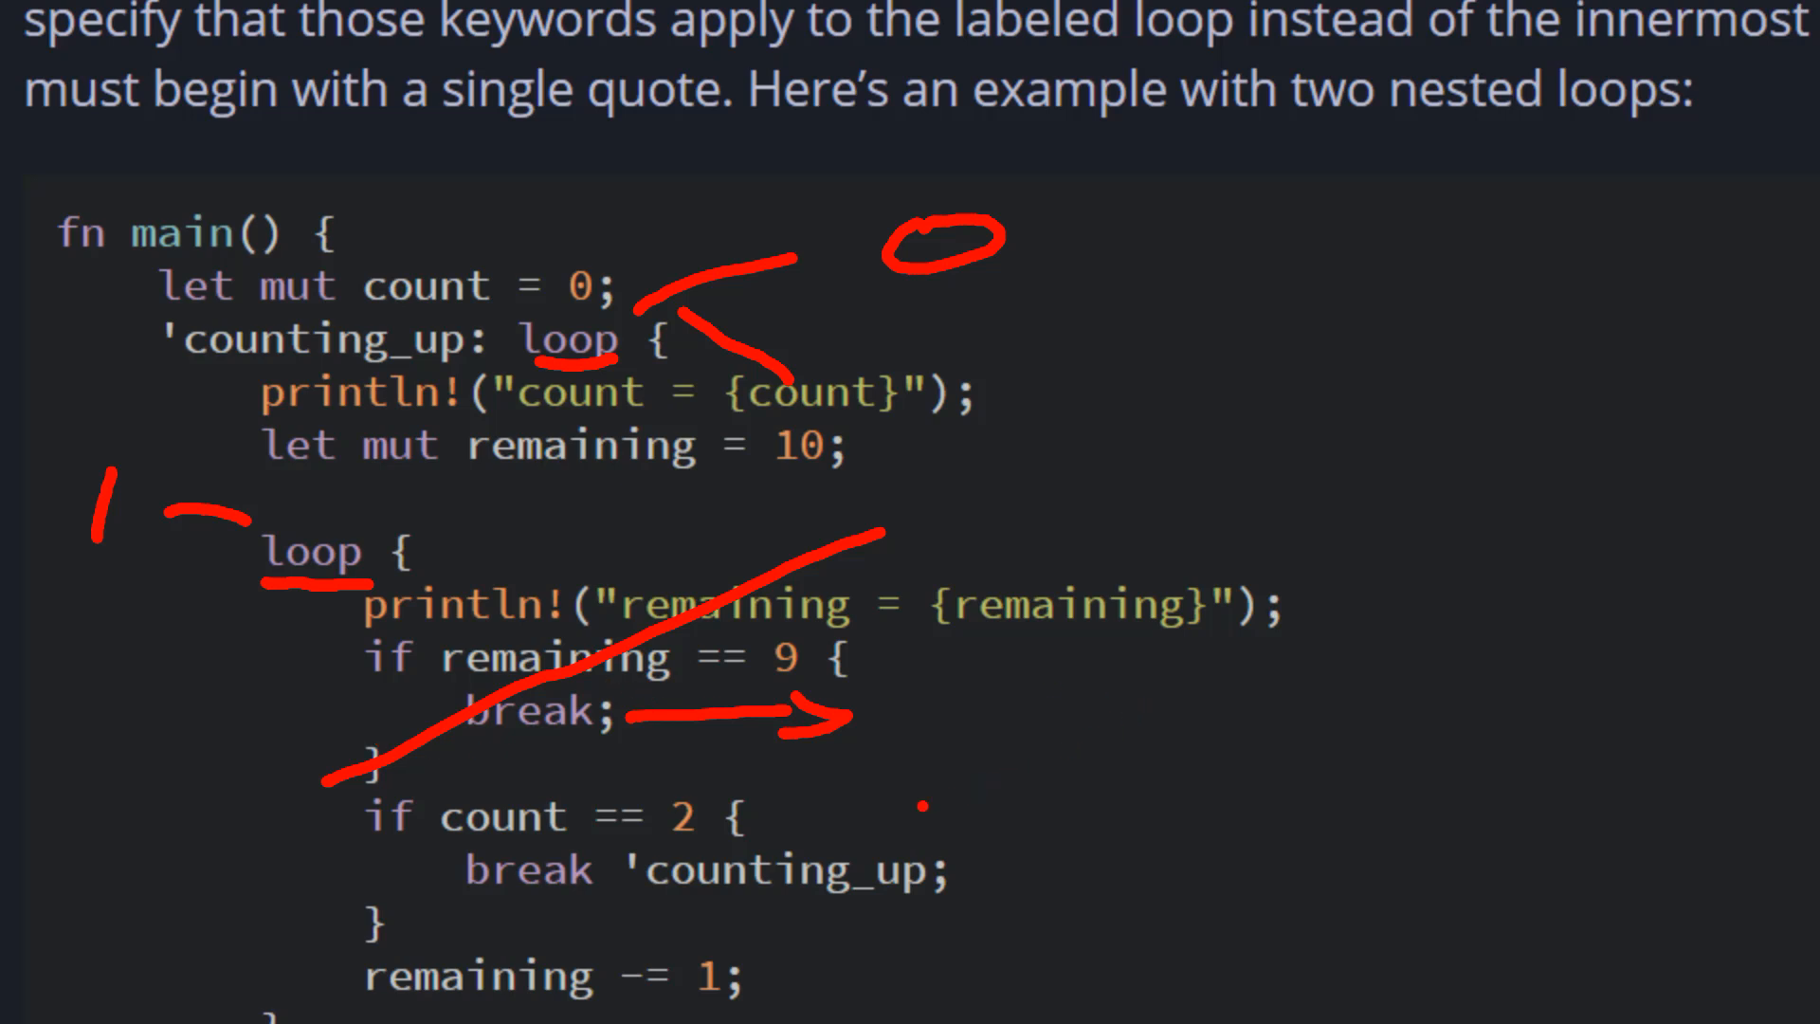
{"action": "left_click_drag", "start_coordinate": [251, 830], "coordinate": [383, 813]}
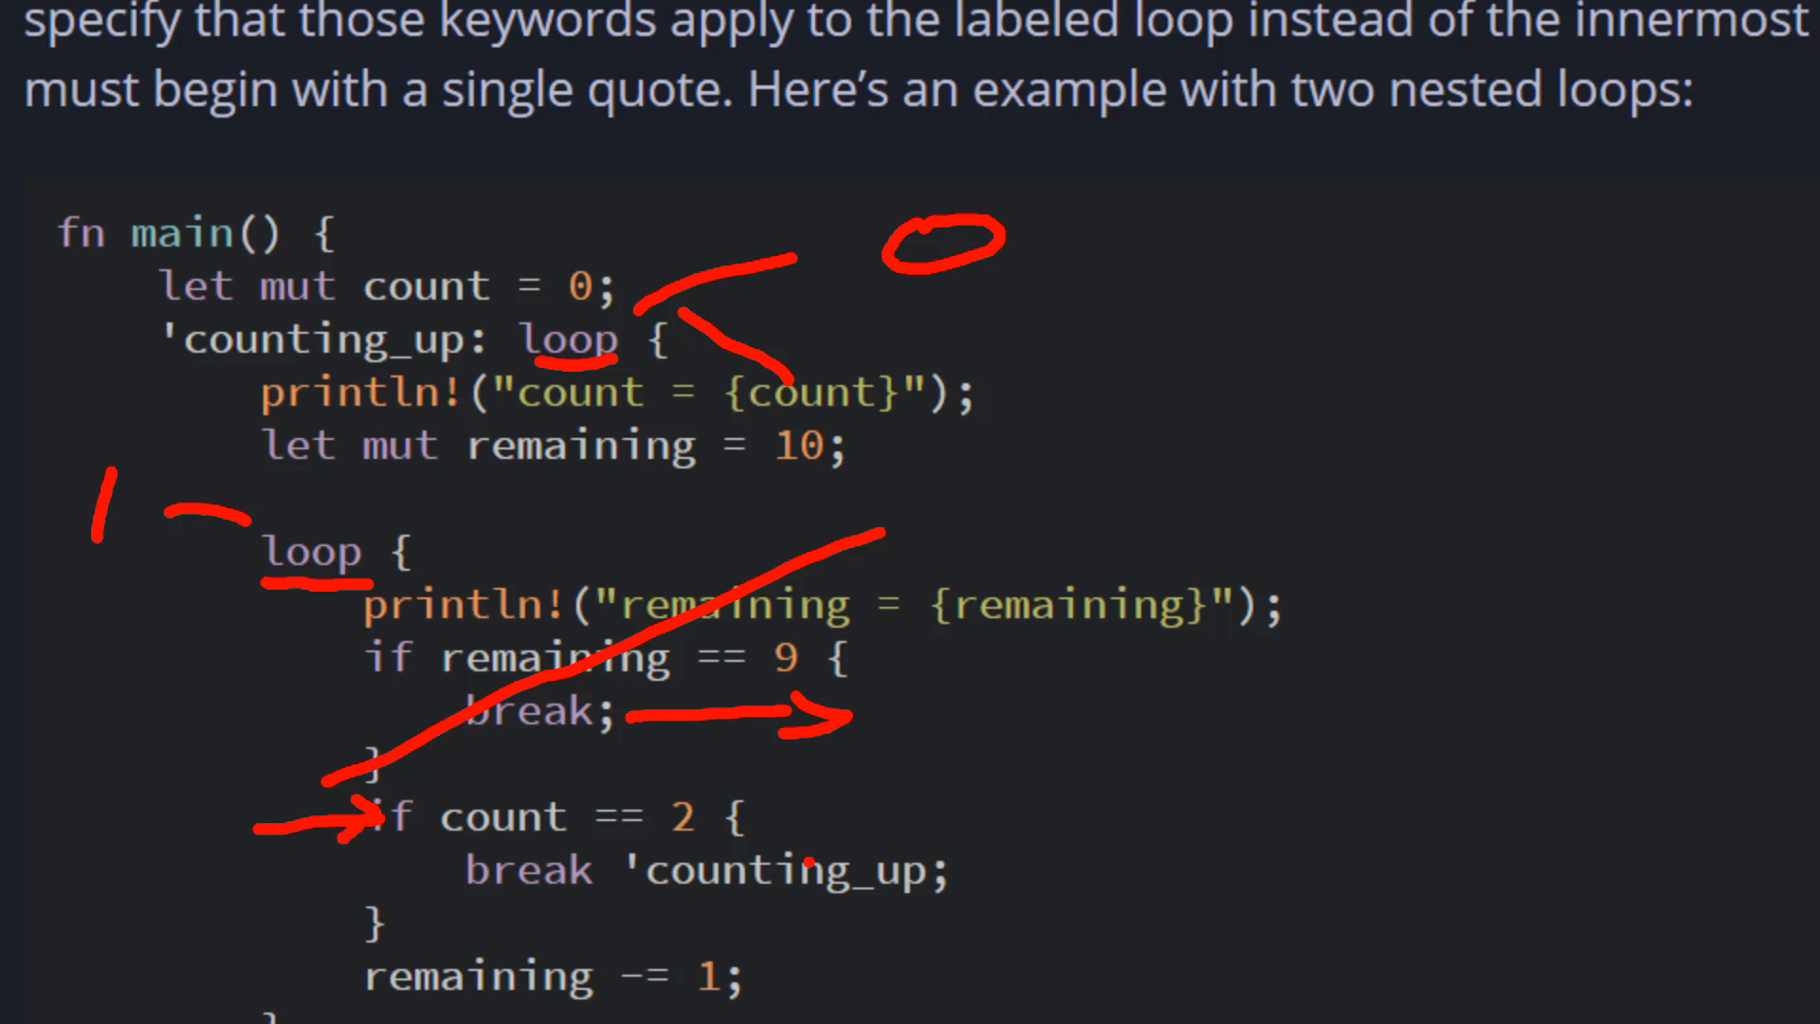
{"action": "left_click_drag", "start_coordinate": [720, 813], "coordinate": [940, 788]}
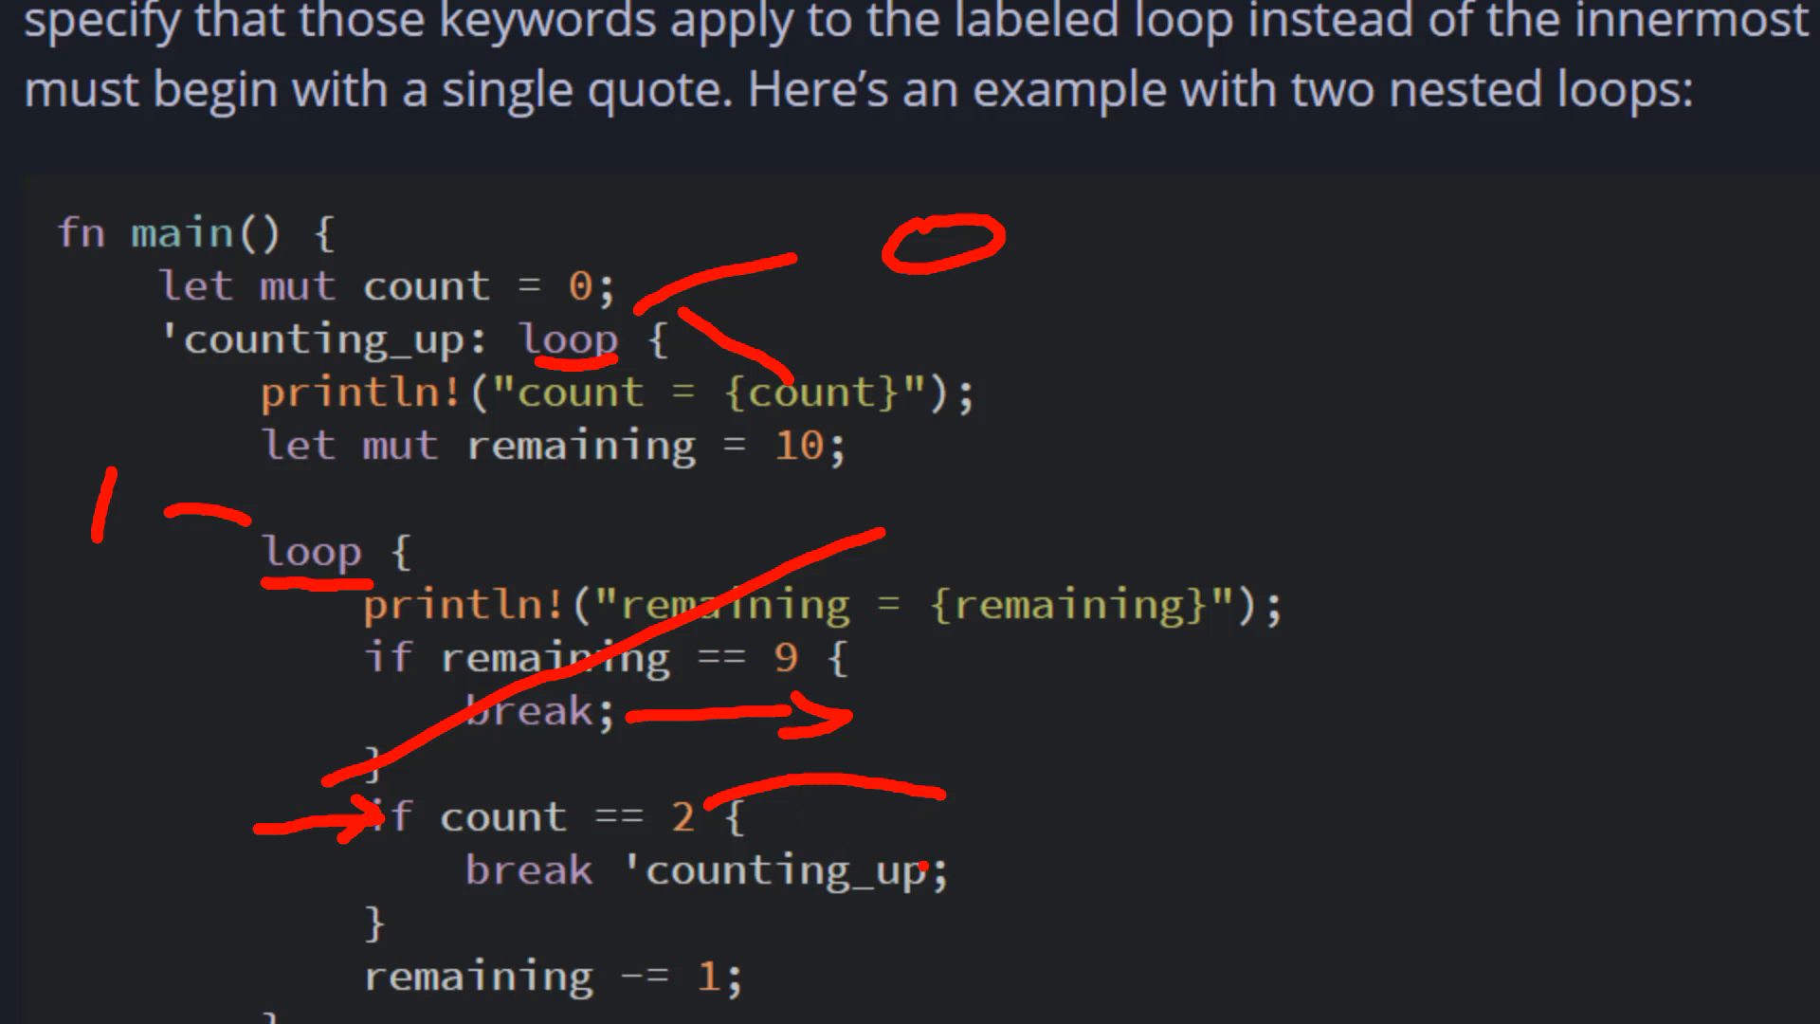
{"action": "left_click_drag", "start_coordinate": [951, 881], "coordinate": [1126, 794]}
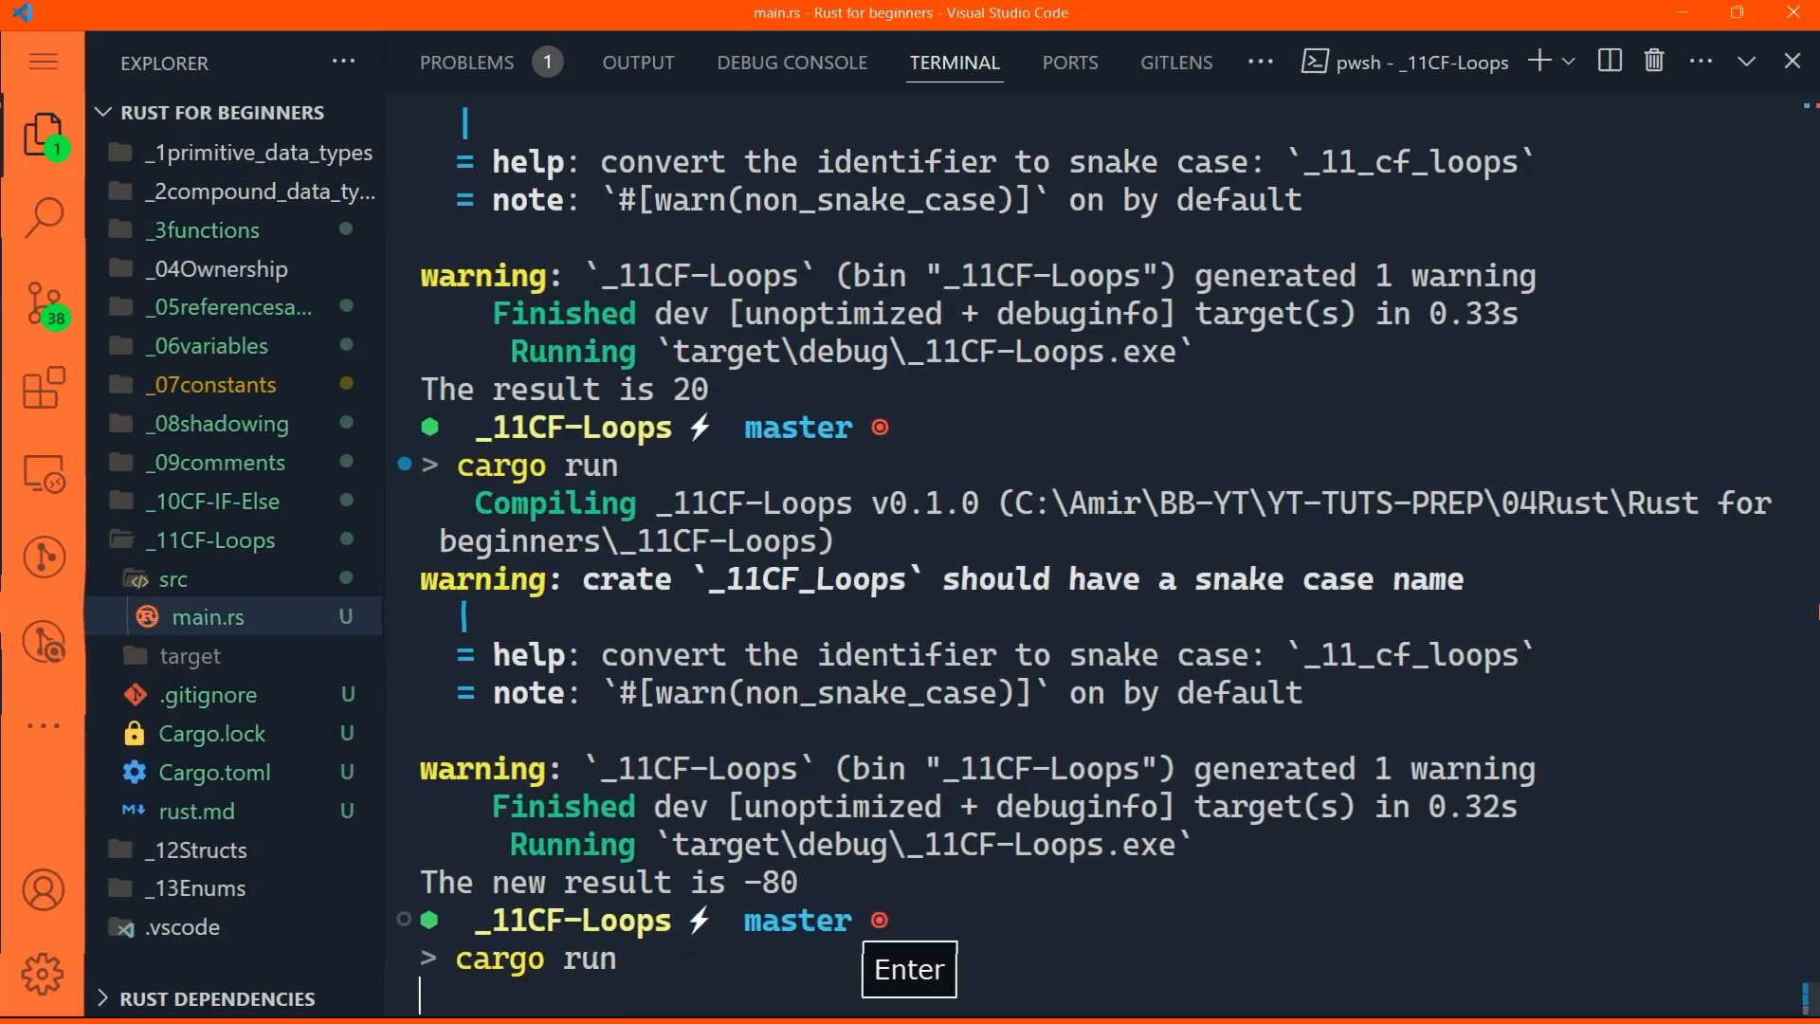
Step: Run cargo run again to rebuild and run the Loops project
{"action": "key", "text": "Enter"}
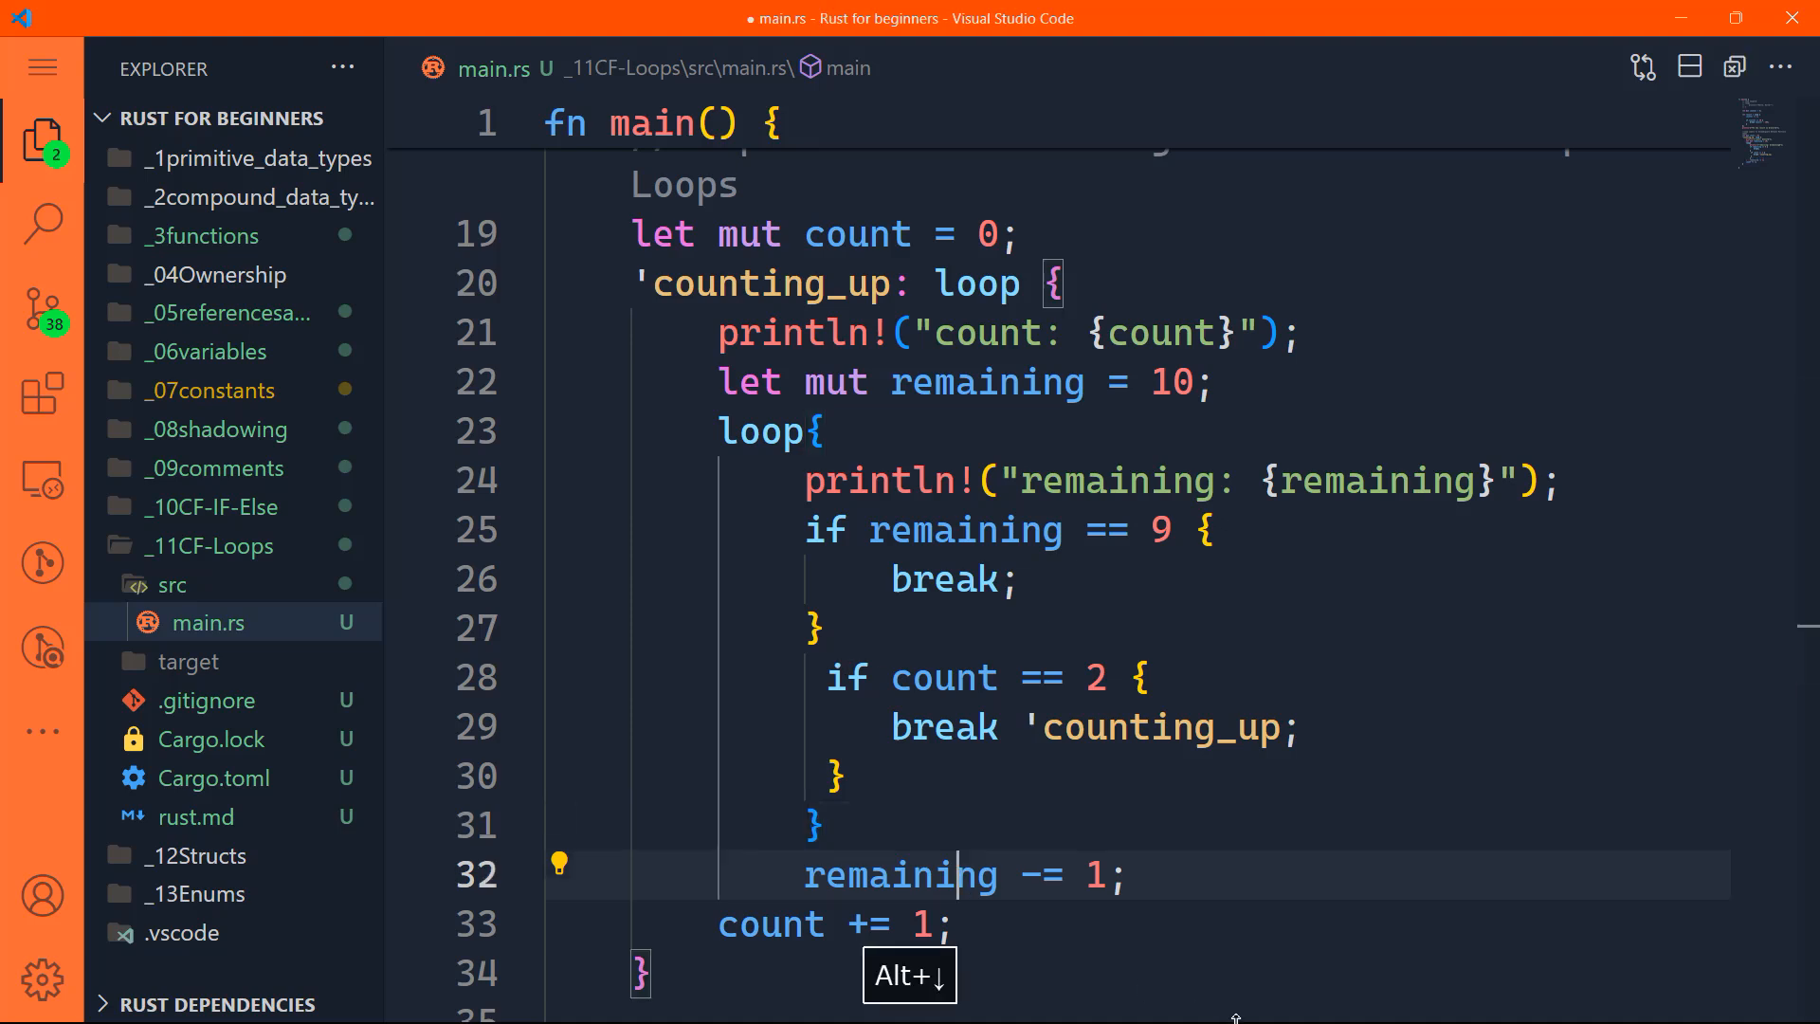
Step: Move count += 1 above remaining -= 1 in the nested loop and toggle the terminal
{"action": "key", "text": "alt+down"}
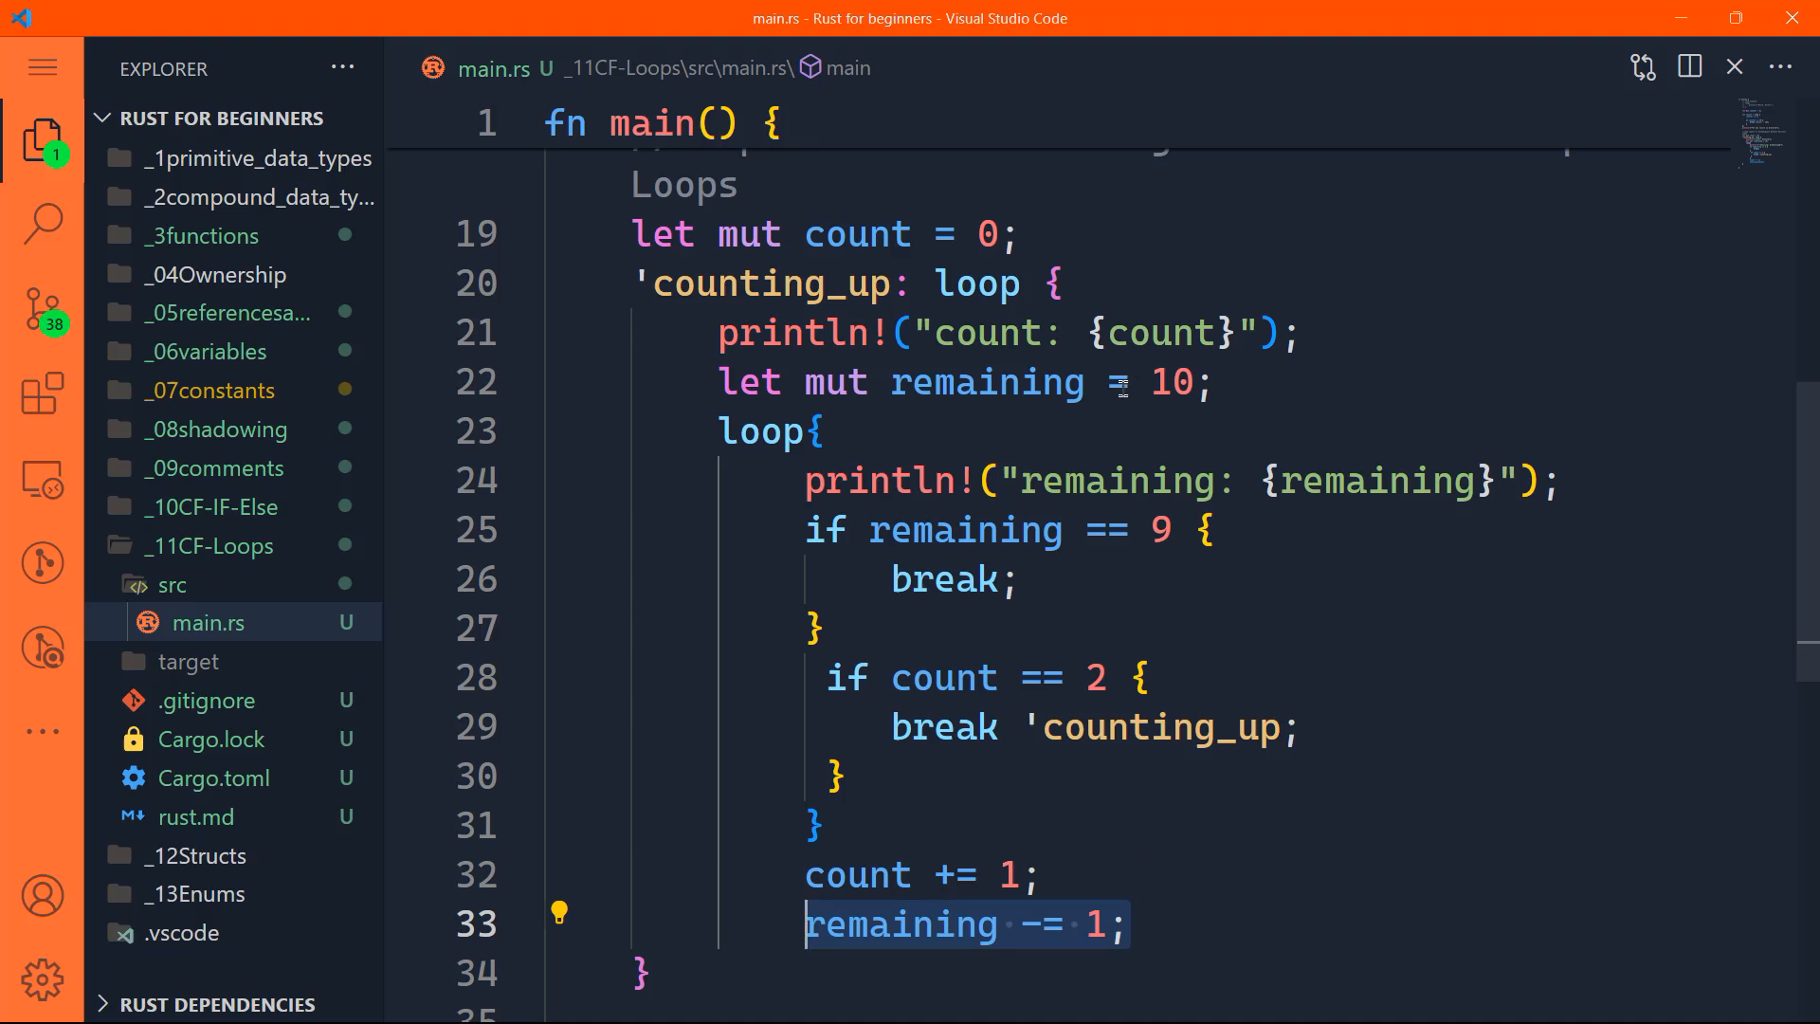
{"action": "left_click", "coordinate": [1149, 479]}
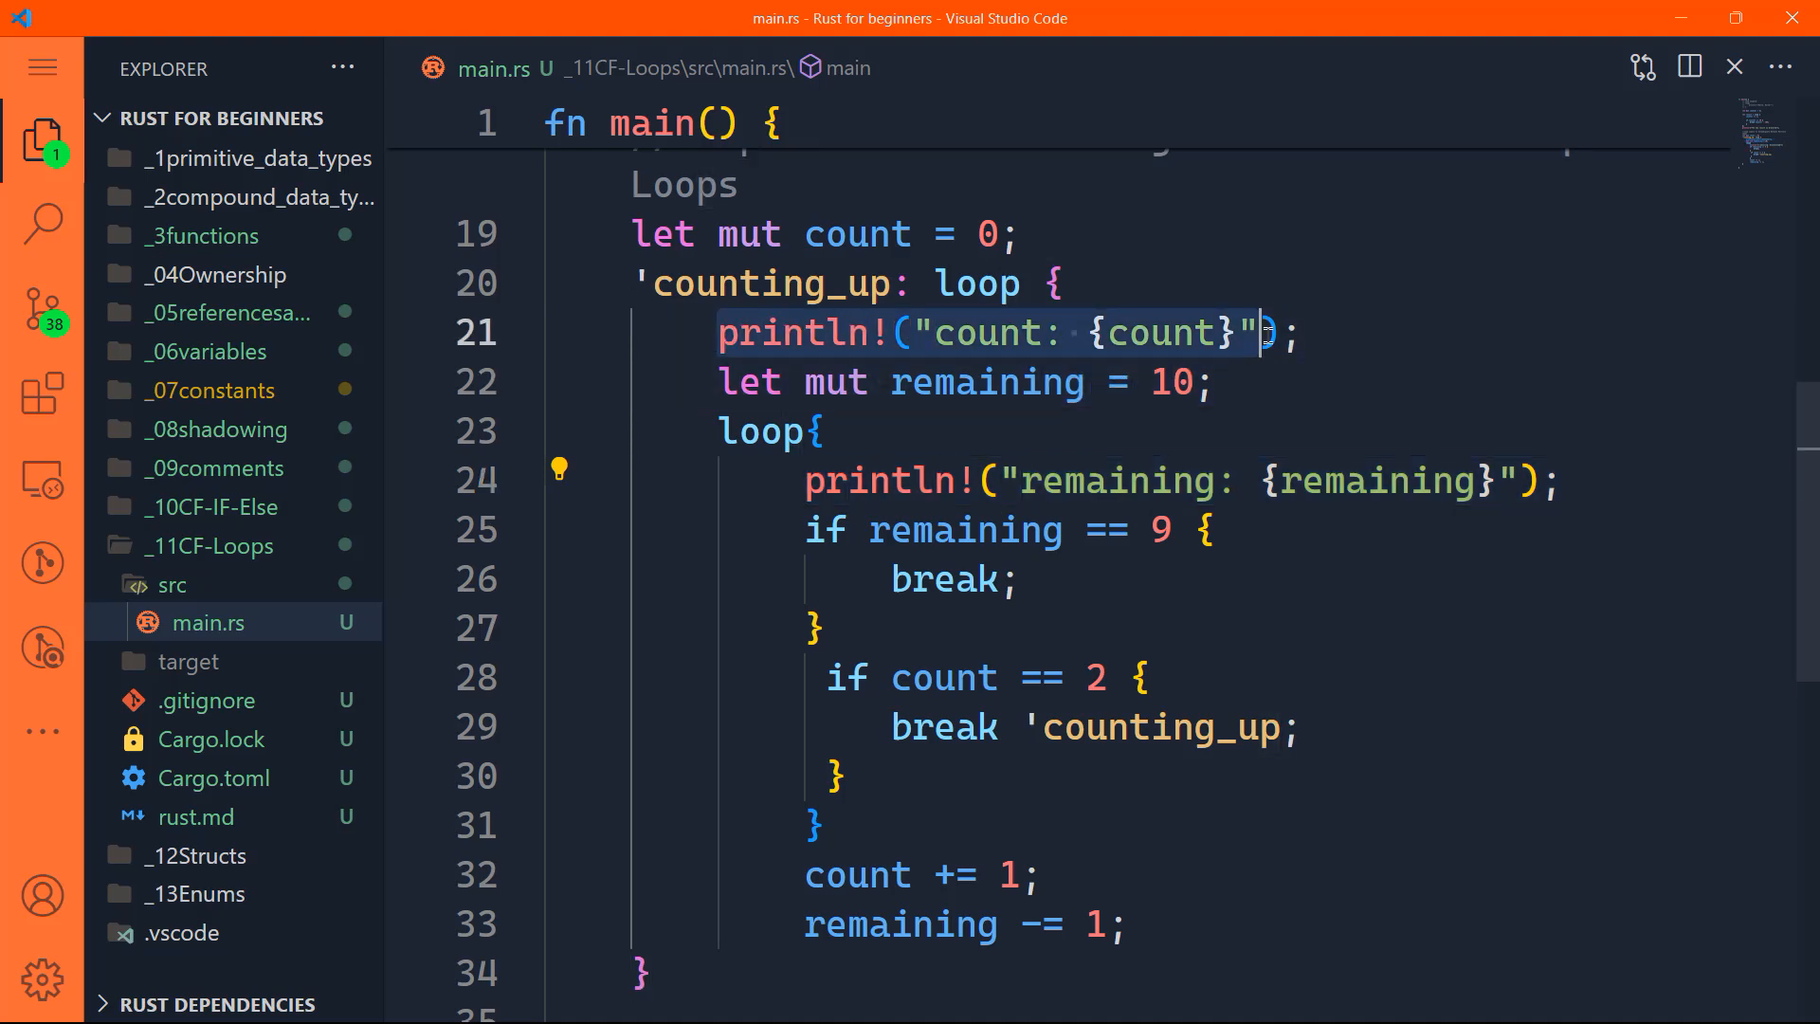
{"action": "key", "text": "ctrl+`"}
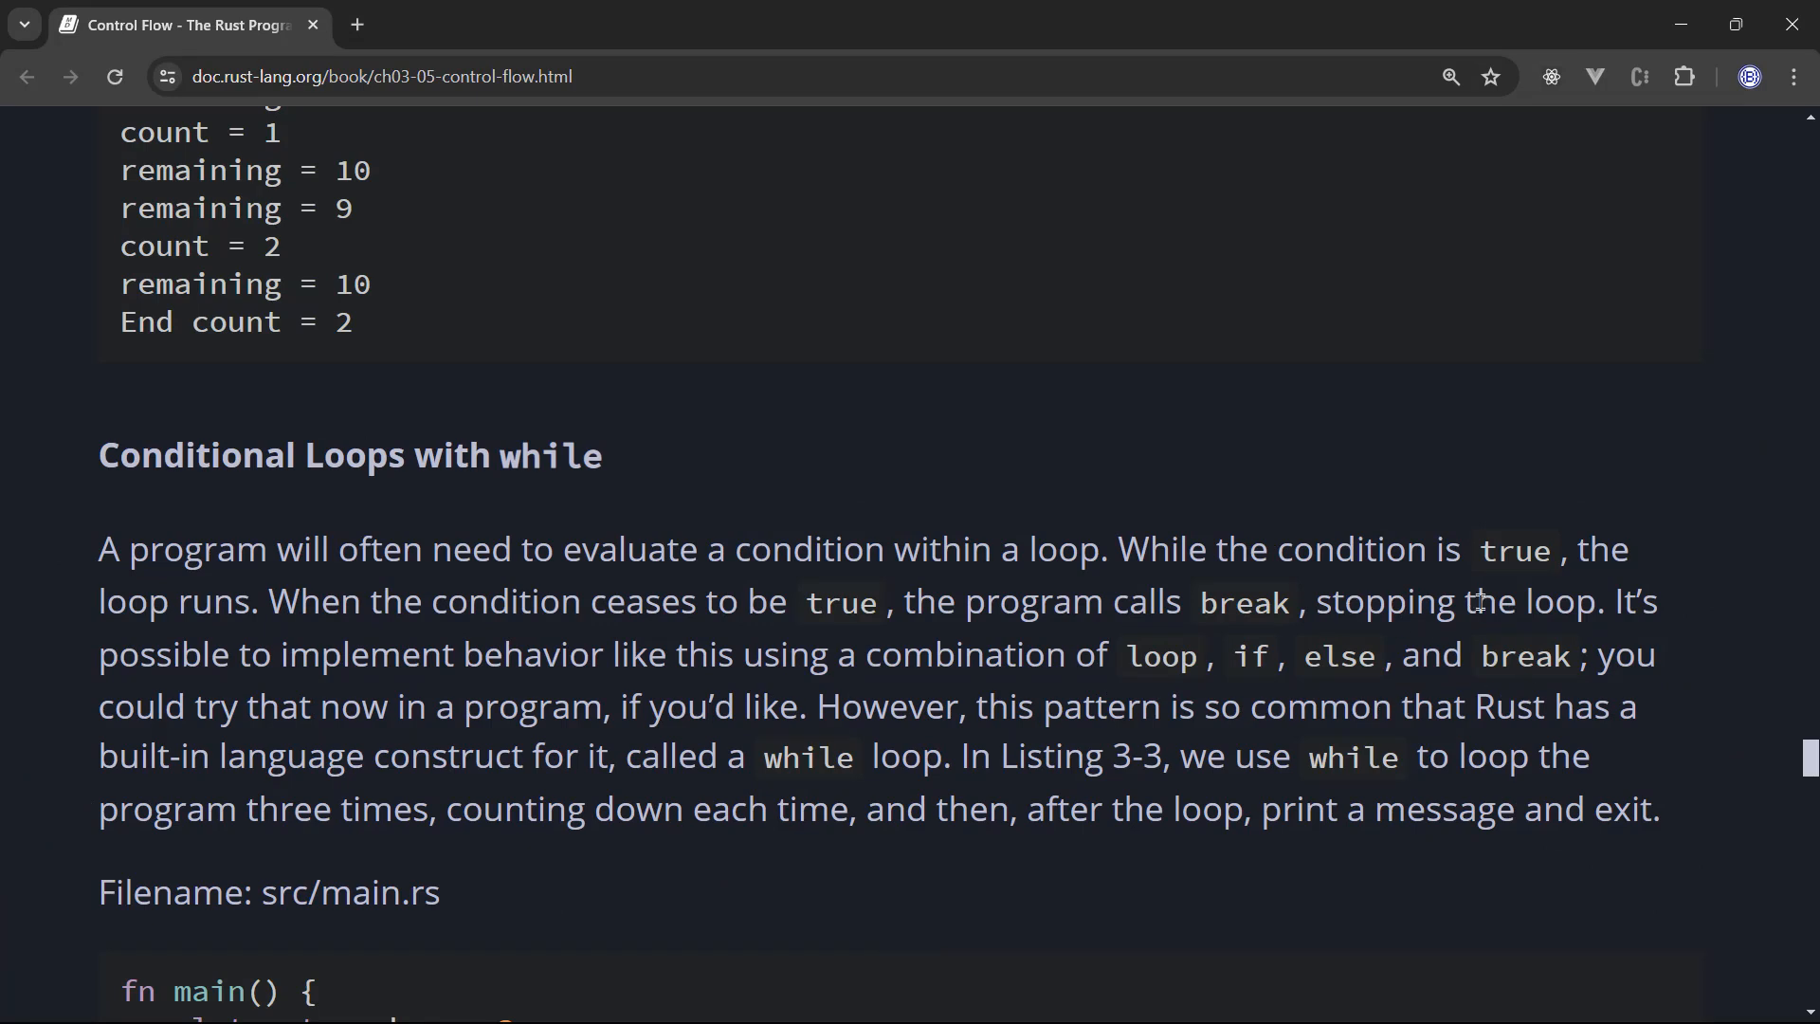
{"action": "mouse_move", "coordinate": [478, 665]}
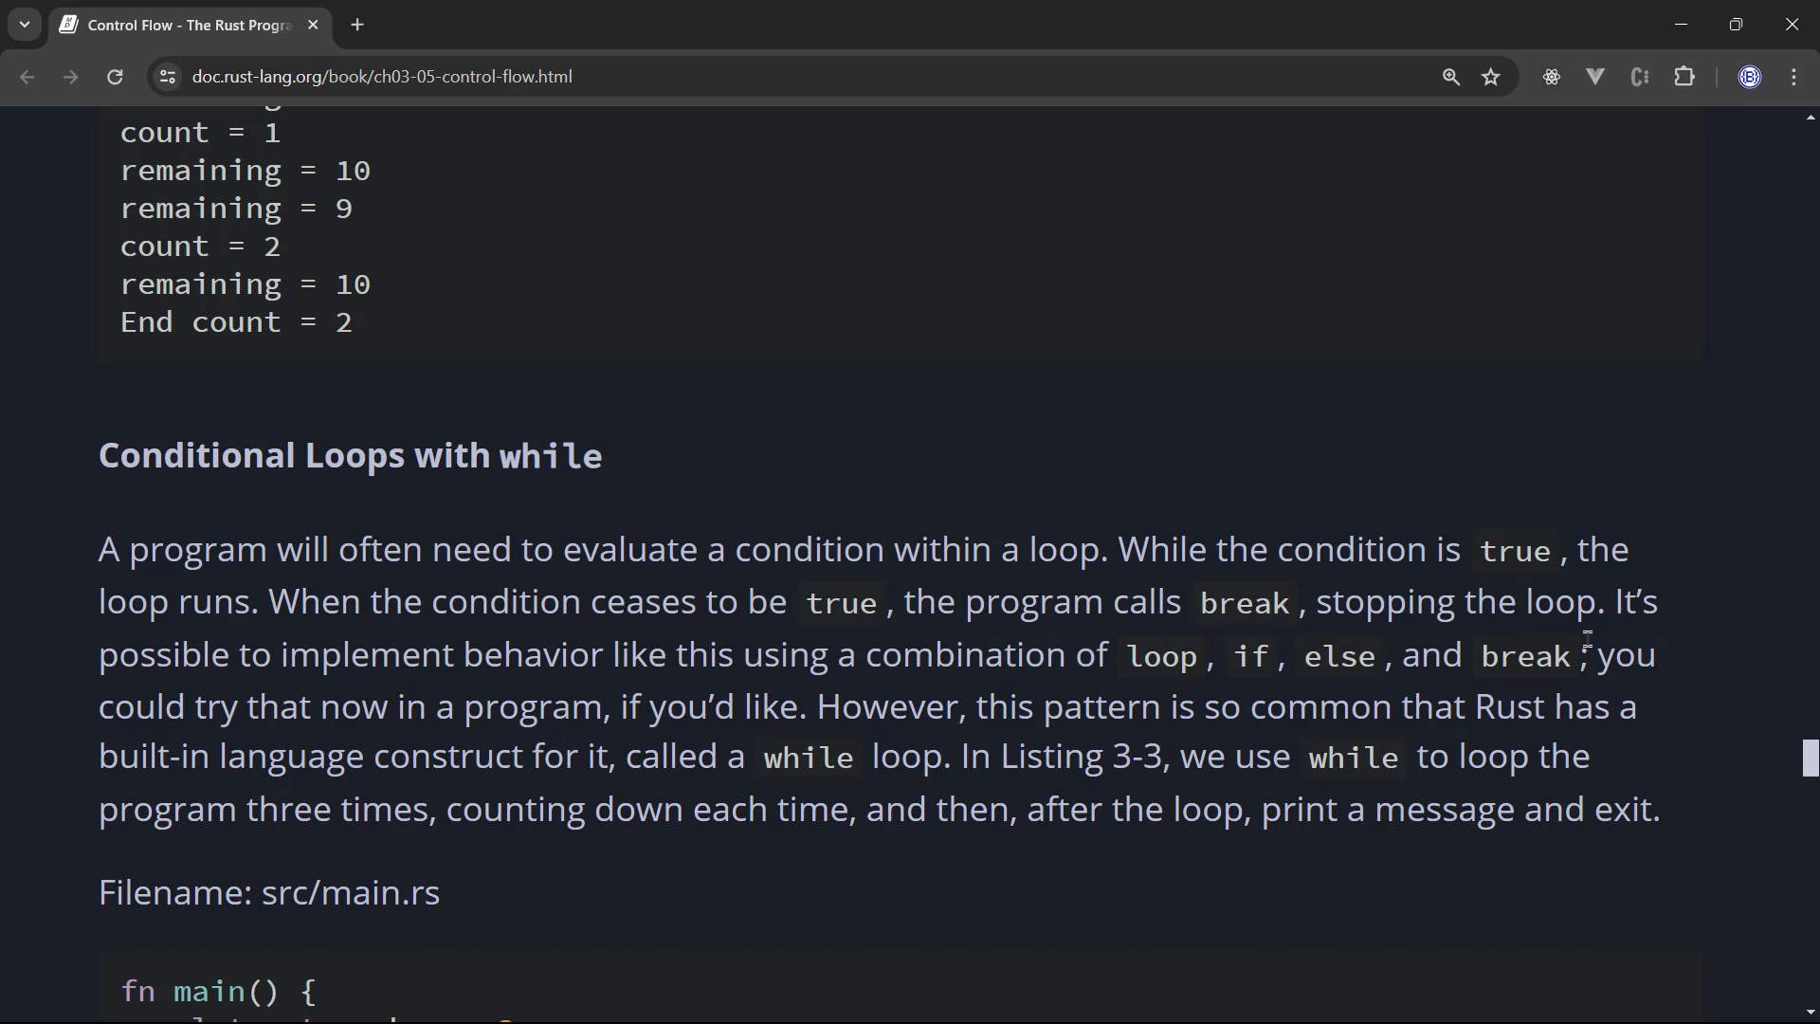
{"action": "mouse_move", "coordinate": [558, 705]}
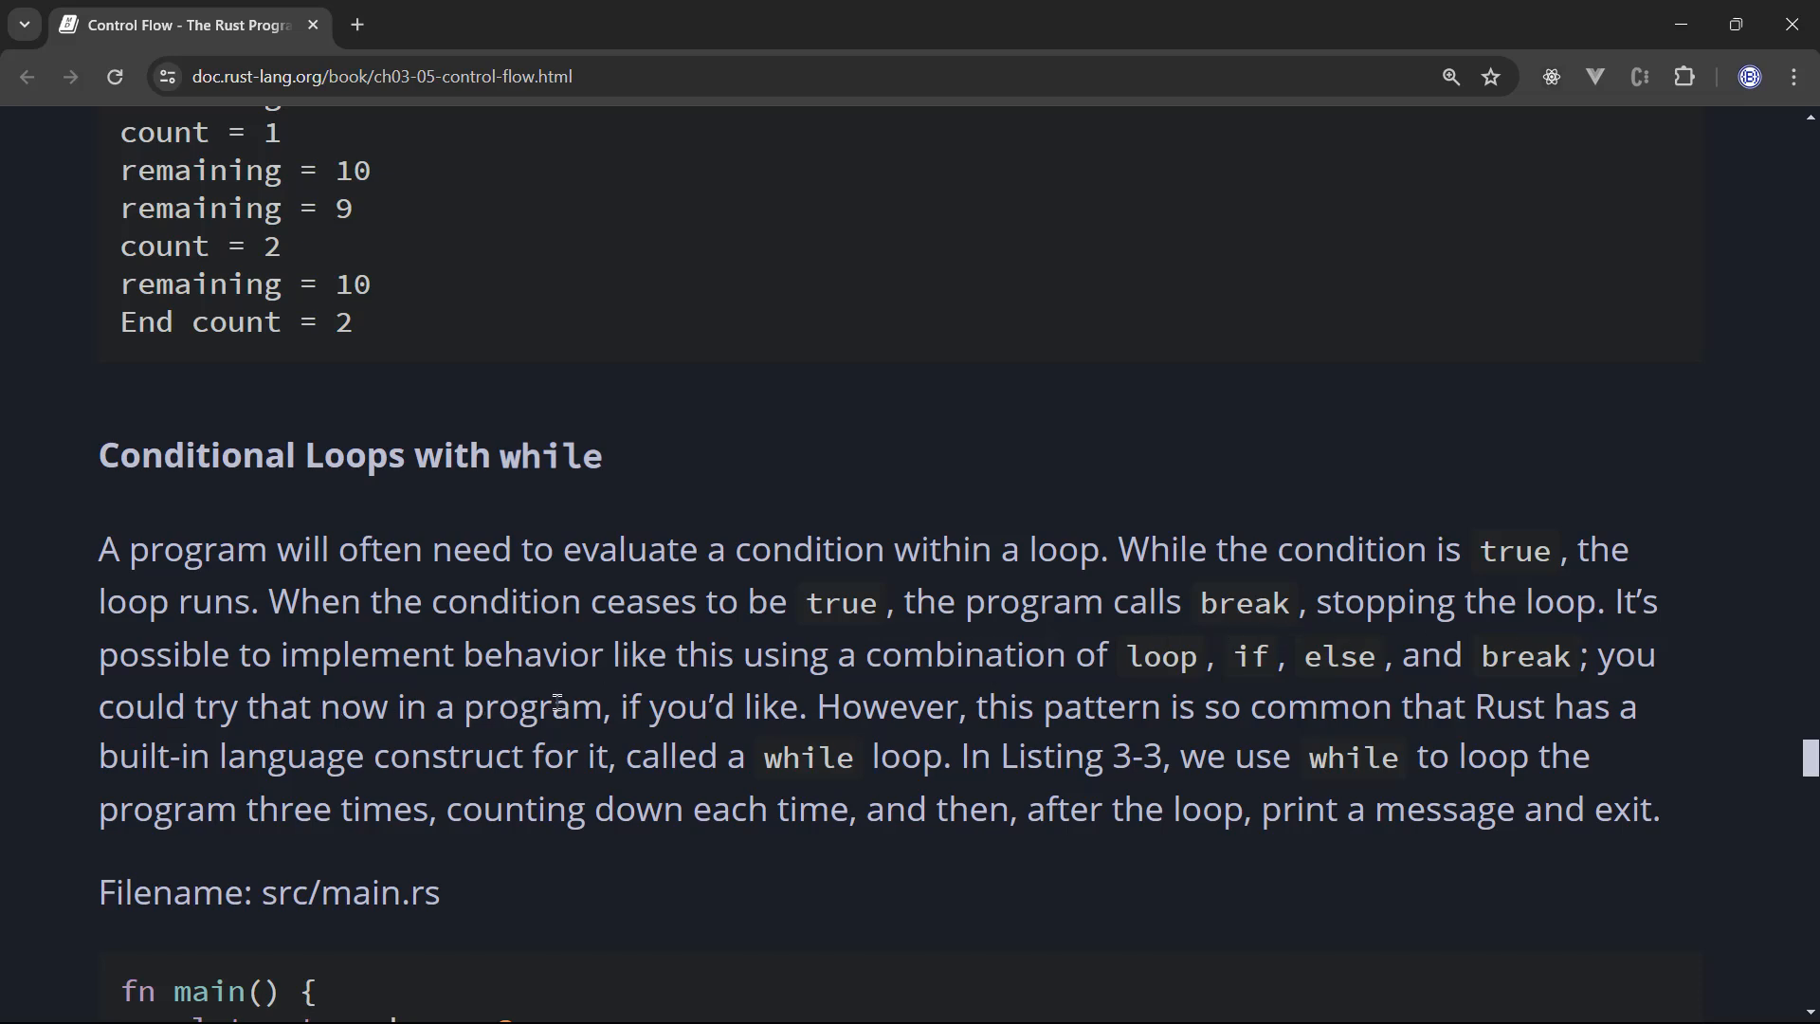
{"action": "mouse_move", "coordinate": [1145, 705]}
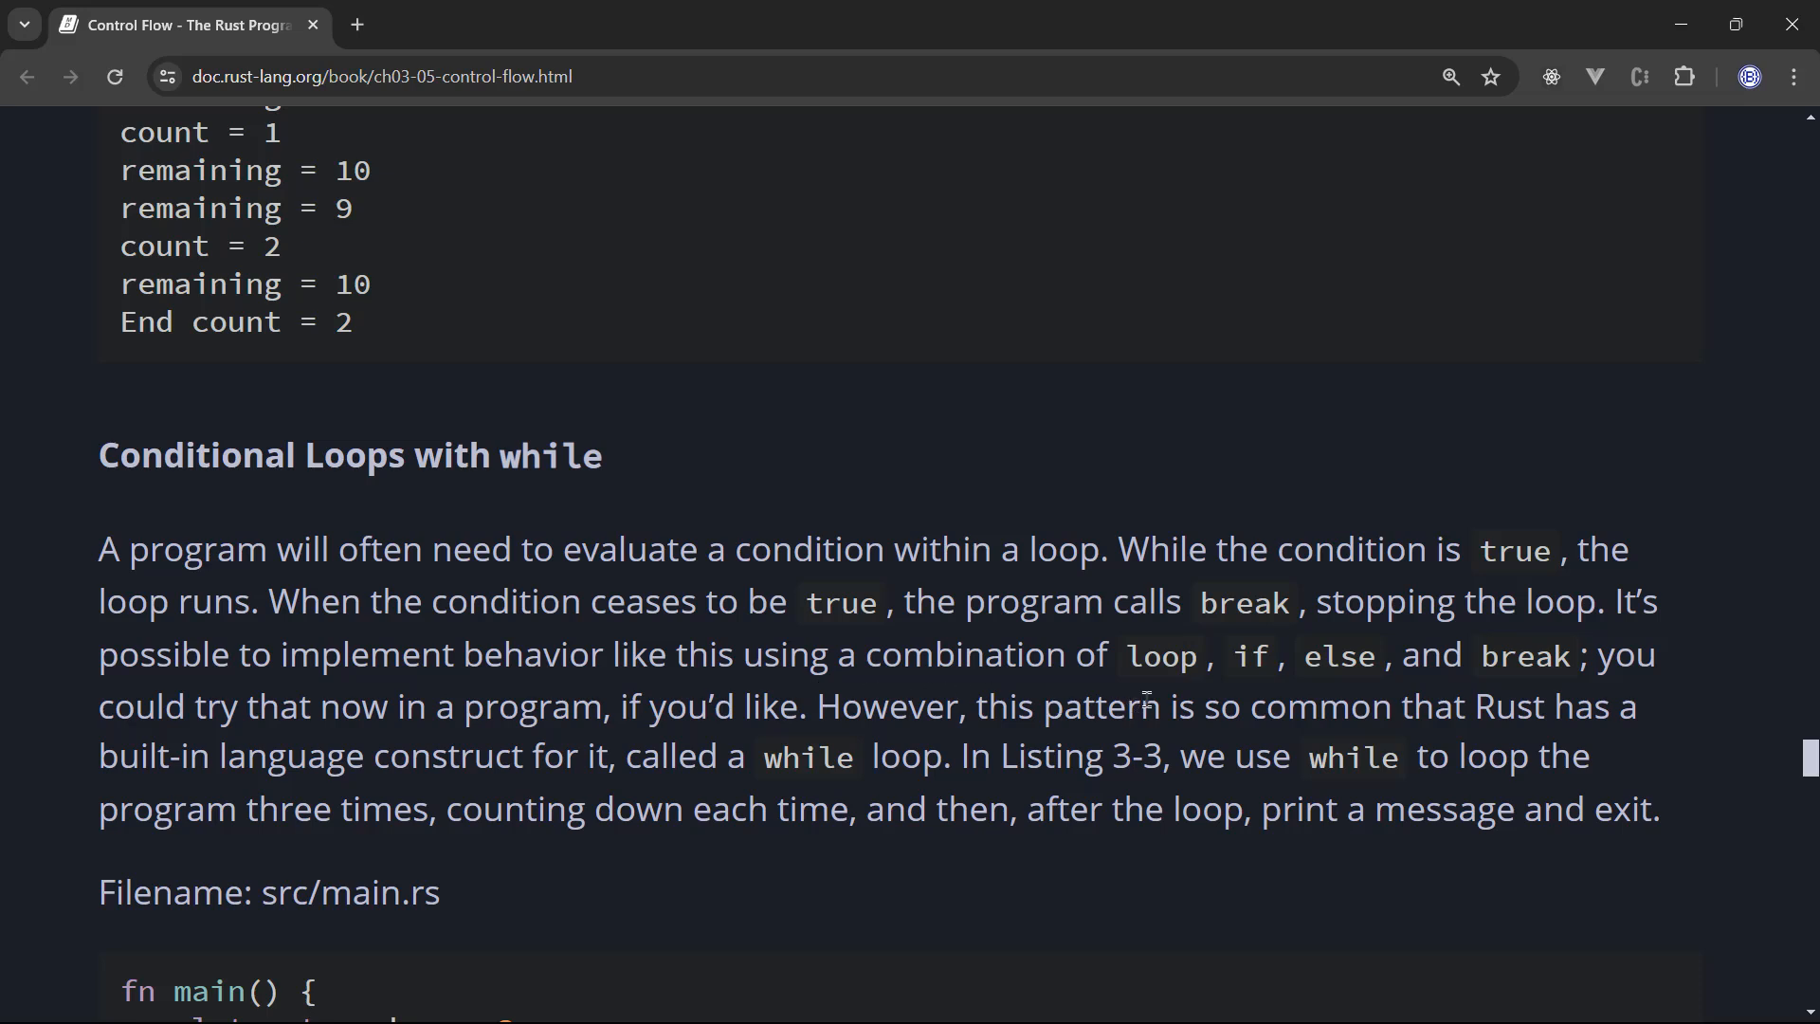
{"action": "mouse_move", "coordinate": [1503, 660]}
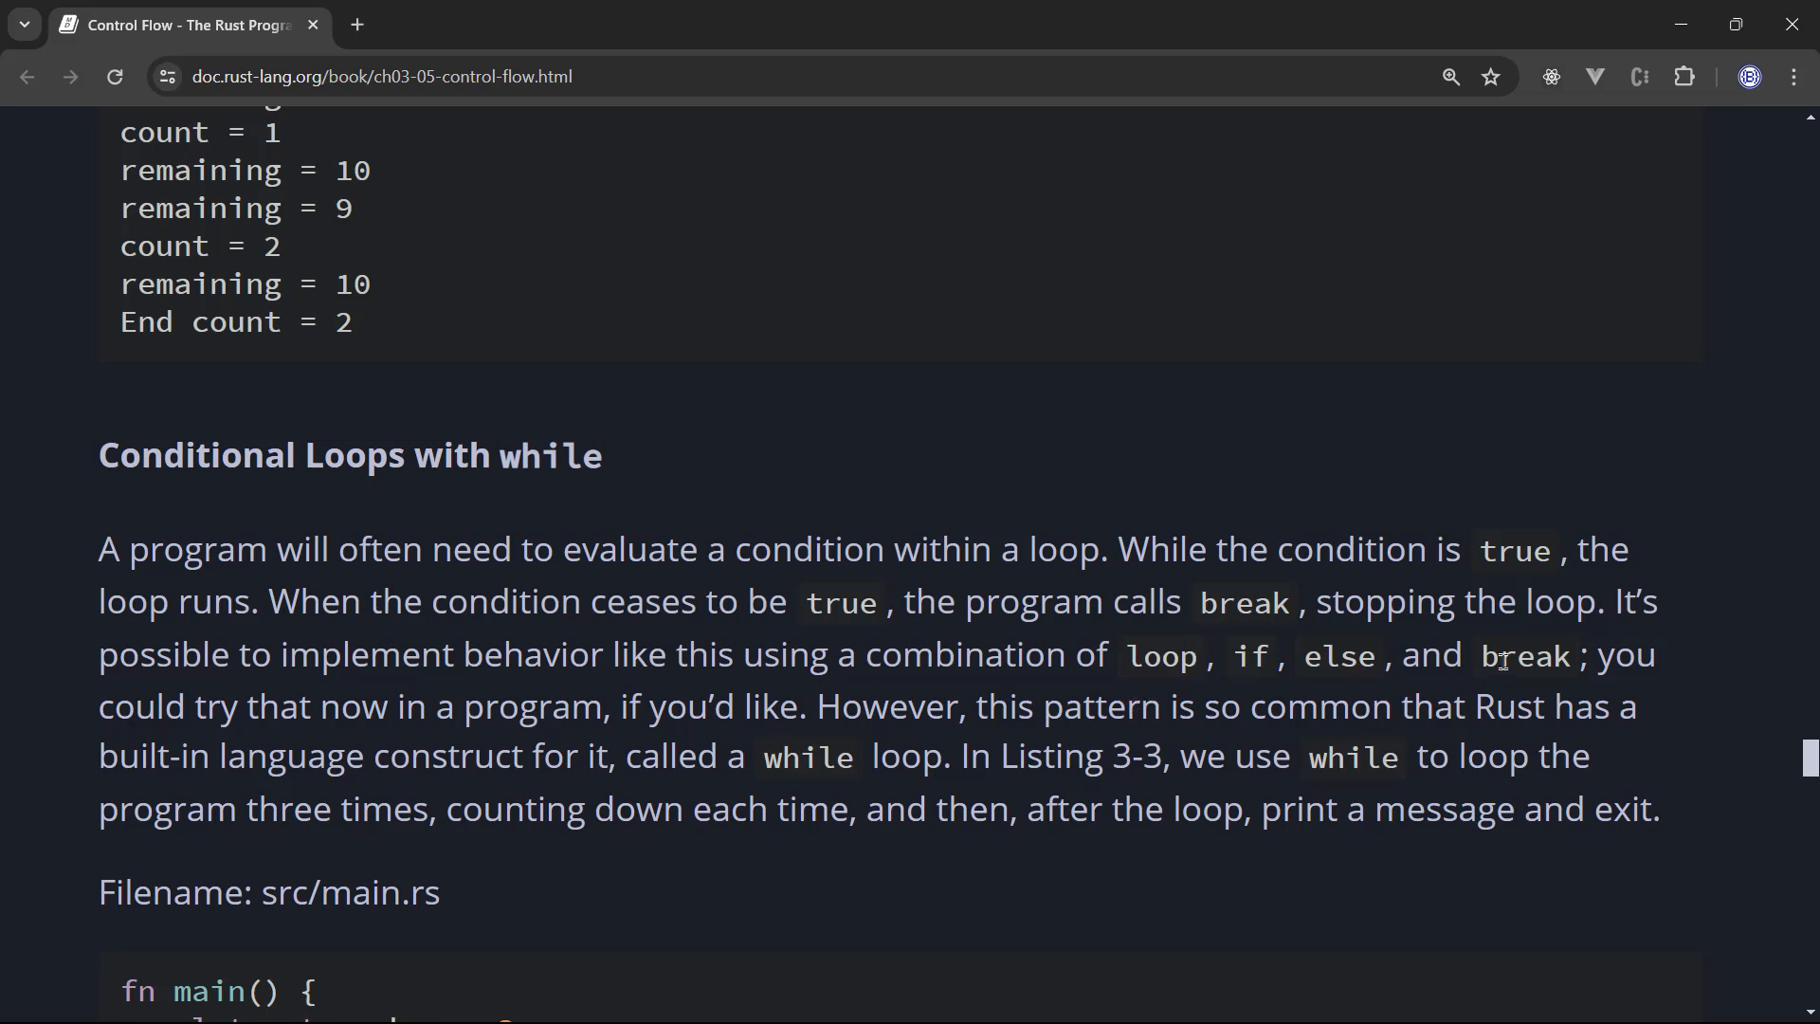
Step: Scroll the Control Flow page down to the while loop section and Listing 3-3
{"action": "scroll", "scroll_direction": "down", "scroll_amount": 3}
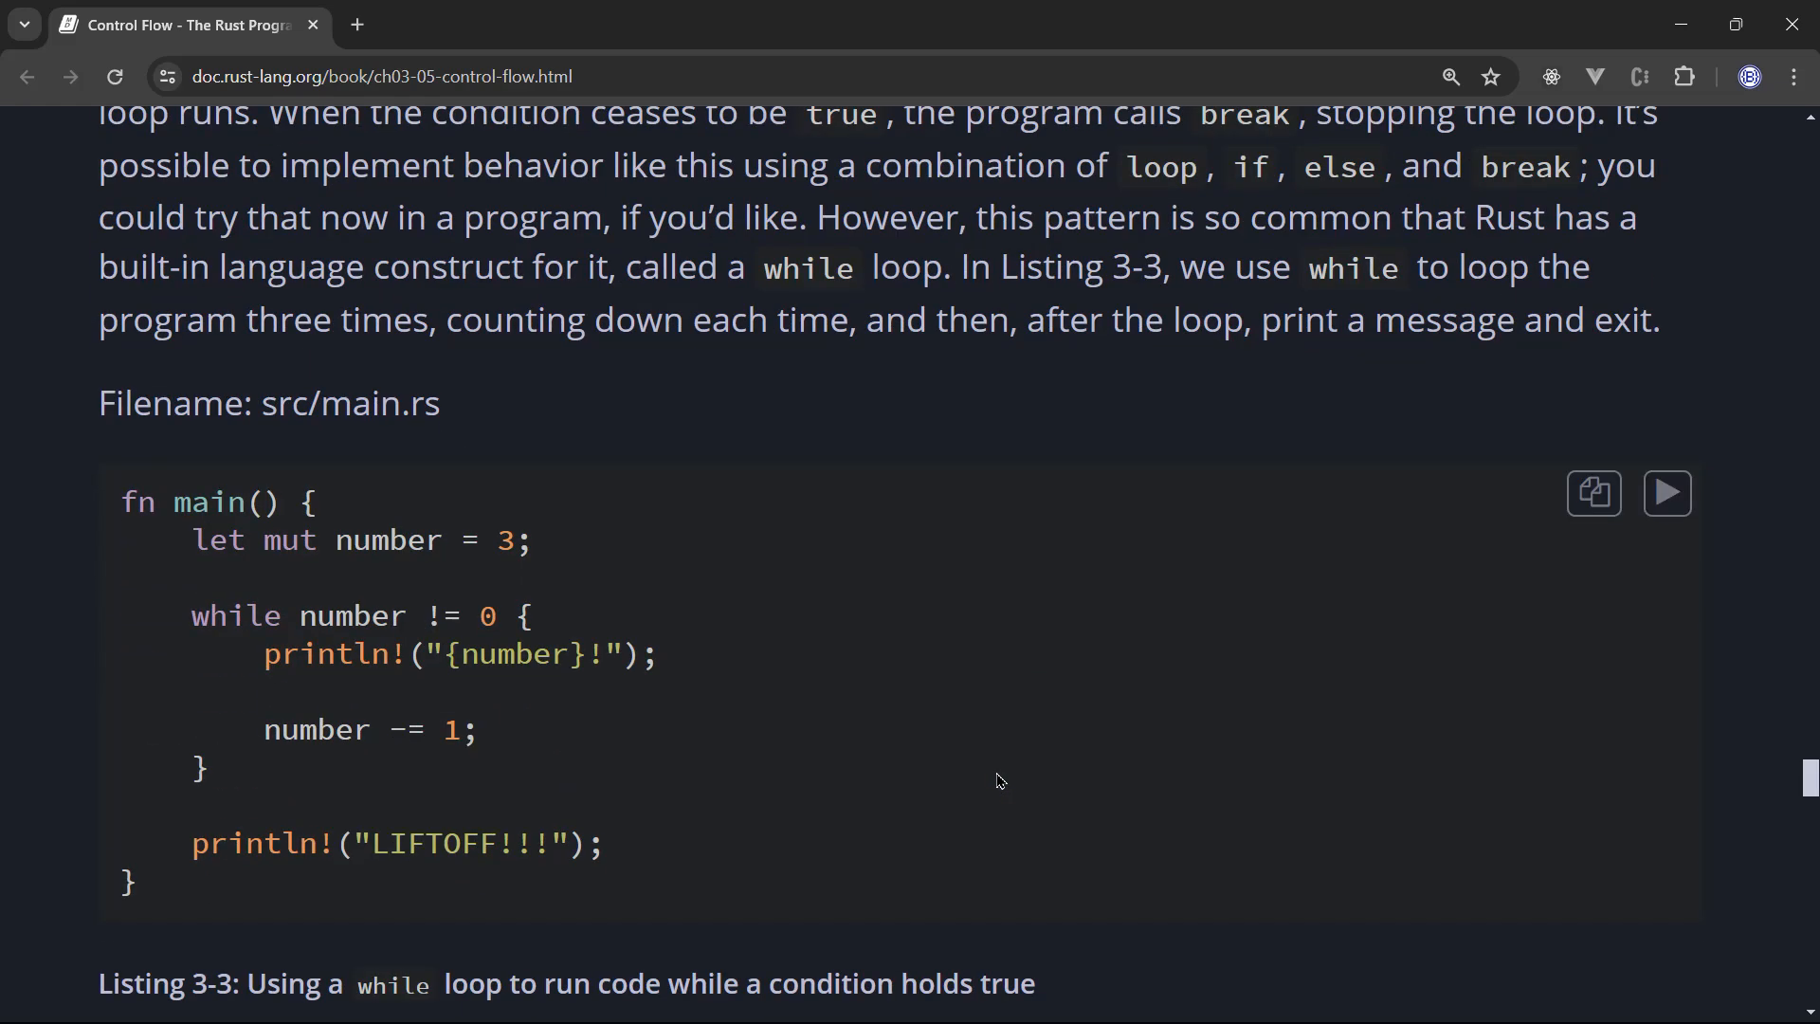
{"action": "scroll", "scroll_direction": "down", "scroll_amount": 3}
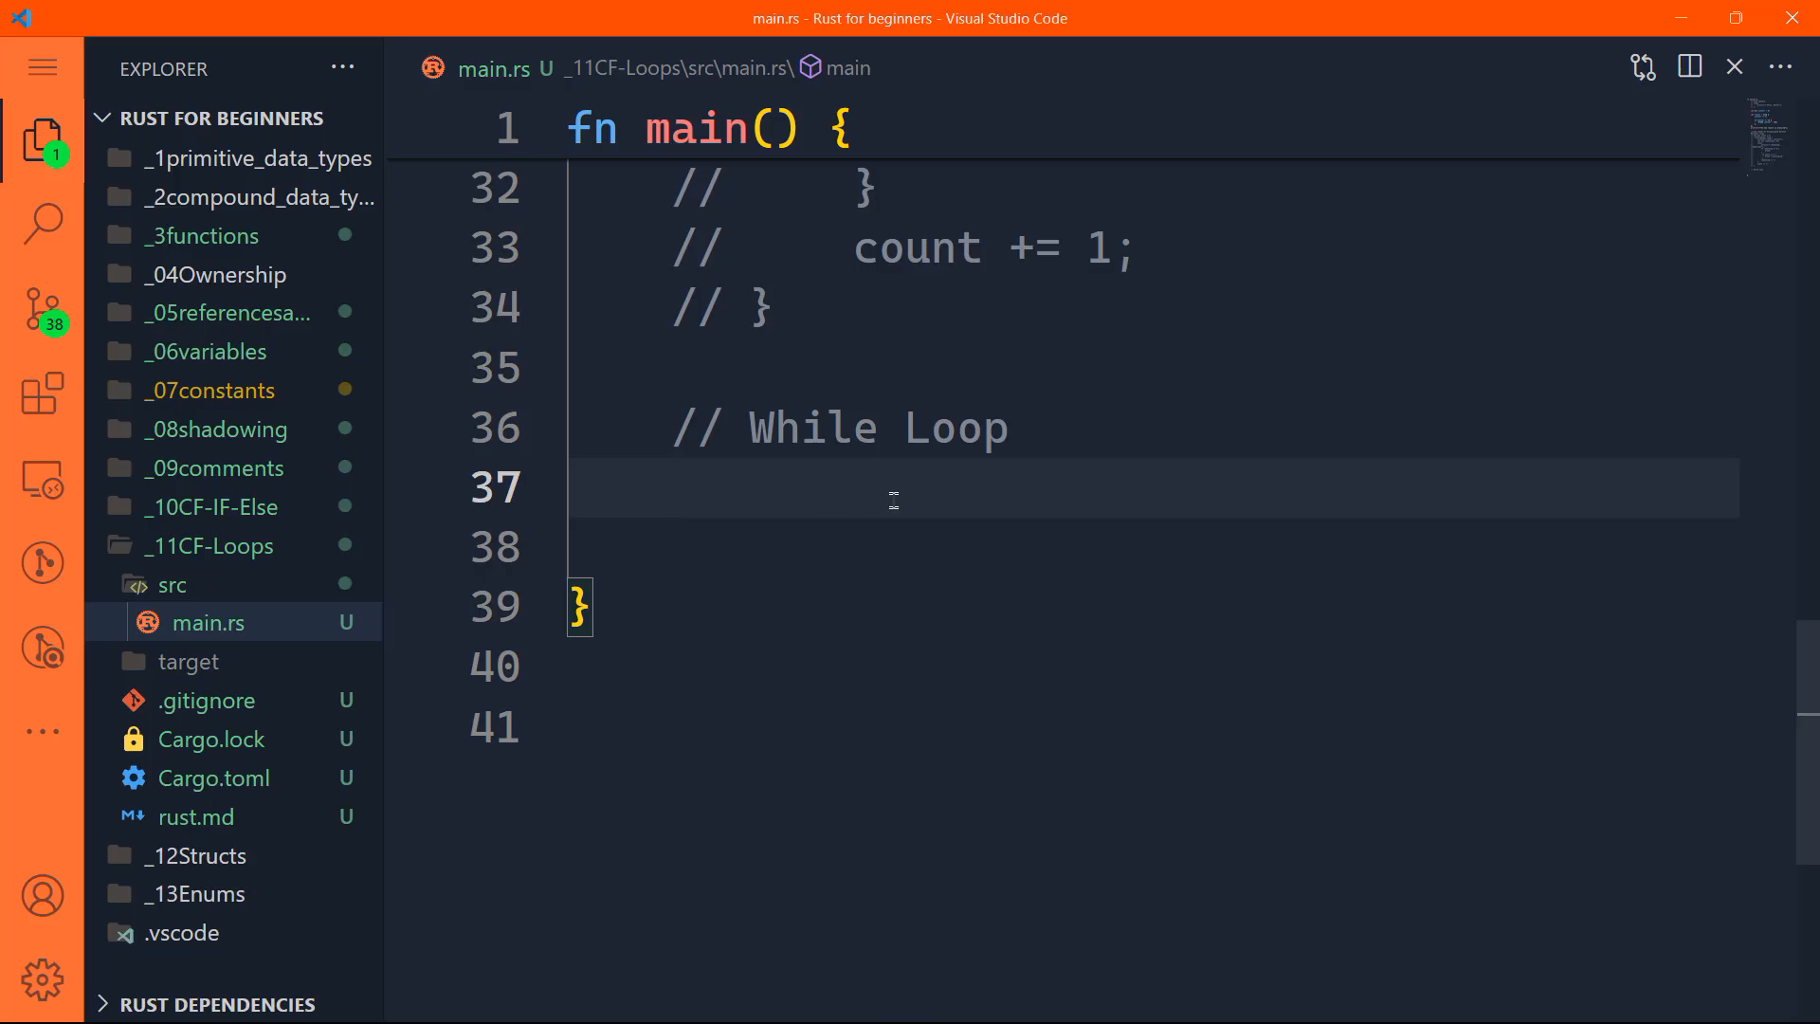
Step: Write let mut number = 3; with a while number != 0 loop printing number and decrementing by 1, then save
{"action": "type", "text": "let m,"}
{"action": "left_click", "coordinate": [1150, 546]}
{"action": "type", "text": "while number != 0"}
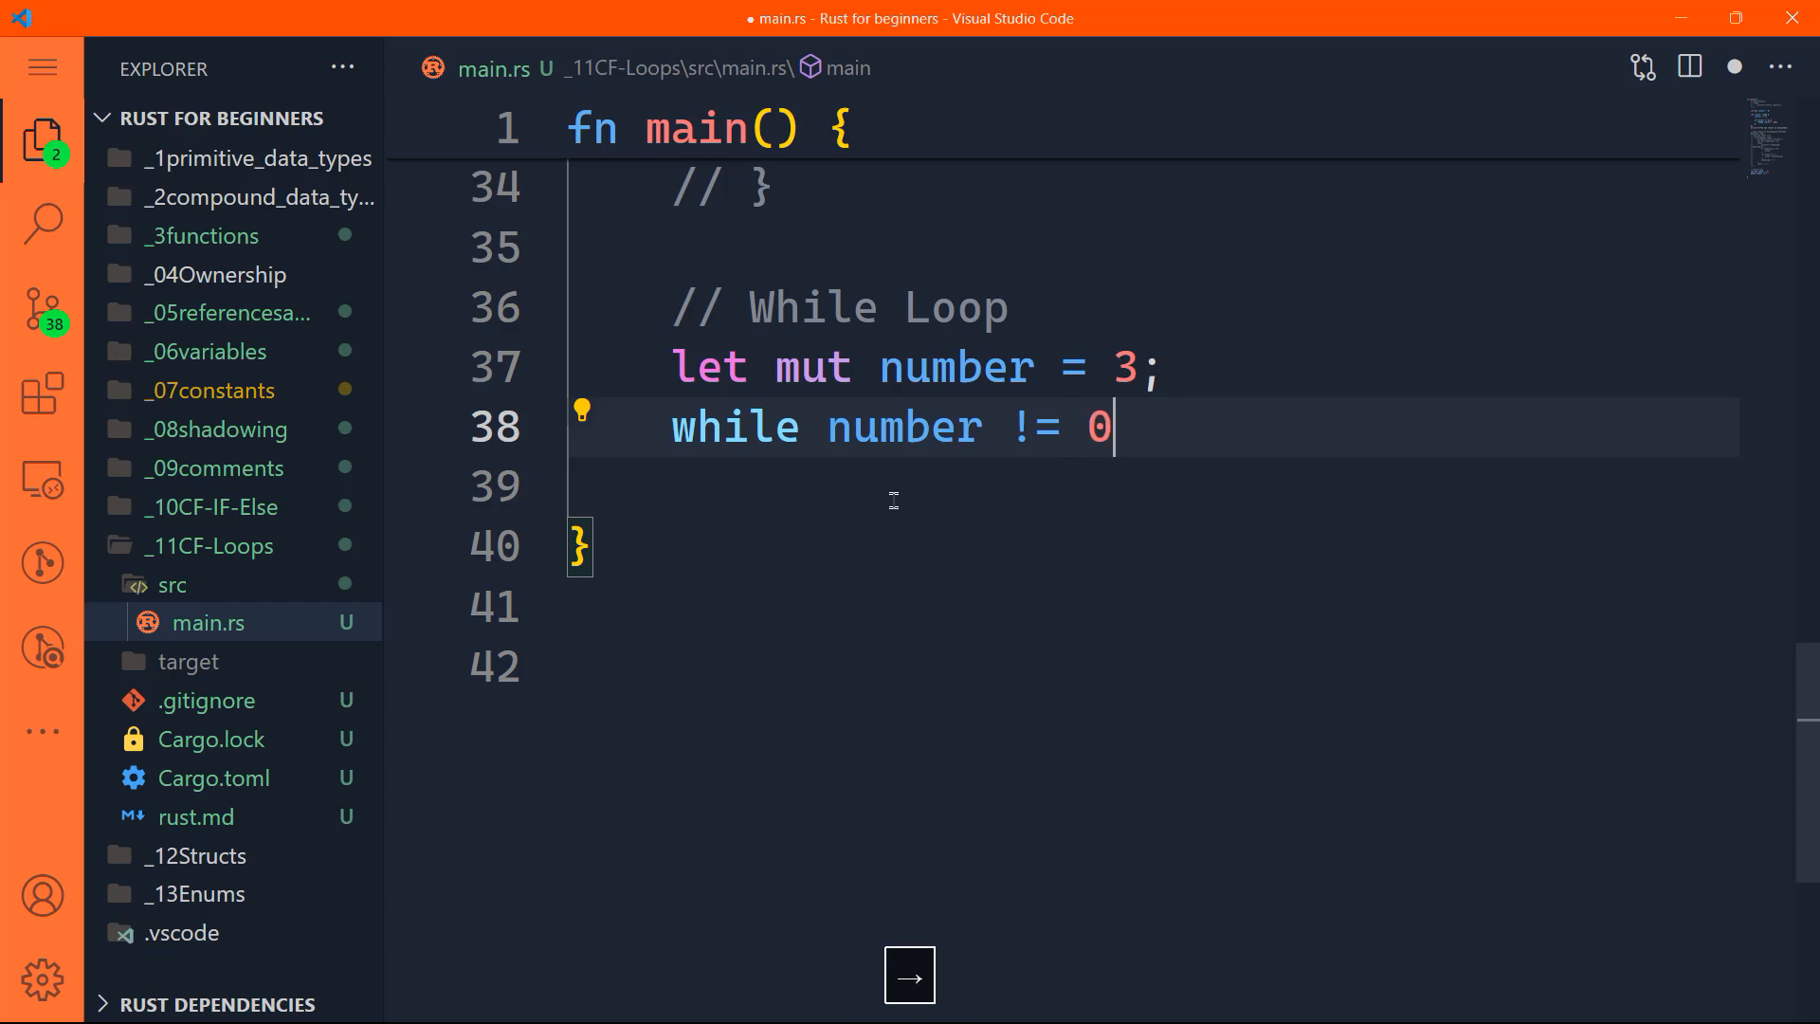
{"action": "type", "text": "{"}
{"action": "type", "text": "number"}
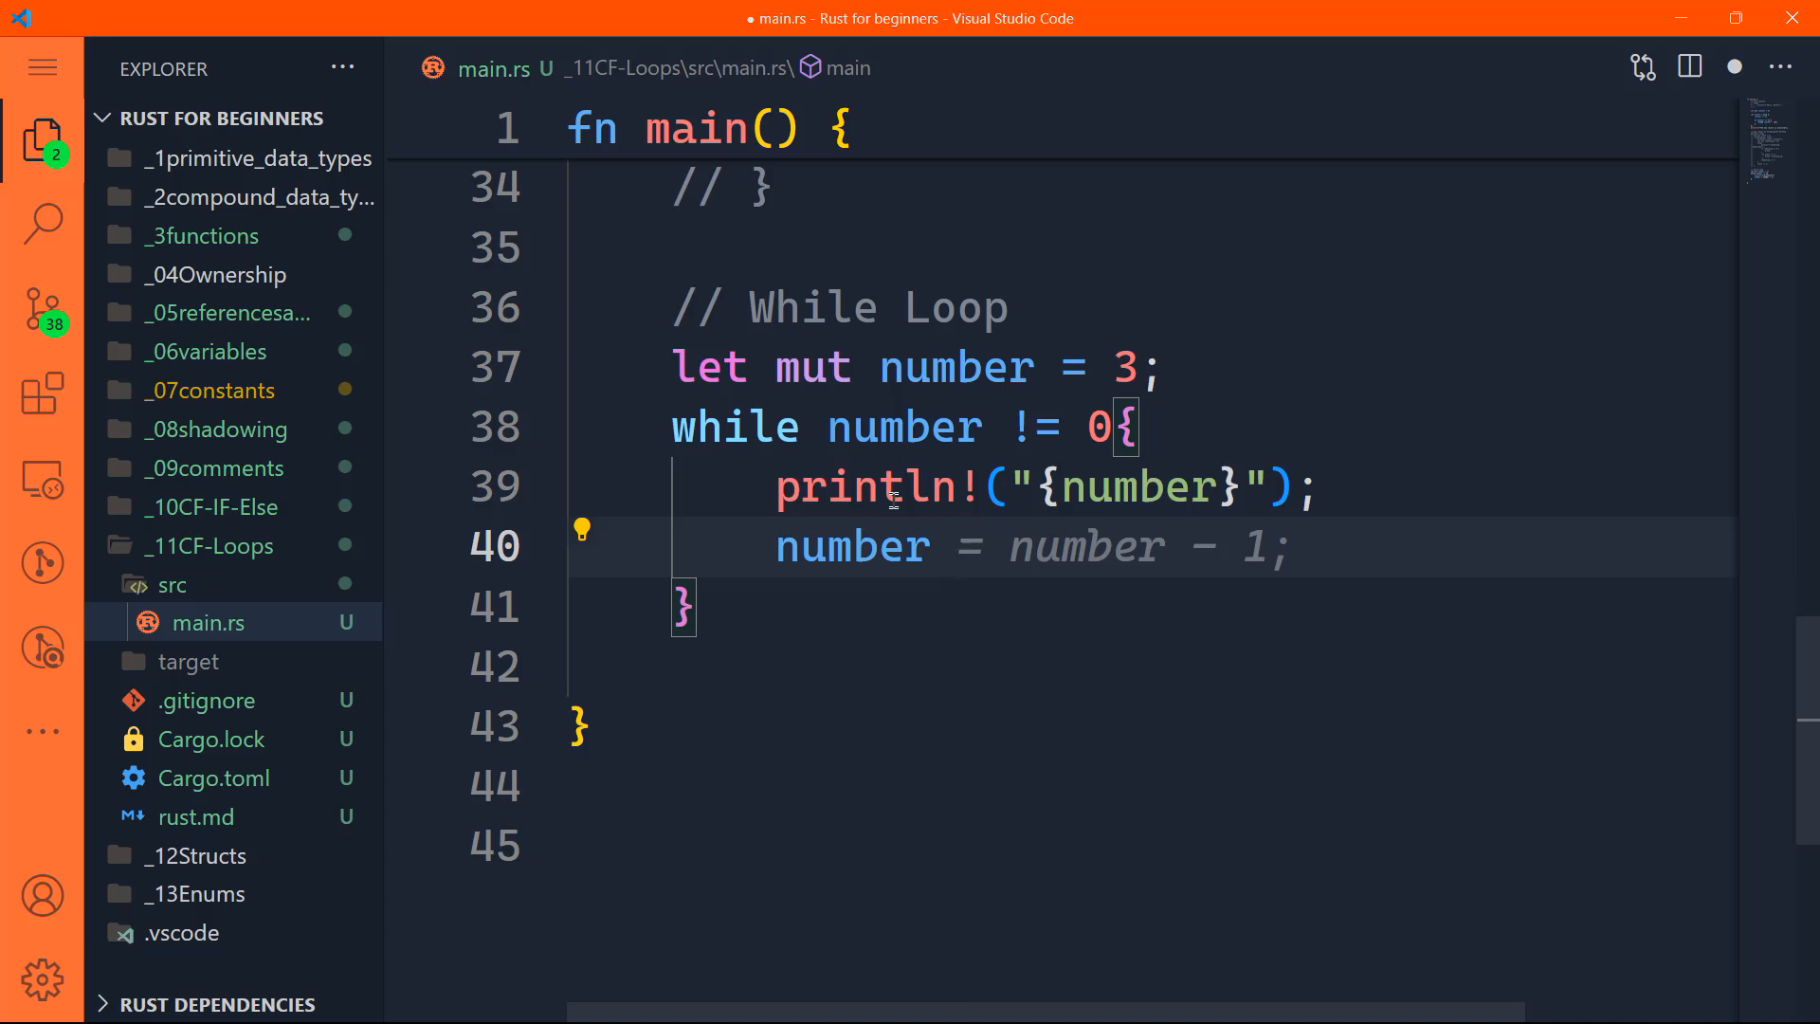
{"action": "type", "text": "-=1"}
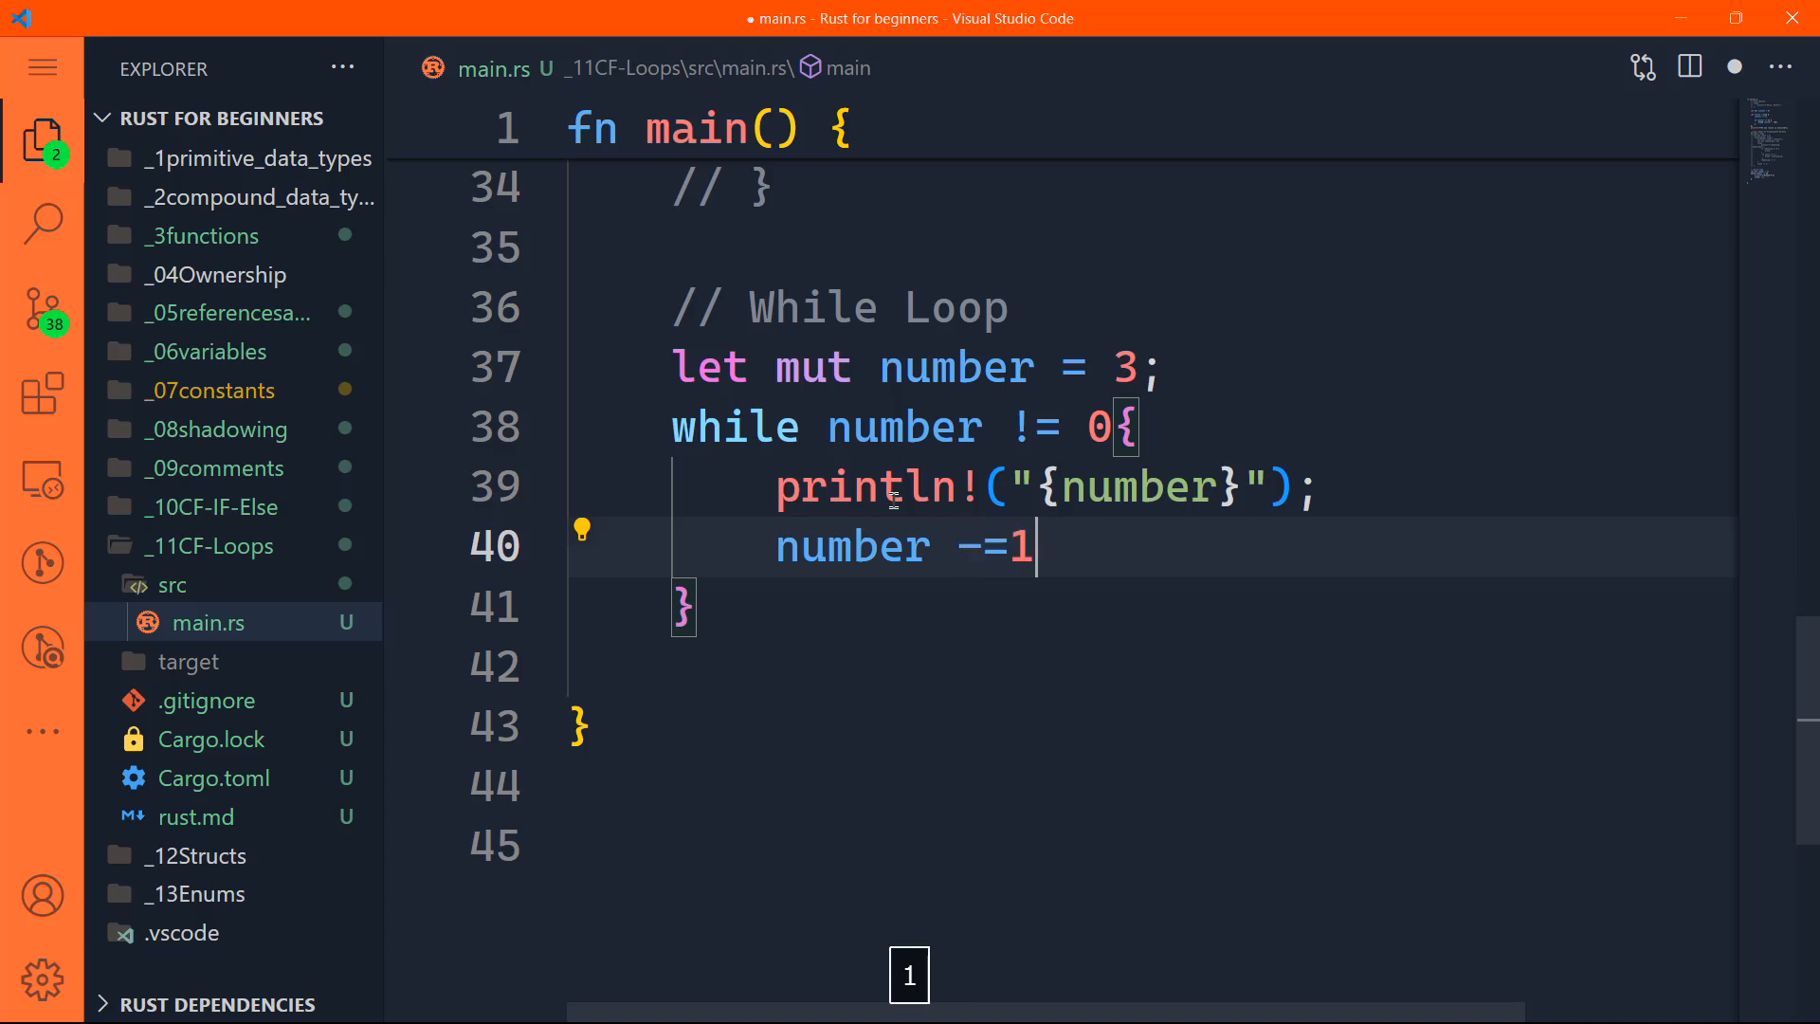
{"action": "key", "text": "ctrl+s"}
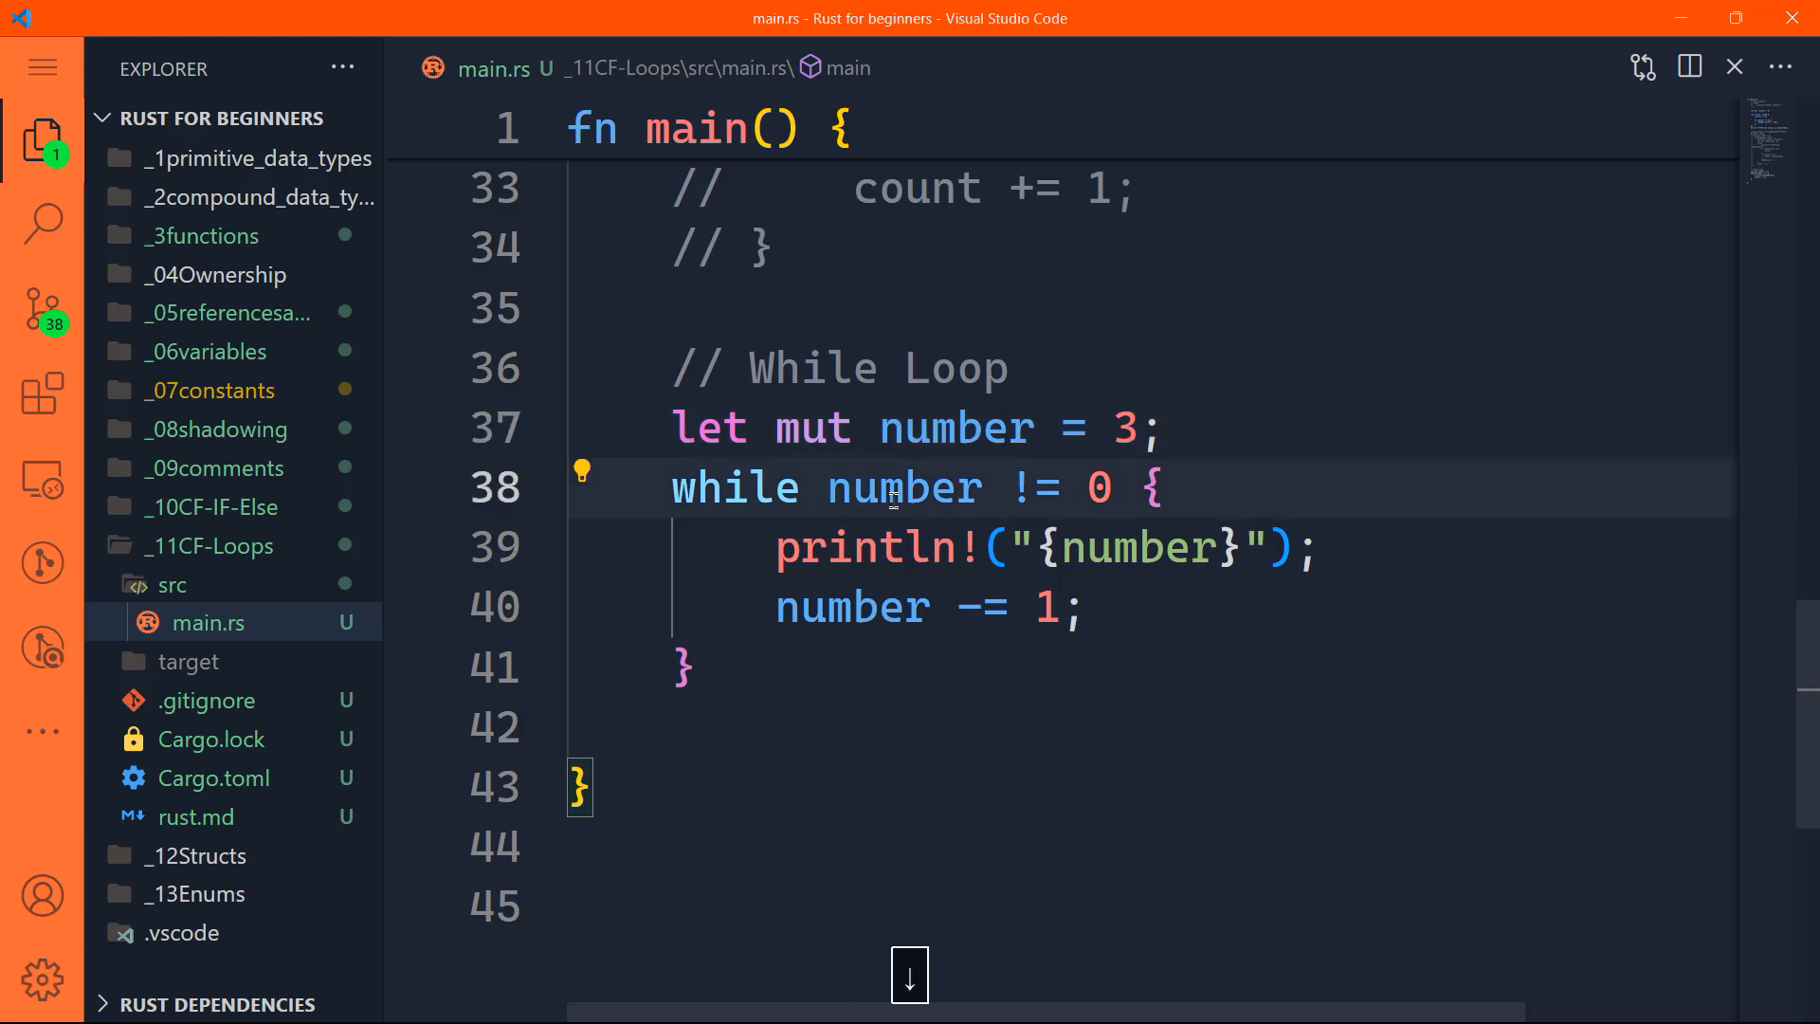
{"action": "mouse_move", "coordinate": [1433, 343]}
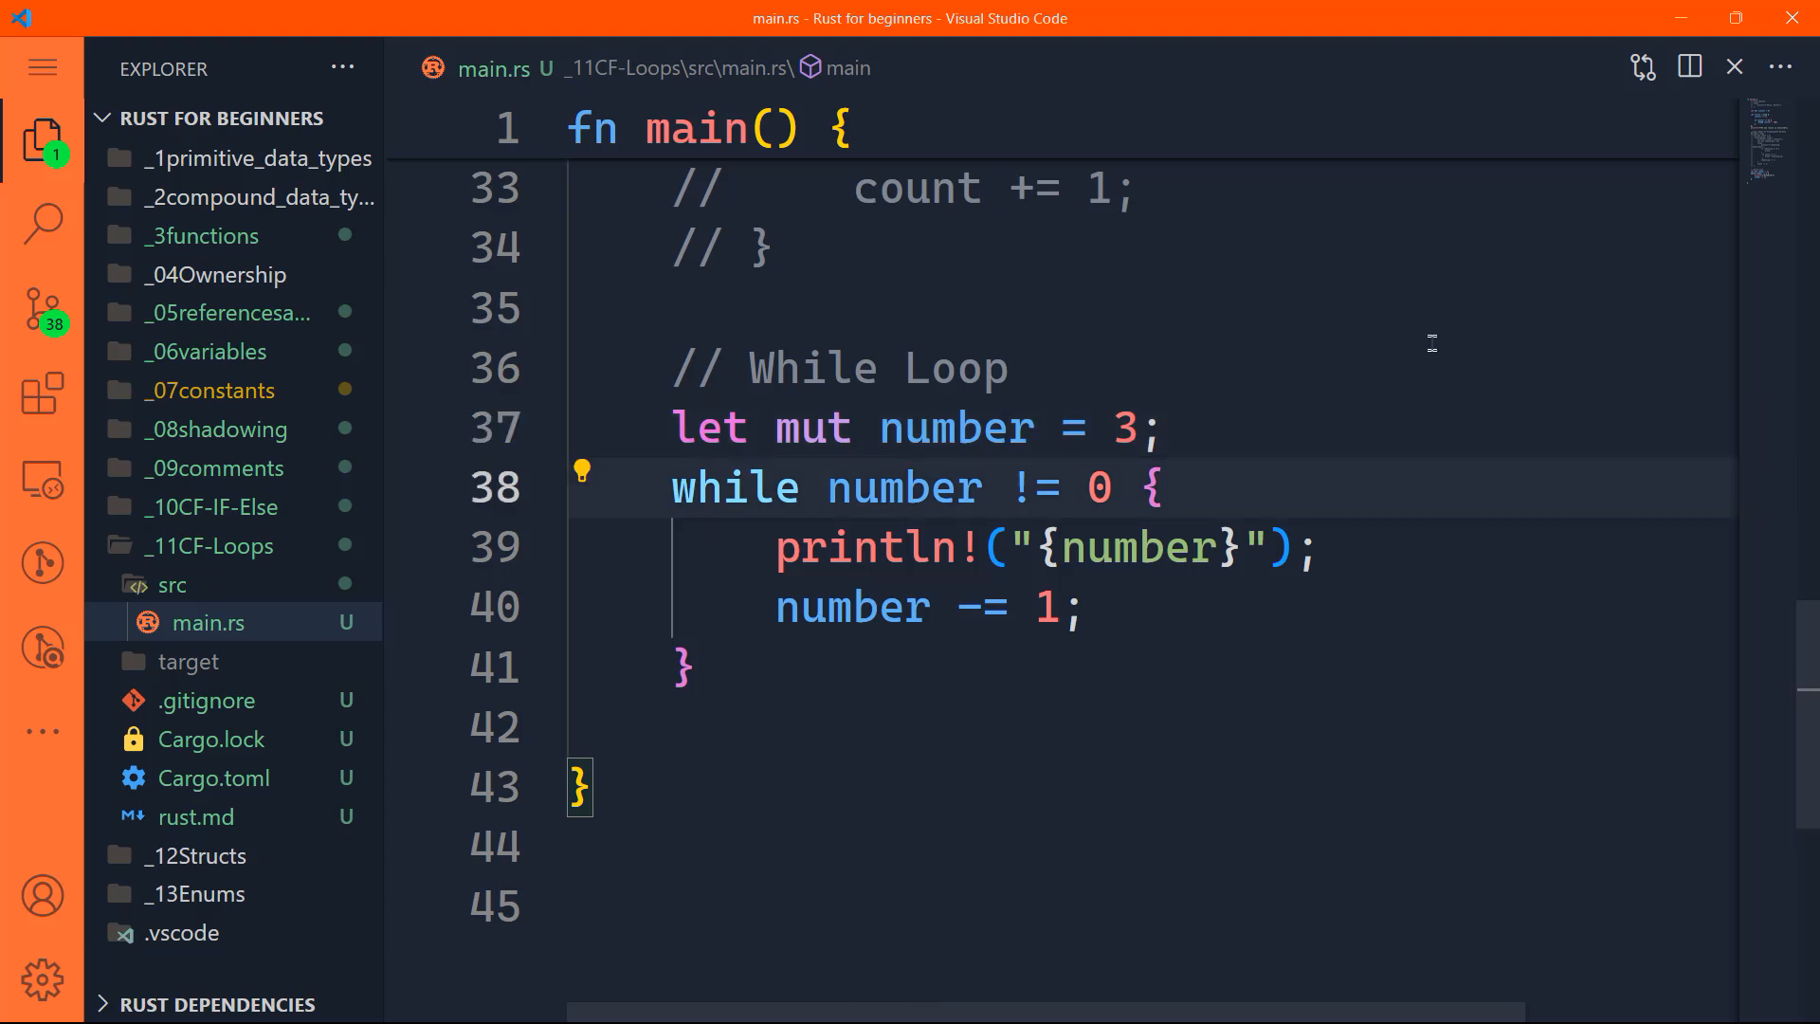
Step: Move the cursor to the start of the println line inside the loop
{"action": "key", "text": "ctrl+Right"}
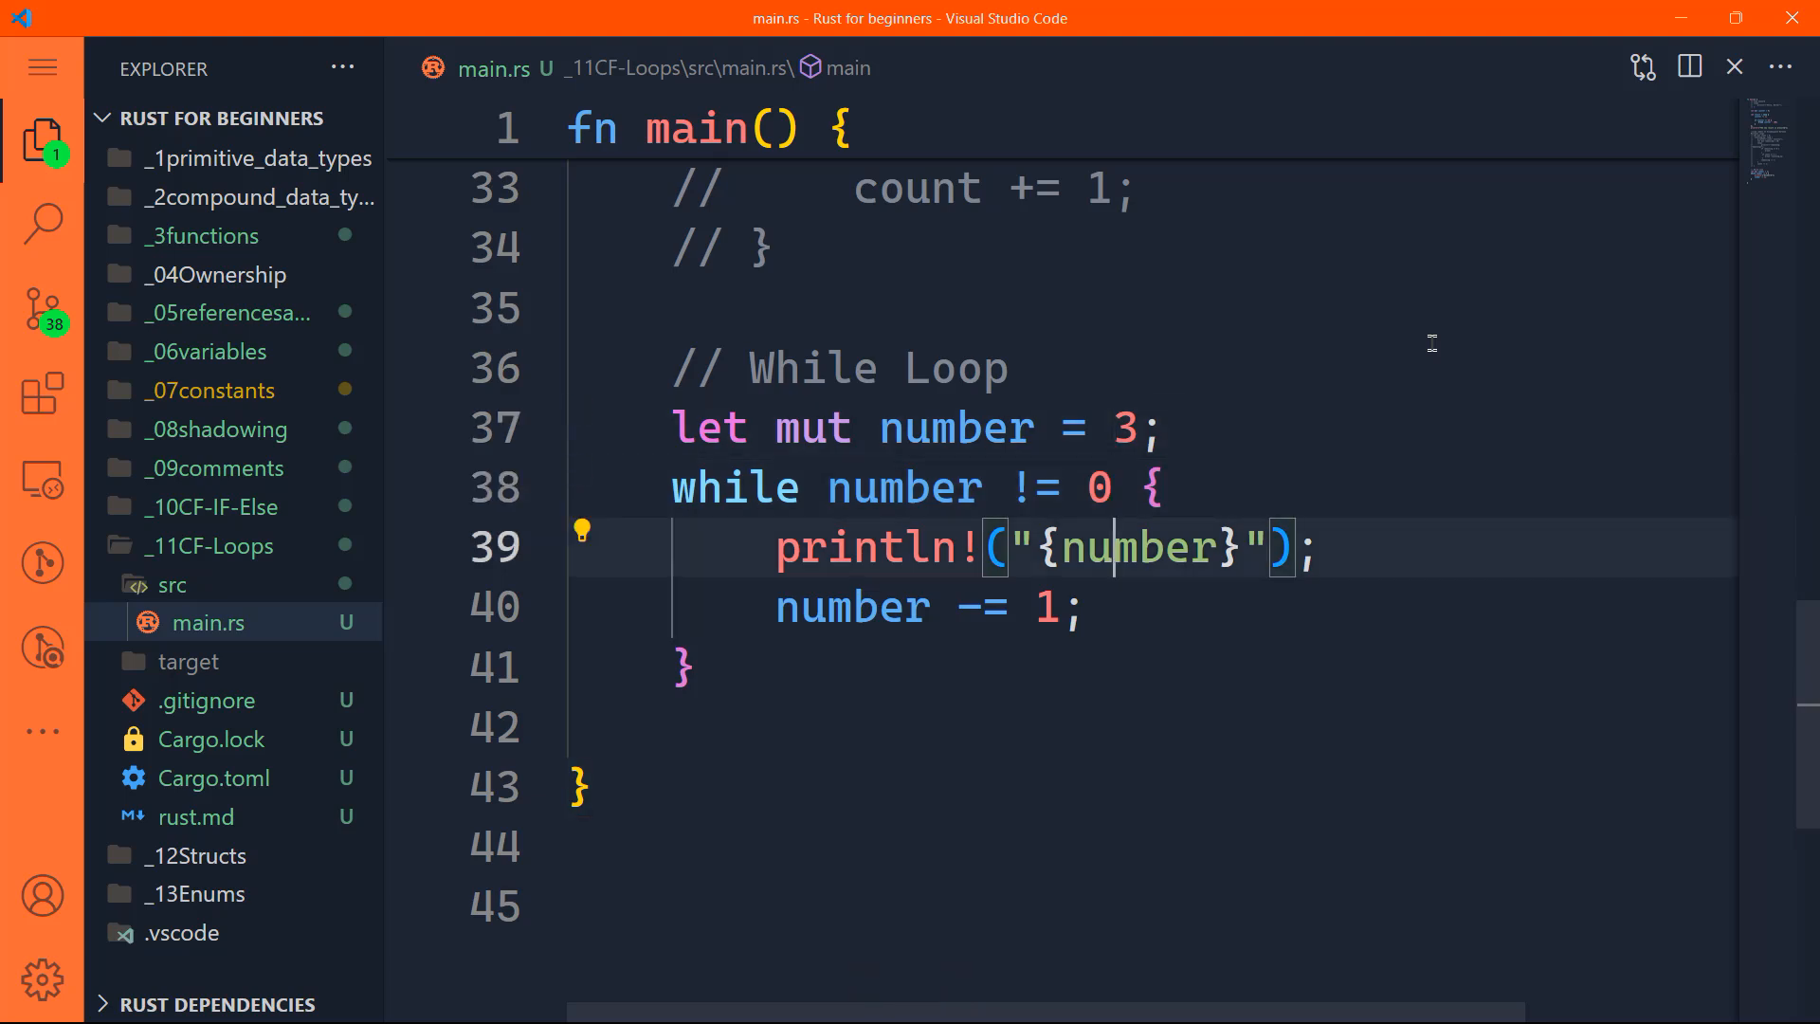
{"action": "key", "text": "ctrl+shift+Left"}
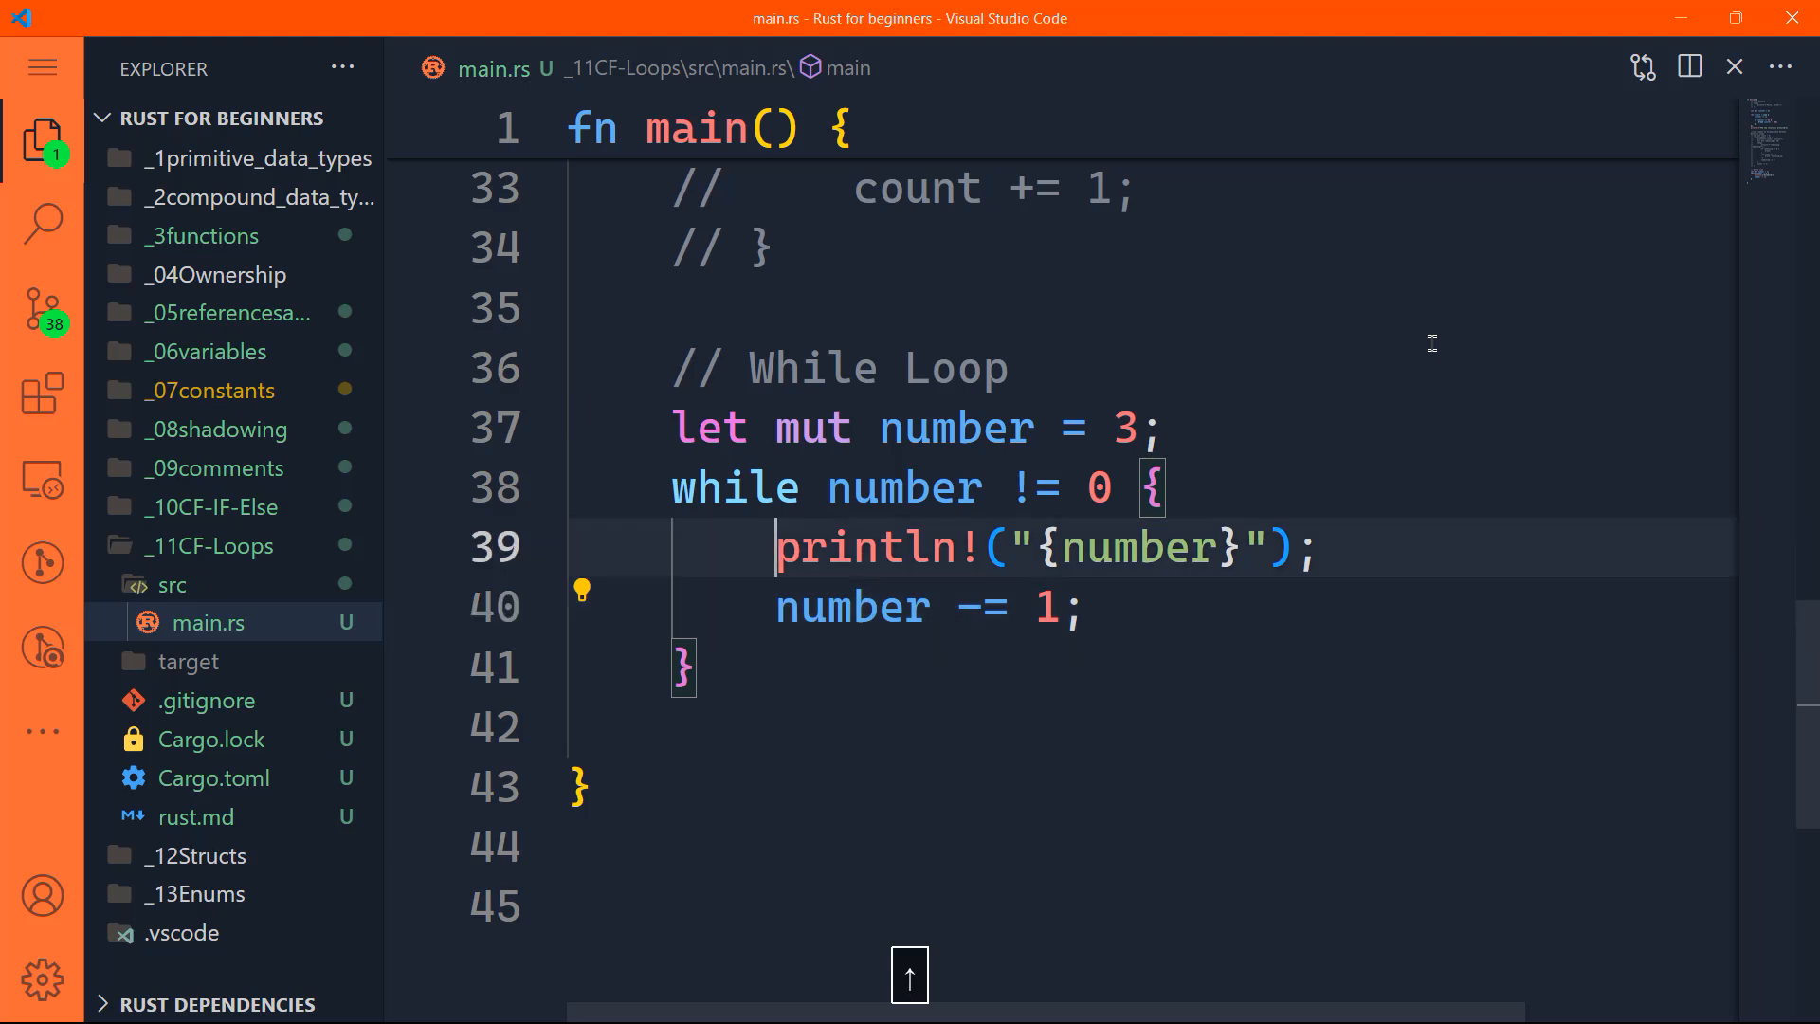
Step: End the loop body with break; and begin println!("H...") after the closing brace
{"action": "key", "text": "Enter"}
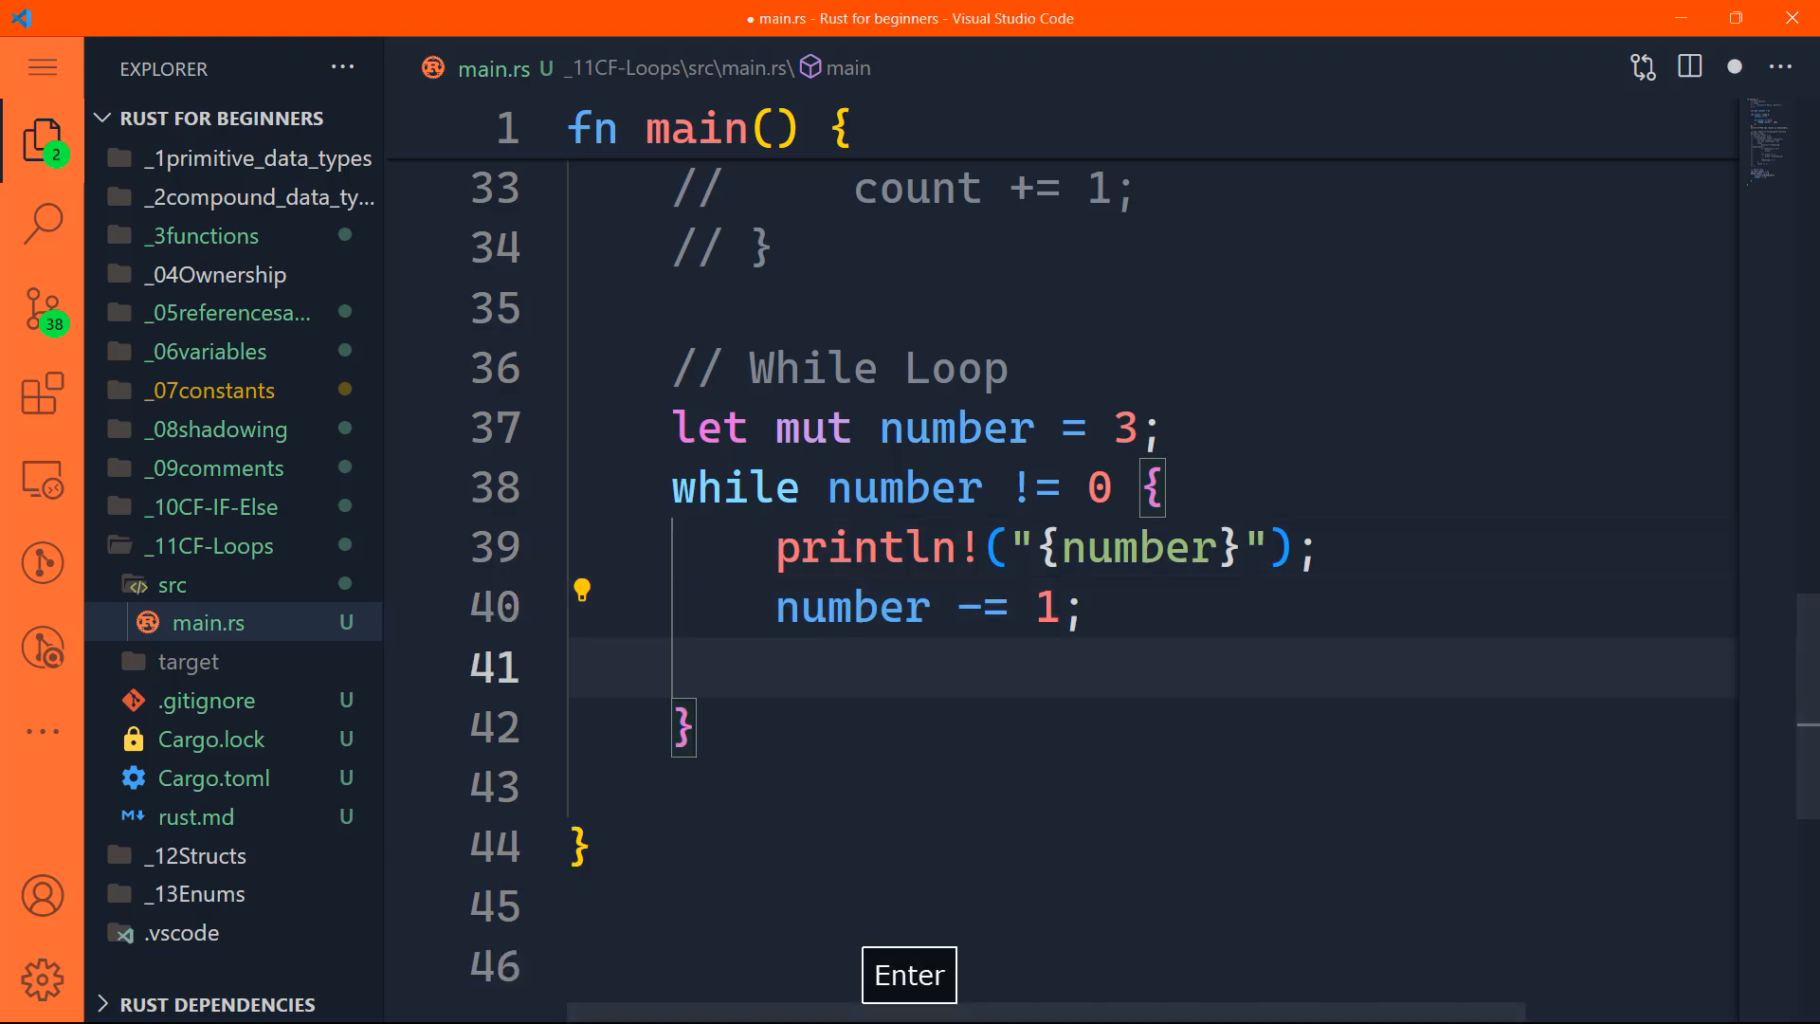
{"action": "type", "text": "break;"}
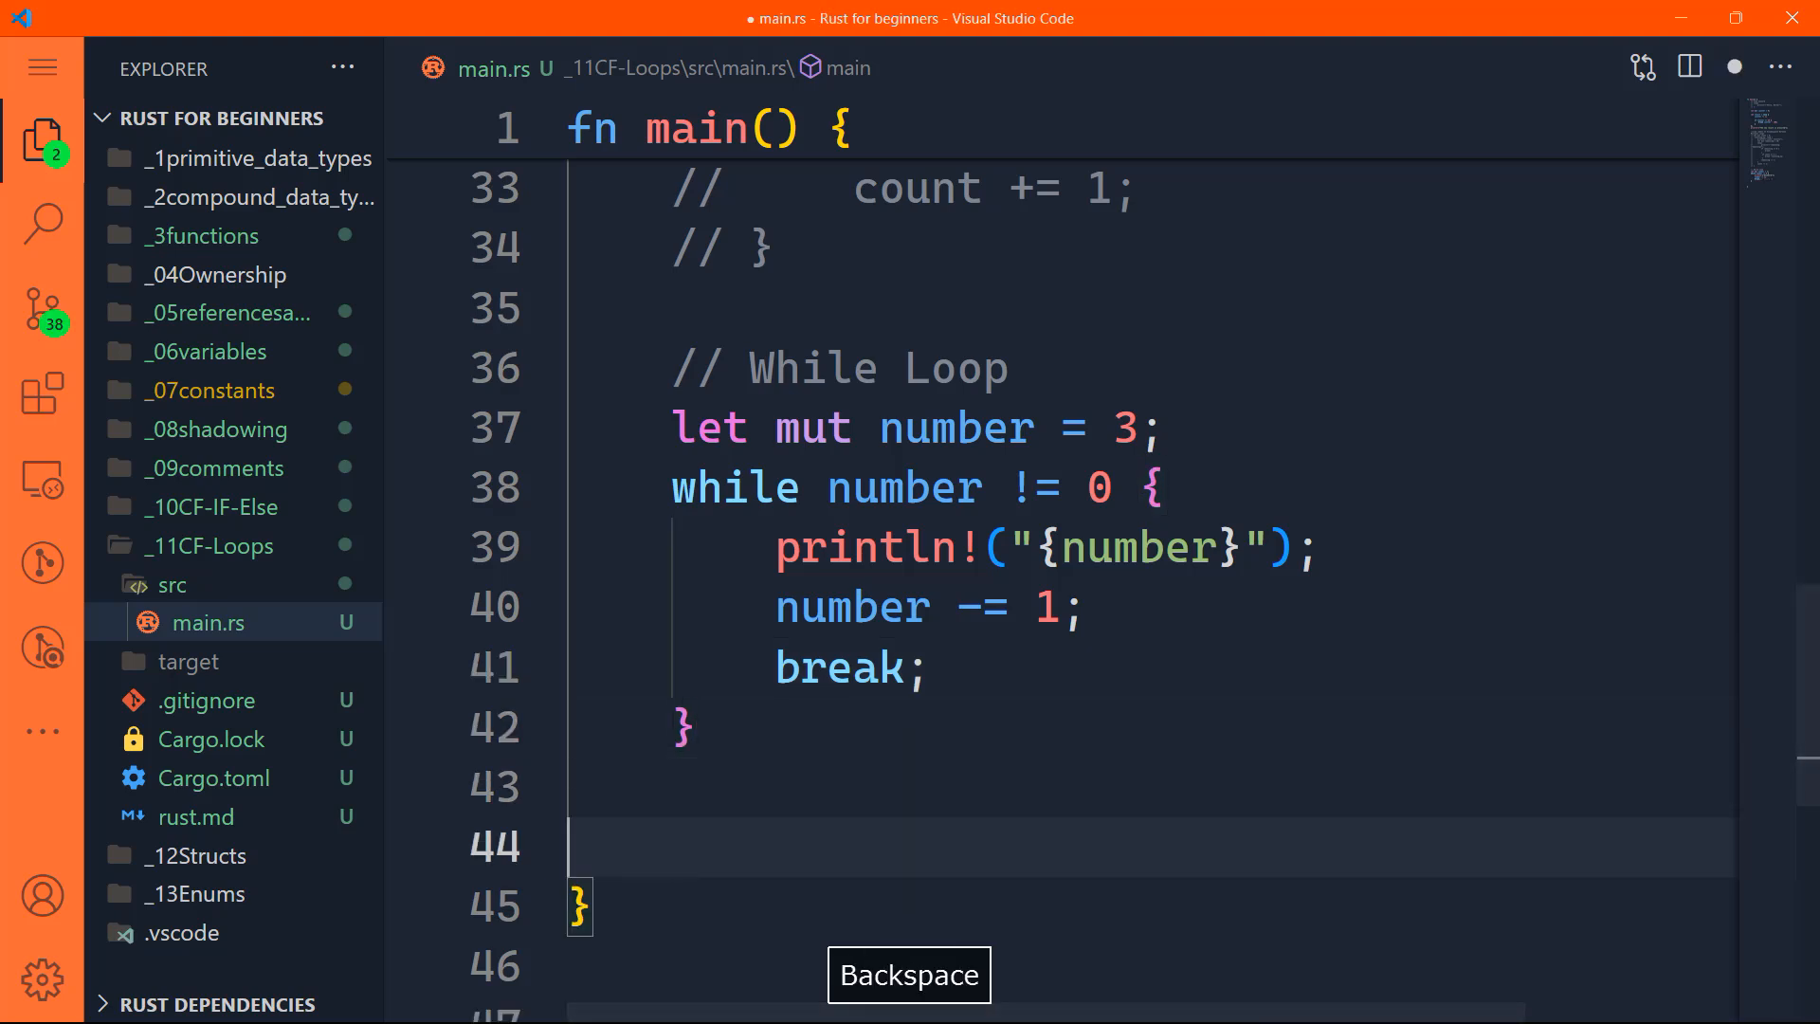
{"action": "key", "text": "Backspace"}
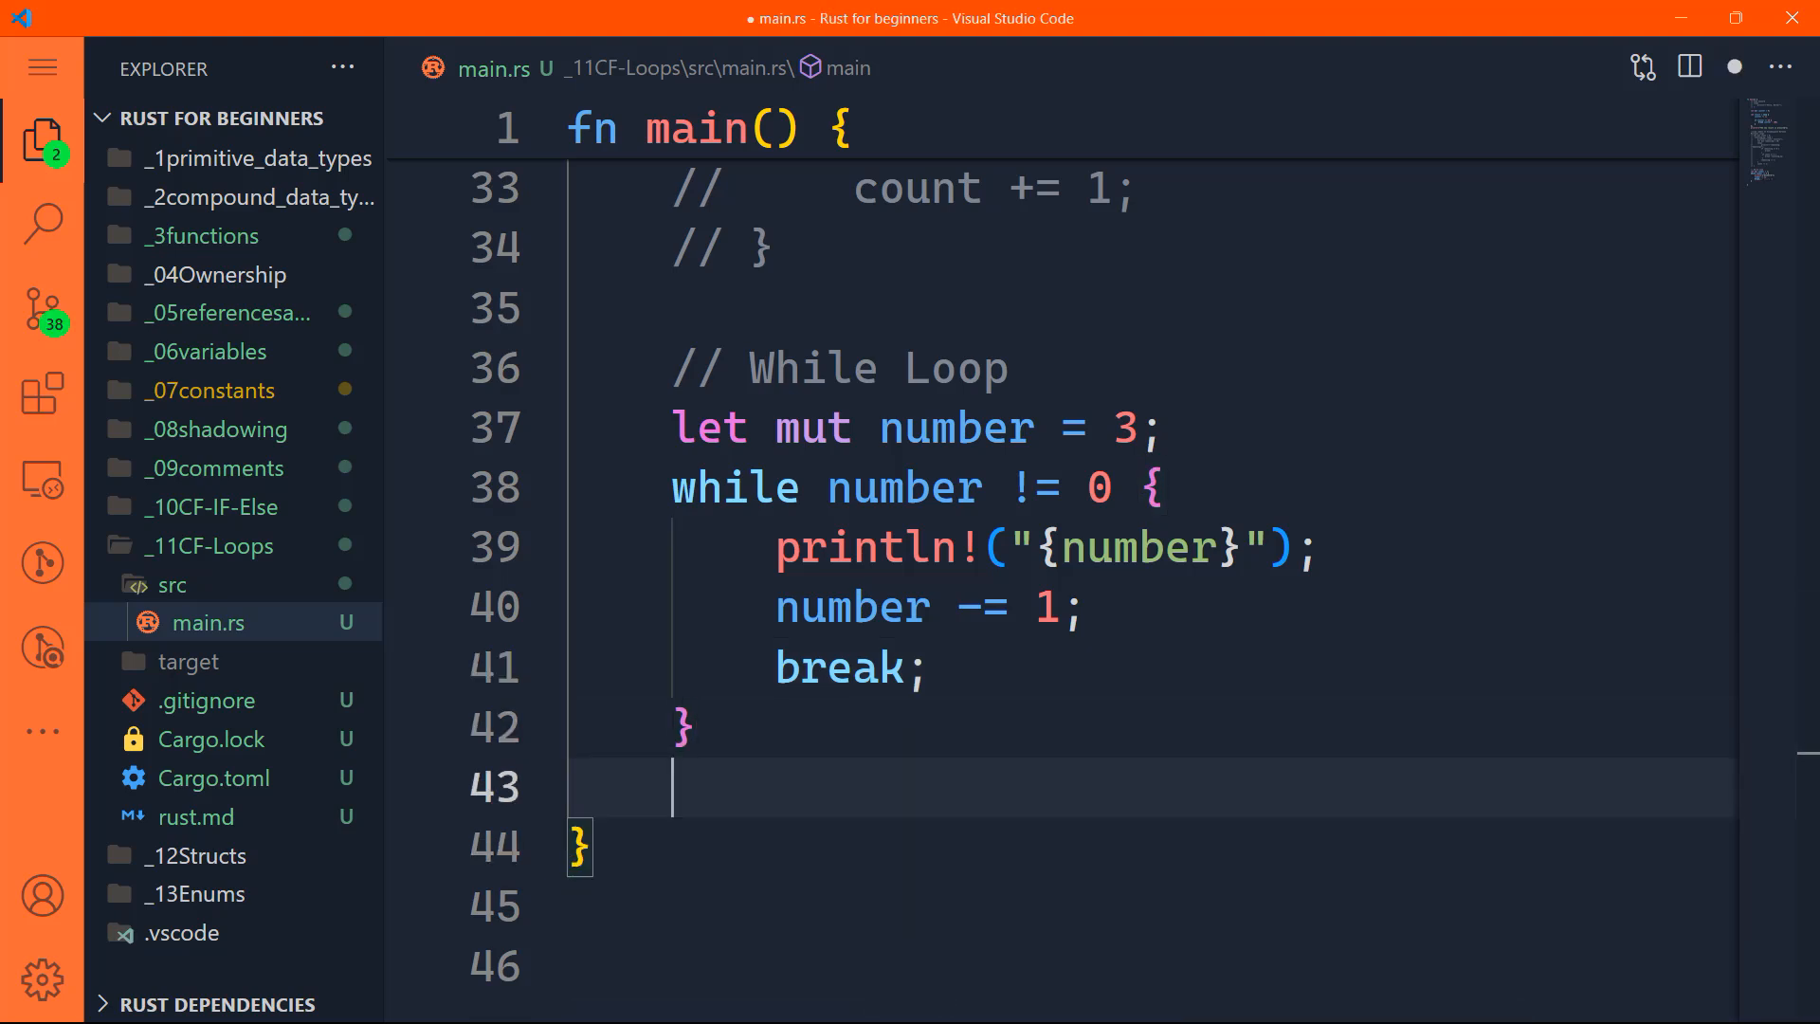
{"action": "type", "text": "println!(\""}
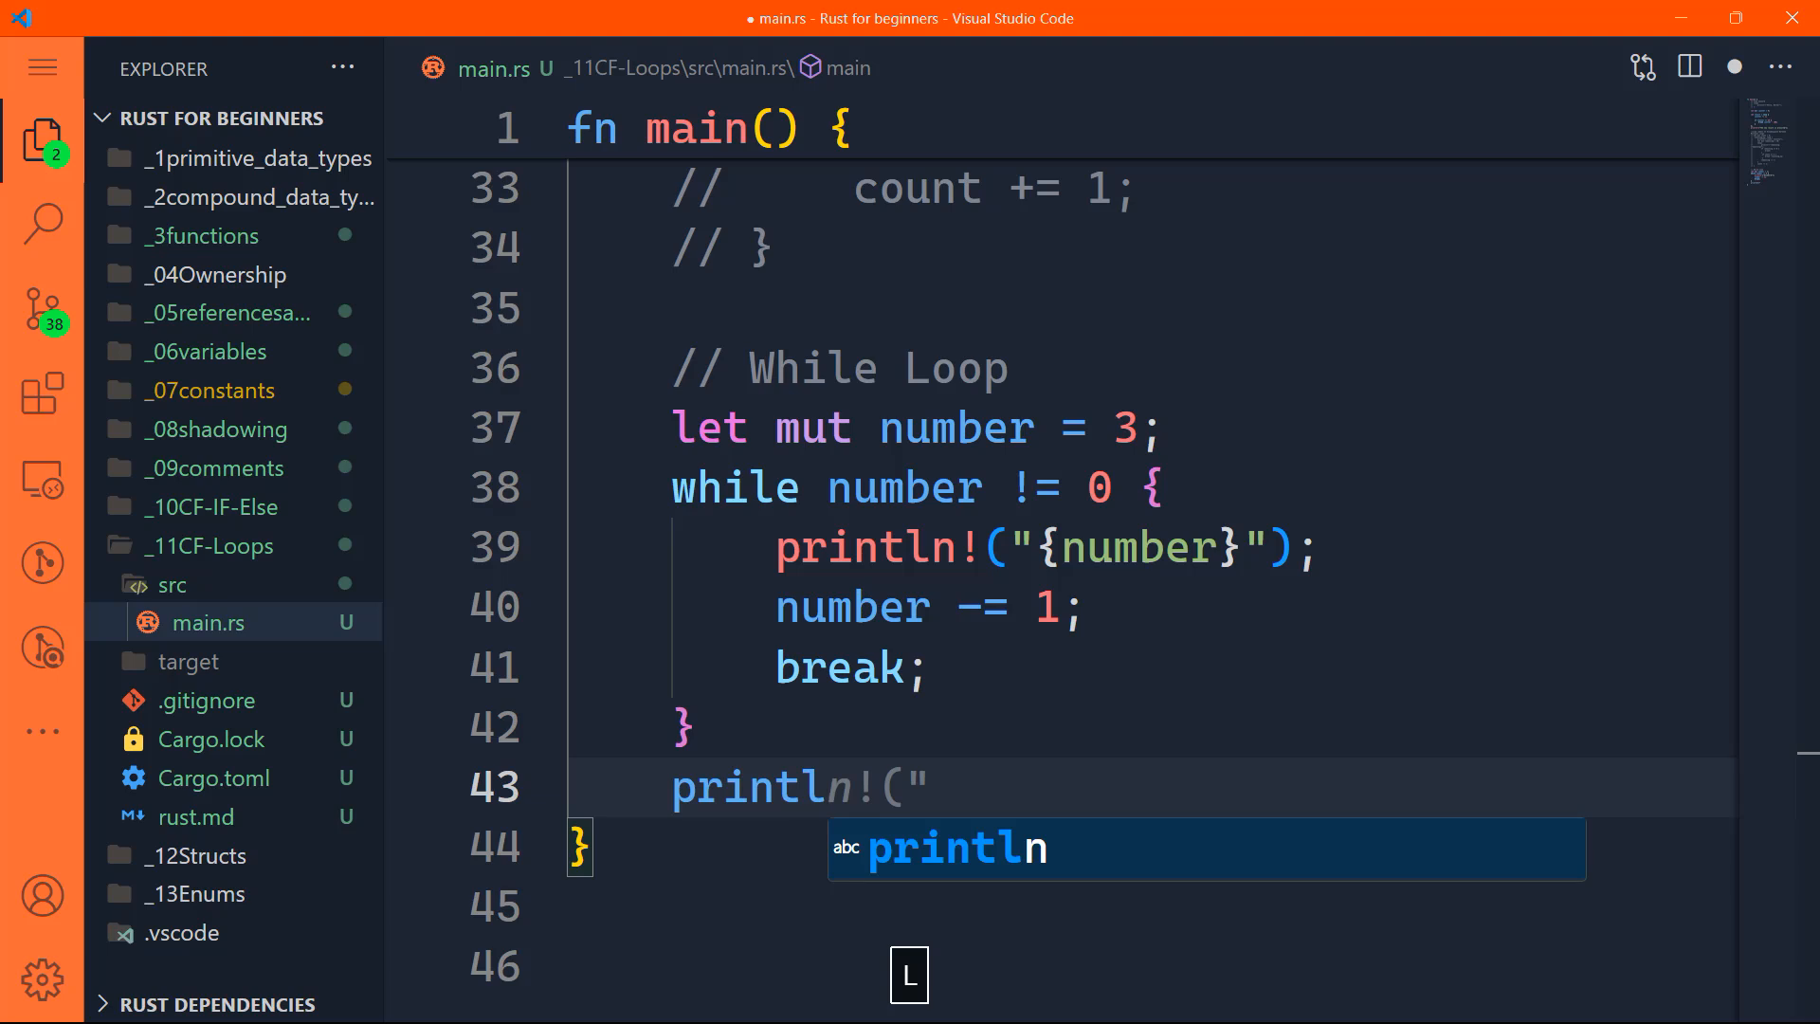
{"action": "type", "text": "H"}
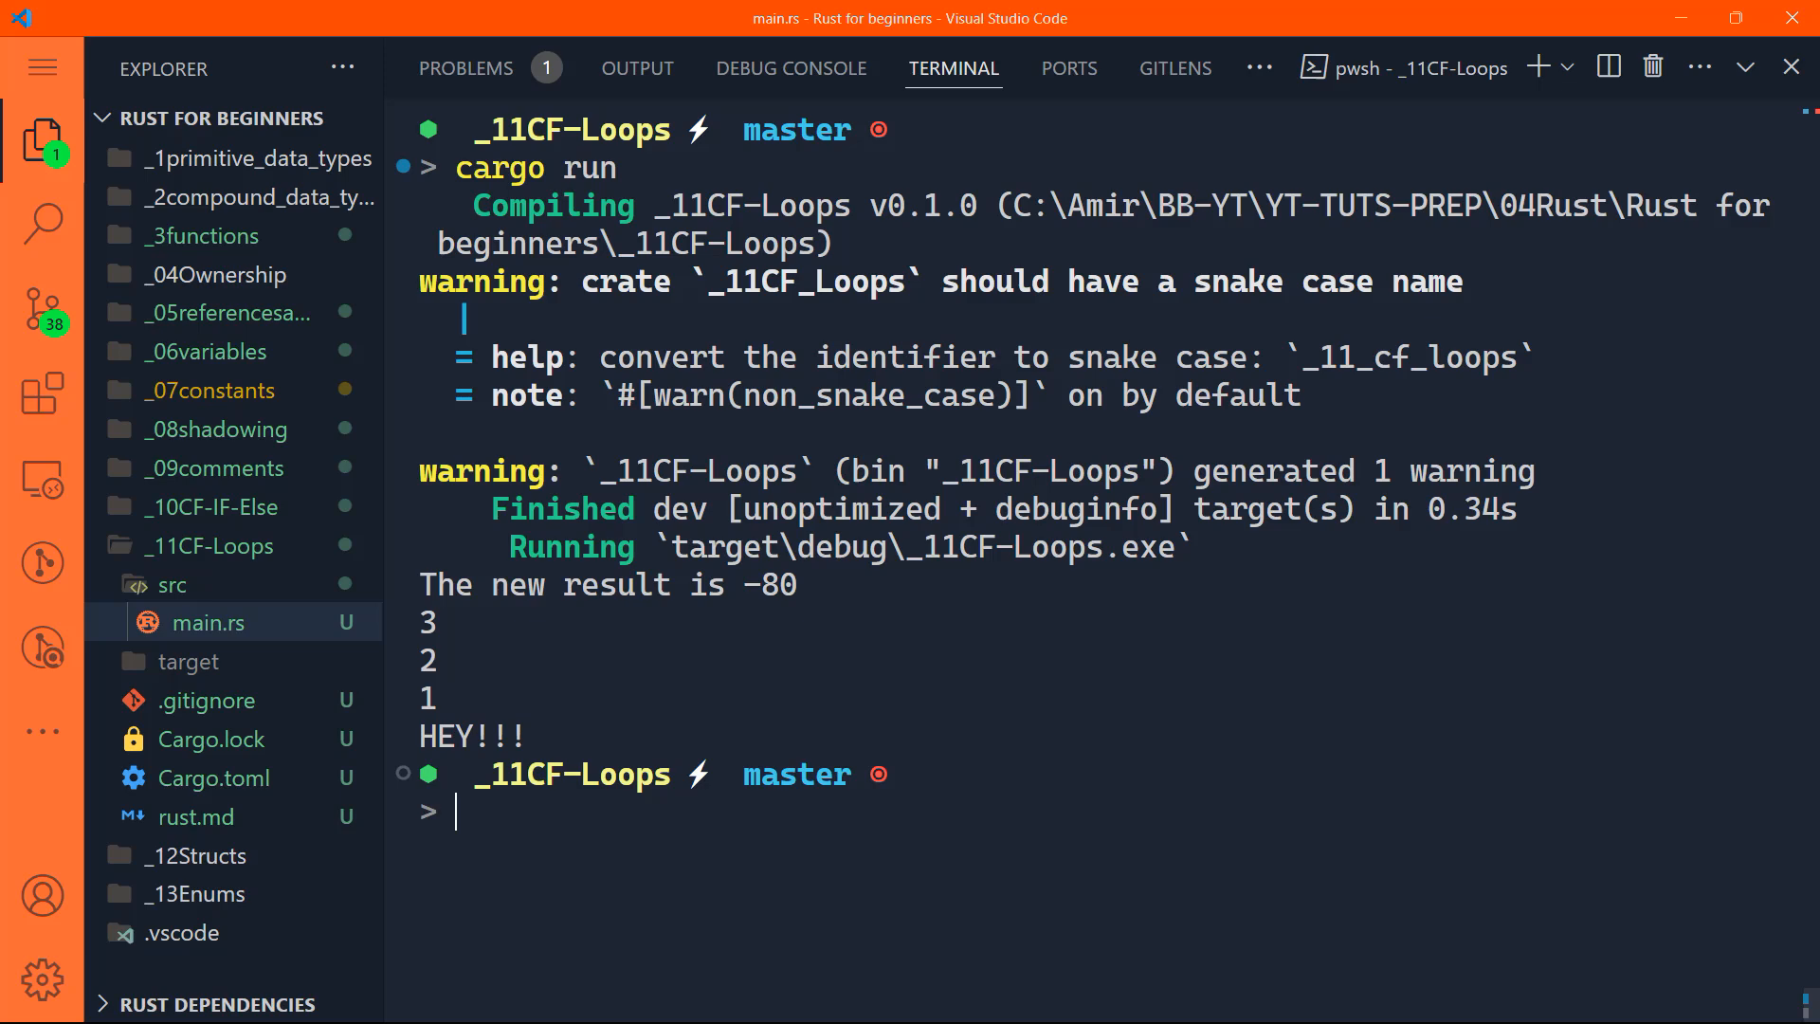
Step: Run the program in the integrated terminal to show 3, 2, 1 and HEY!!!
{"action": "key", "text": "ctrl+`"}
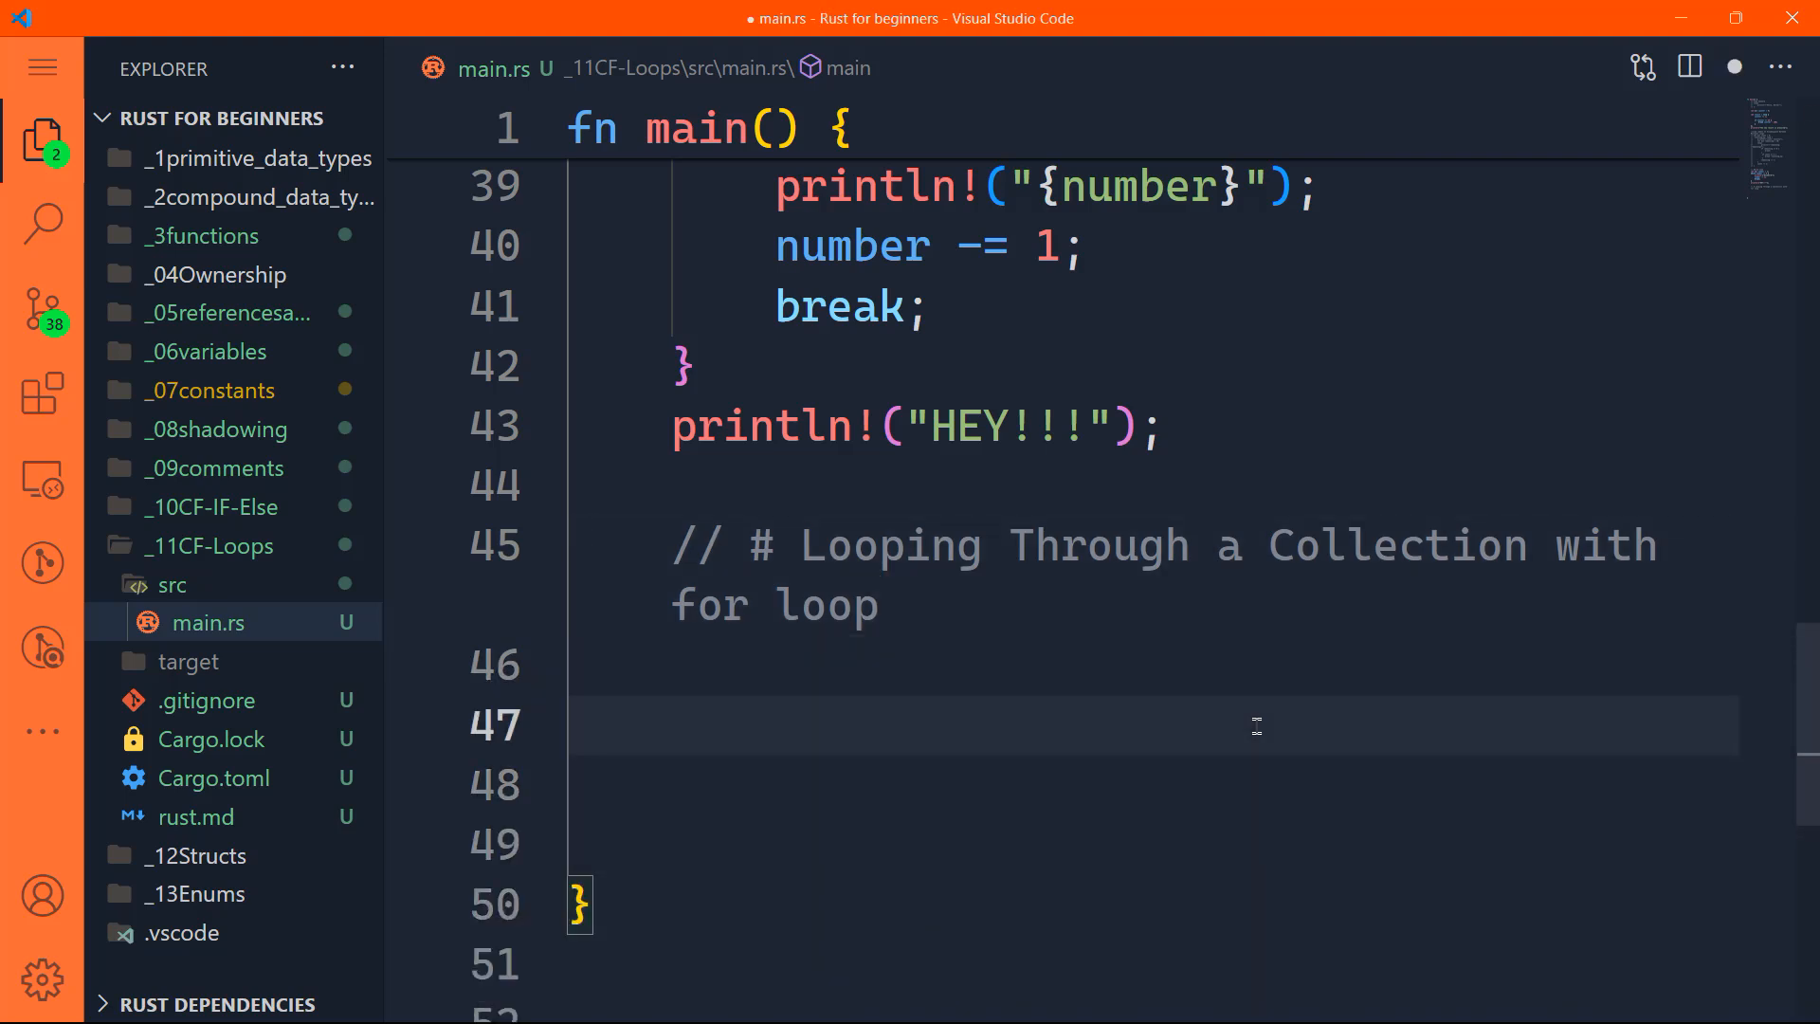
Step: Declare array a = [1, 2, 3, 4, 5, 6] with a for loop printing each element, and save
{"action": "type", "text": "let a = vec!["}
{"action": "left_click", "coordinate": [1152, 842]}
{"action": "type", "text": "for element in a {"}
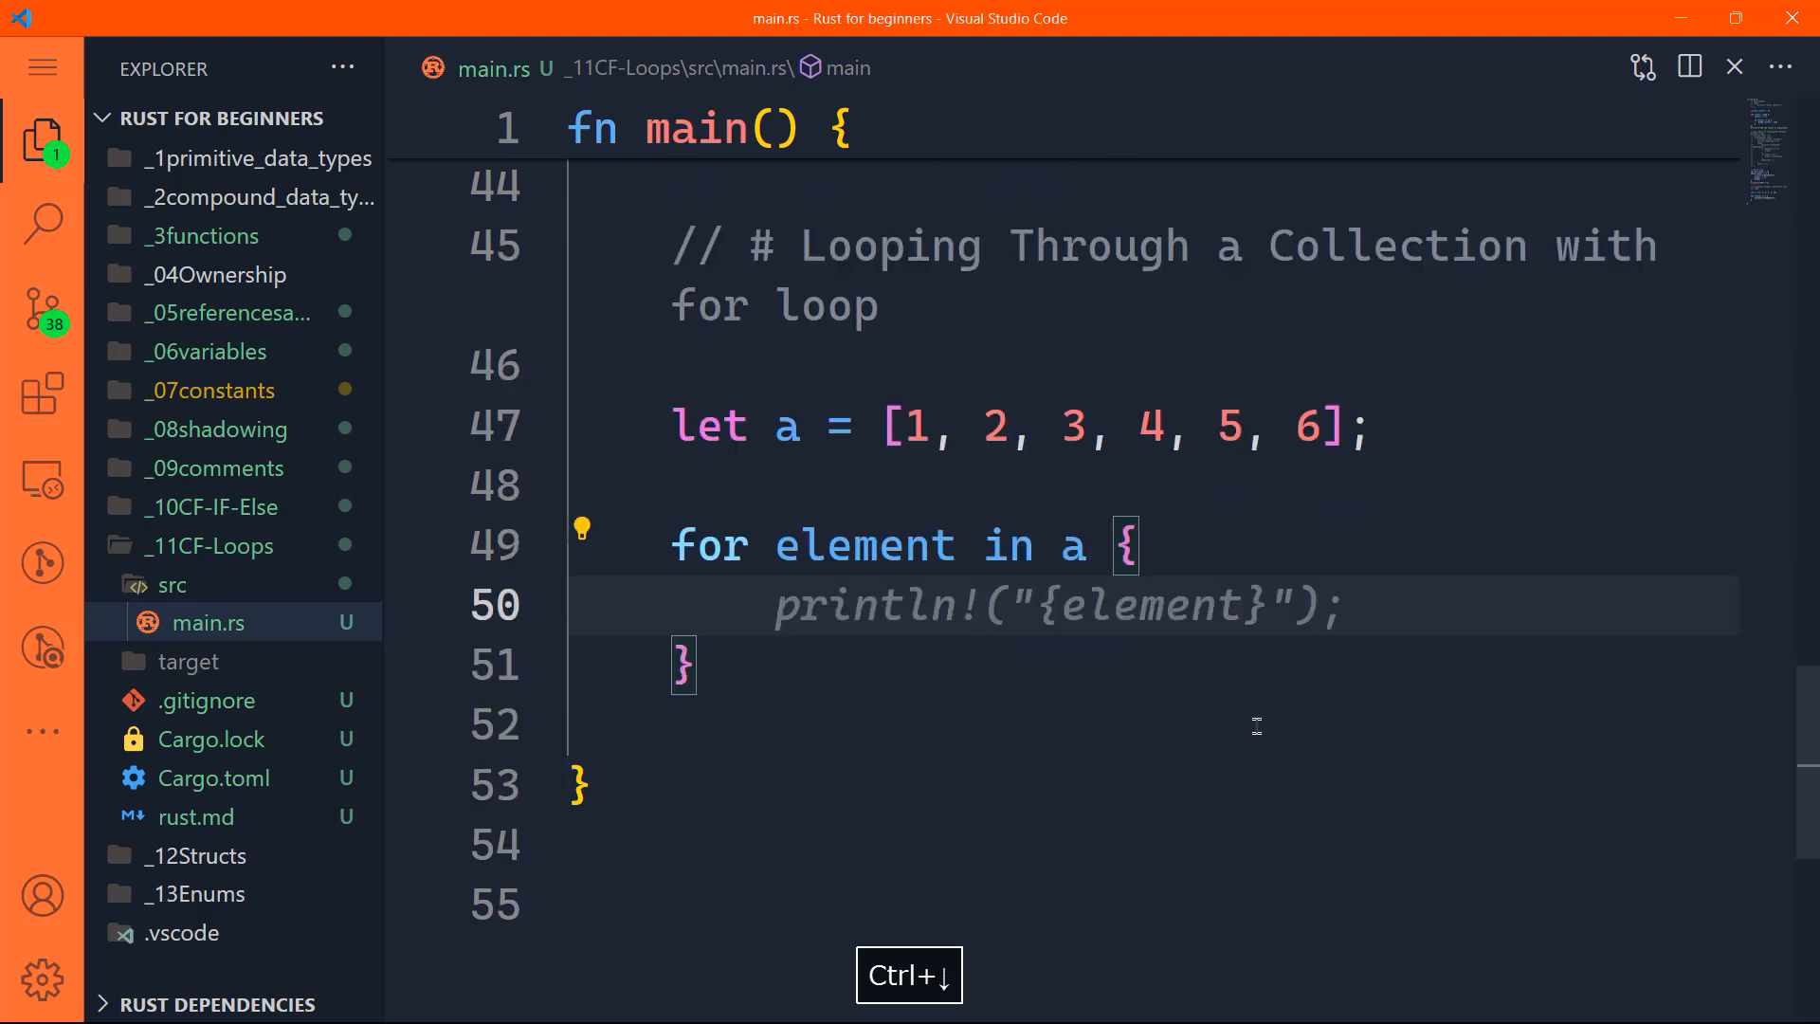
{"action": "key", "text": "ctrl+s"}
{"action": "type", "text": "let b = [\"\"]"}
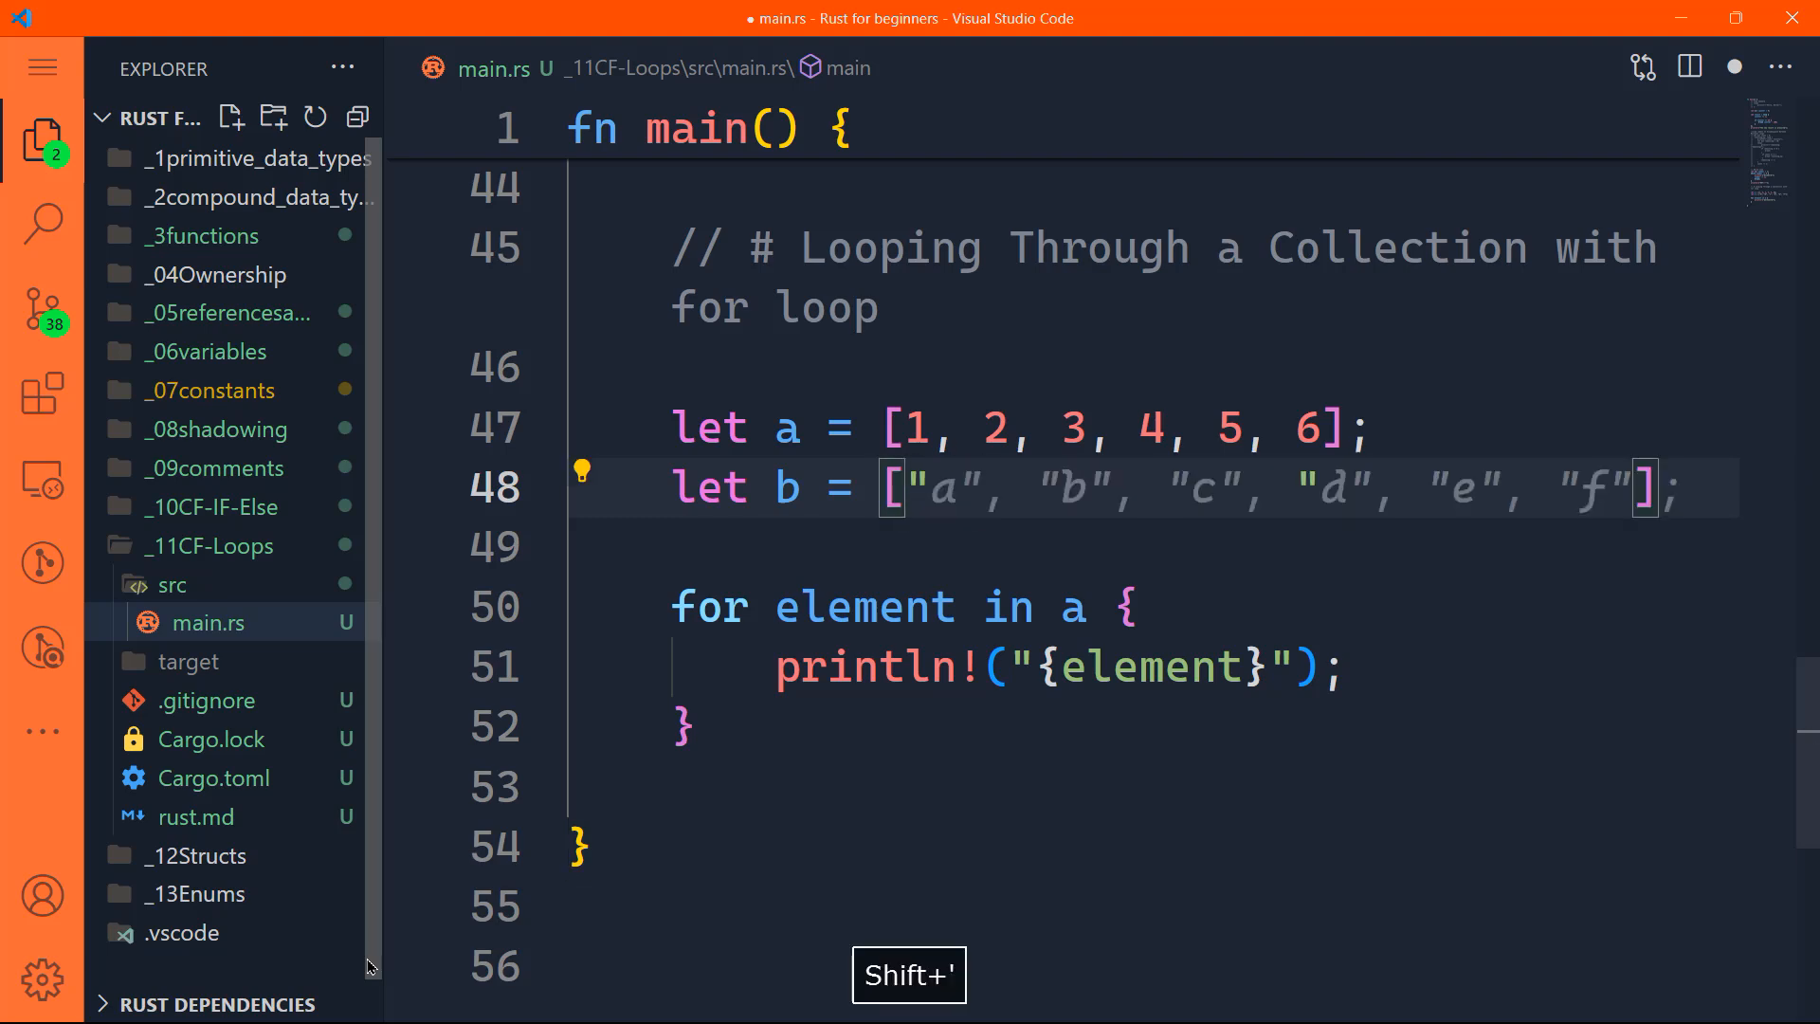
Step: Accept string array b of "a" to "f", duplicate the for loop over b and rename element to letter
{"action": "key", "text": "ctrl+s"}
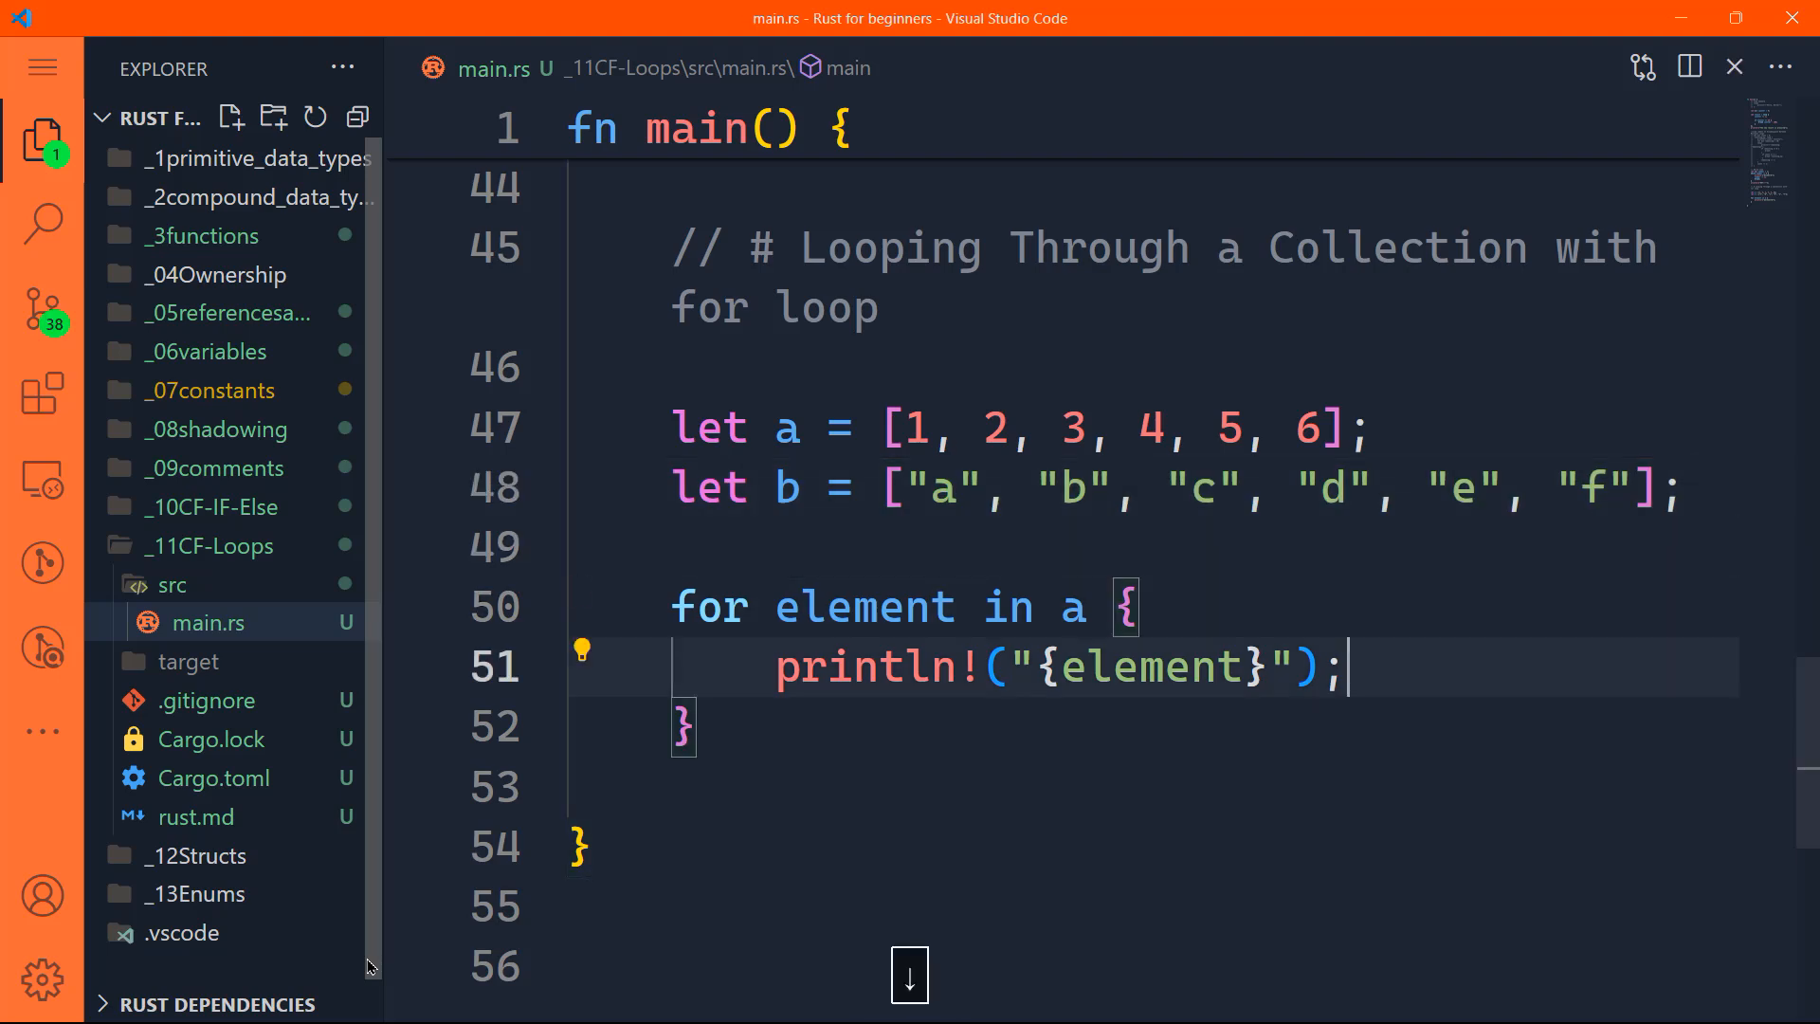
{"action": "key", "text": "shift+left"}
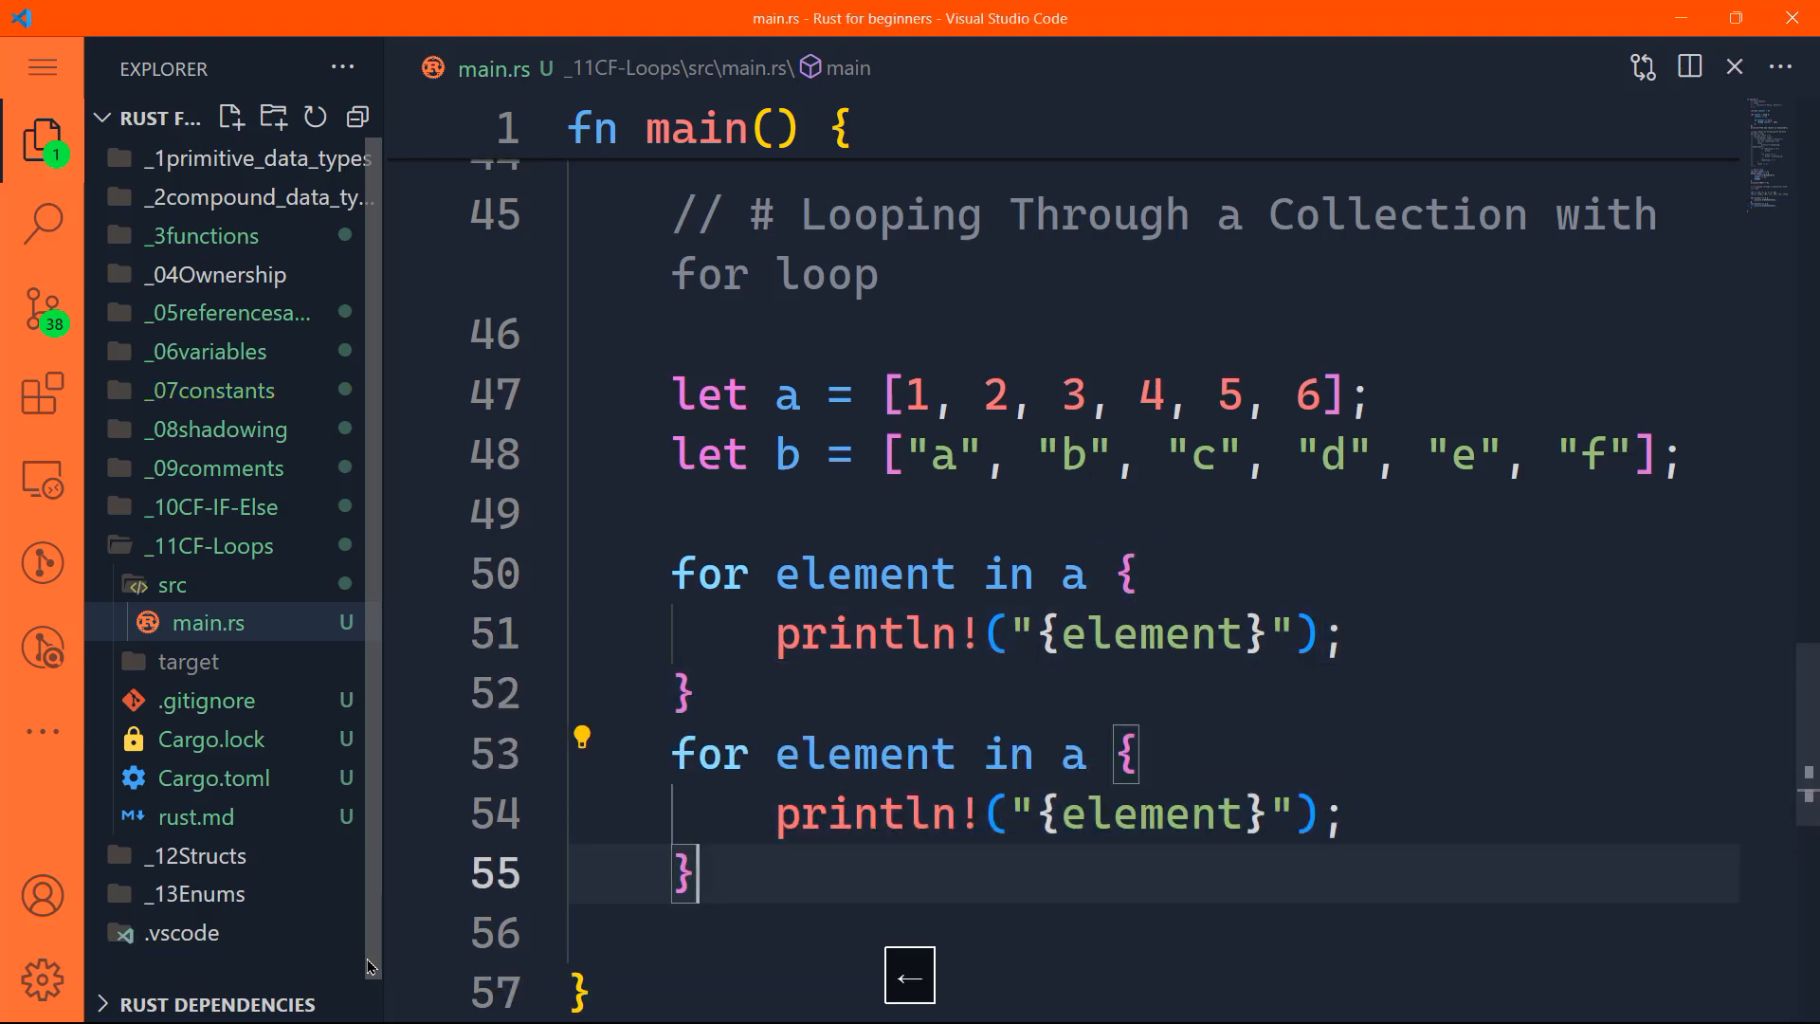
{"action": "key", "text": "Shift+Left"}
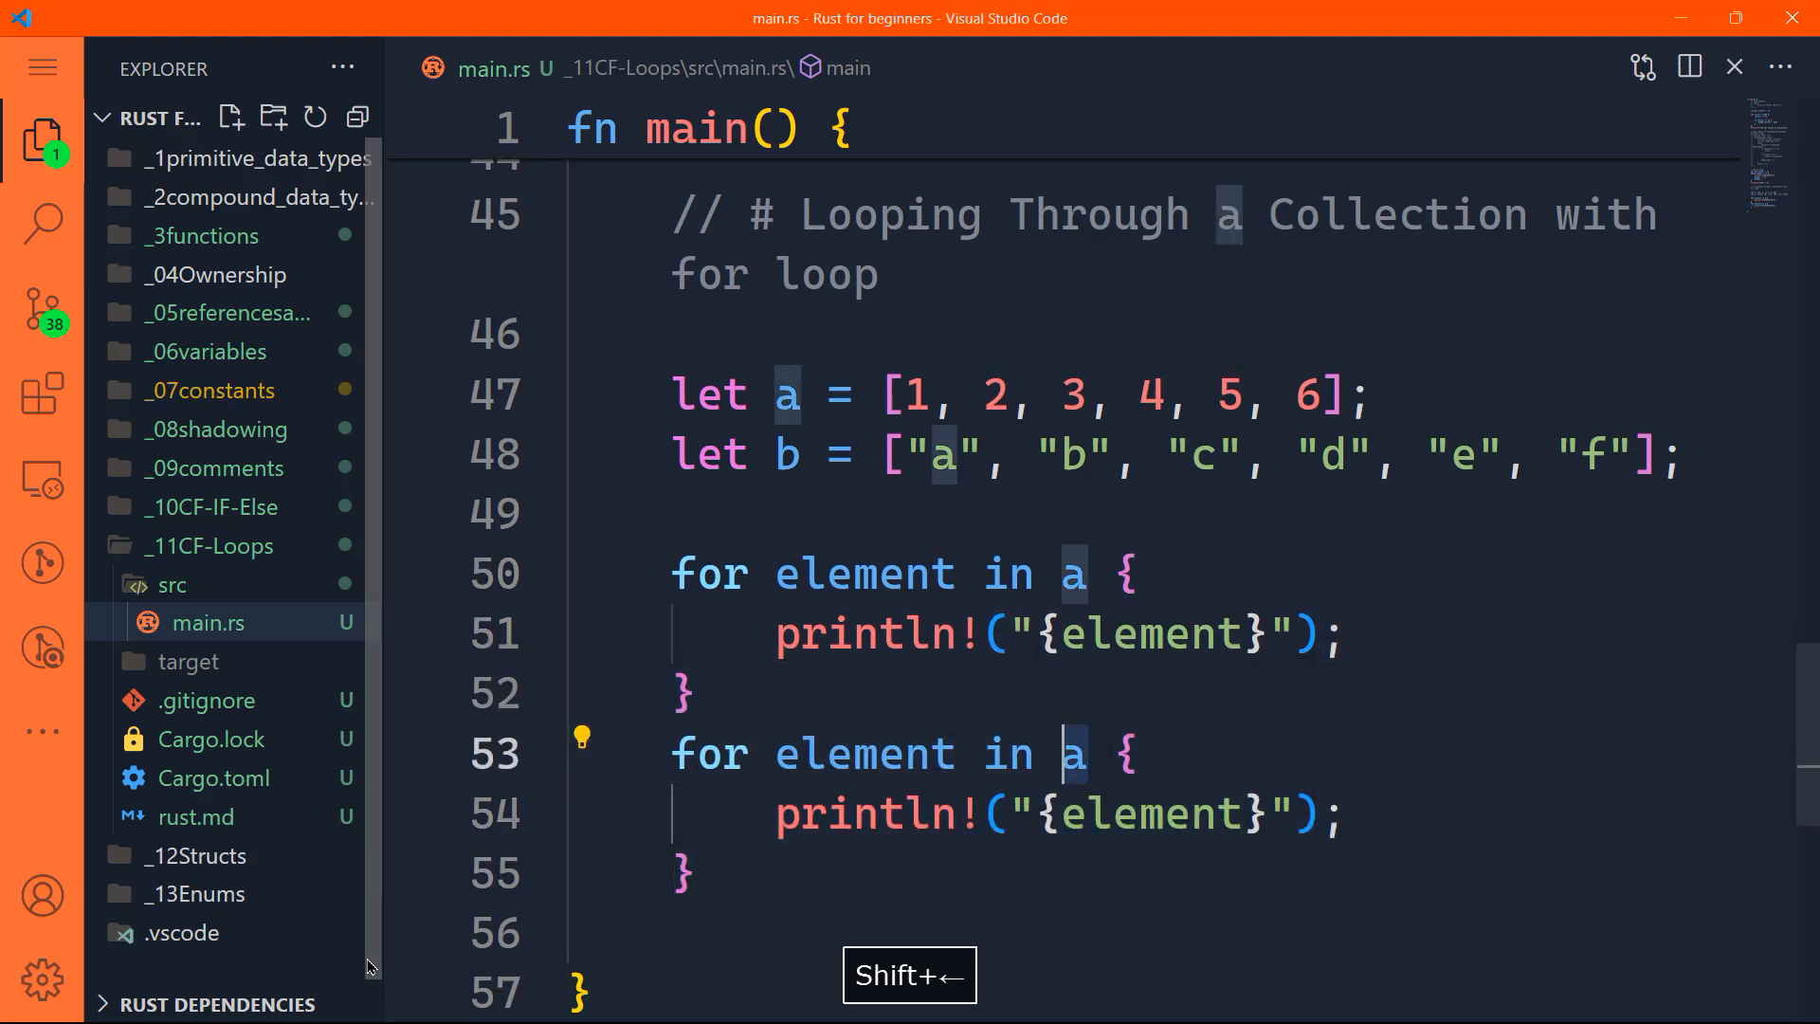
{"action": "type", "text": "bytes"}
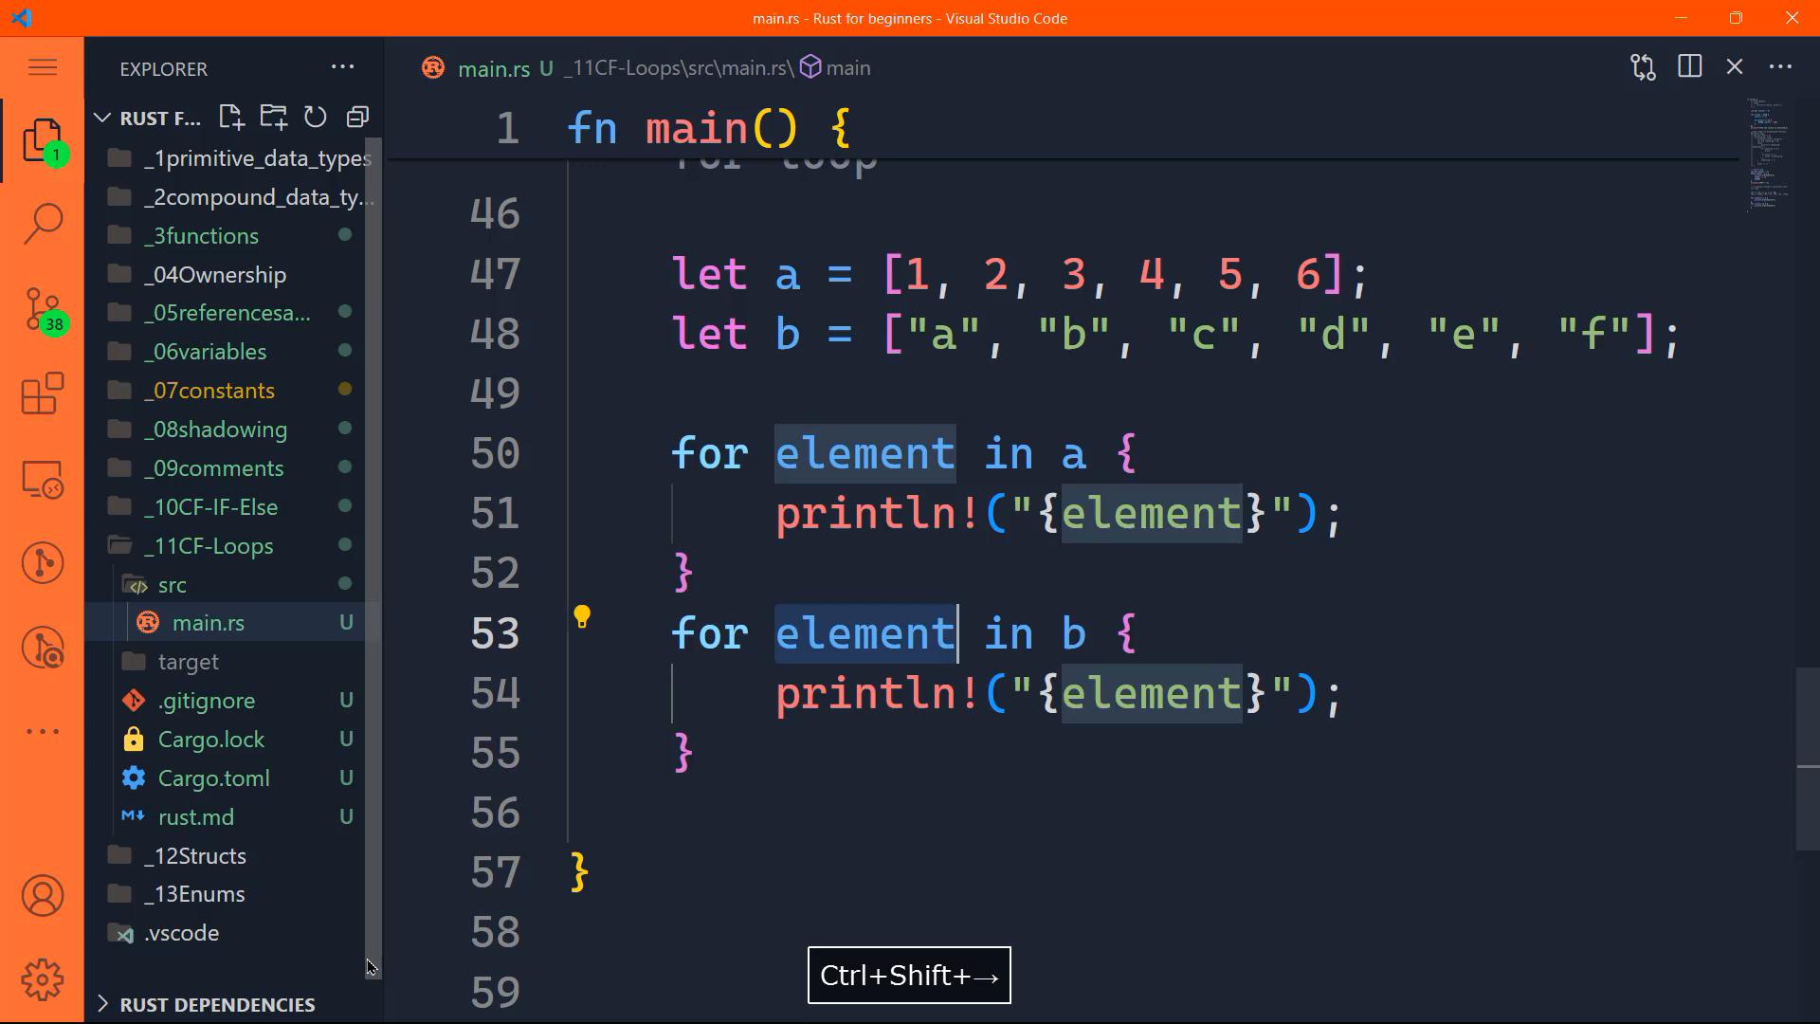
{"action": "type", "text": "letter"}
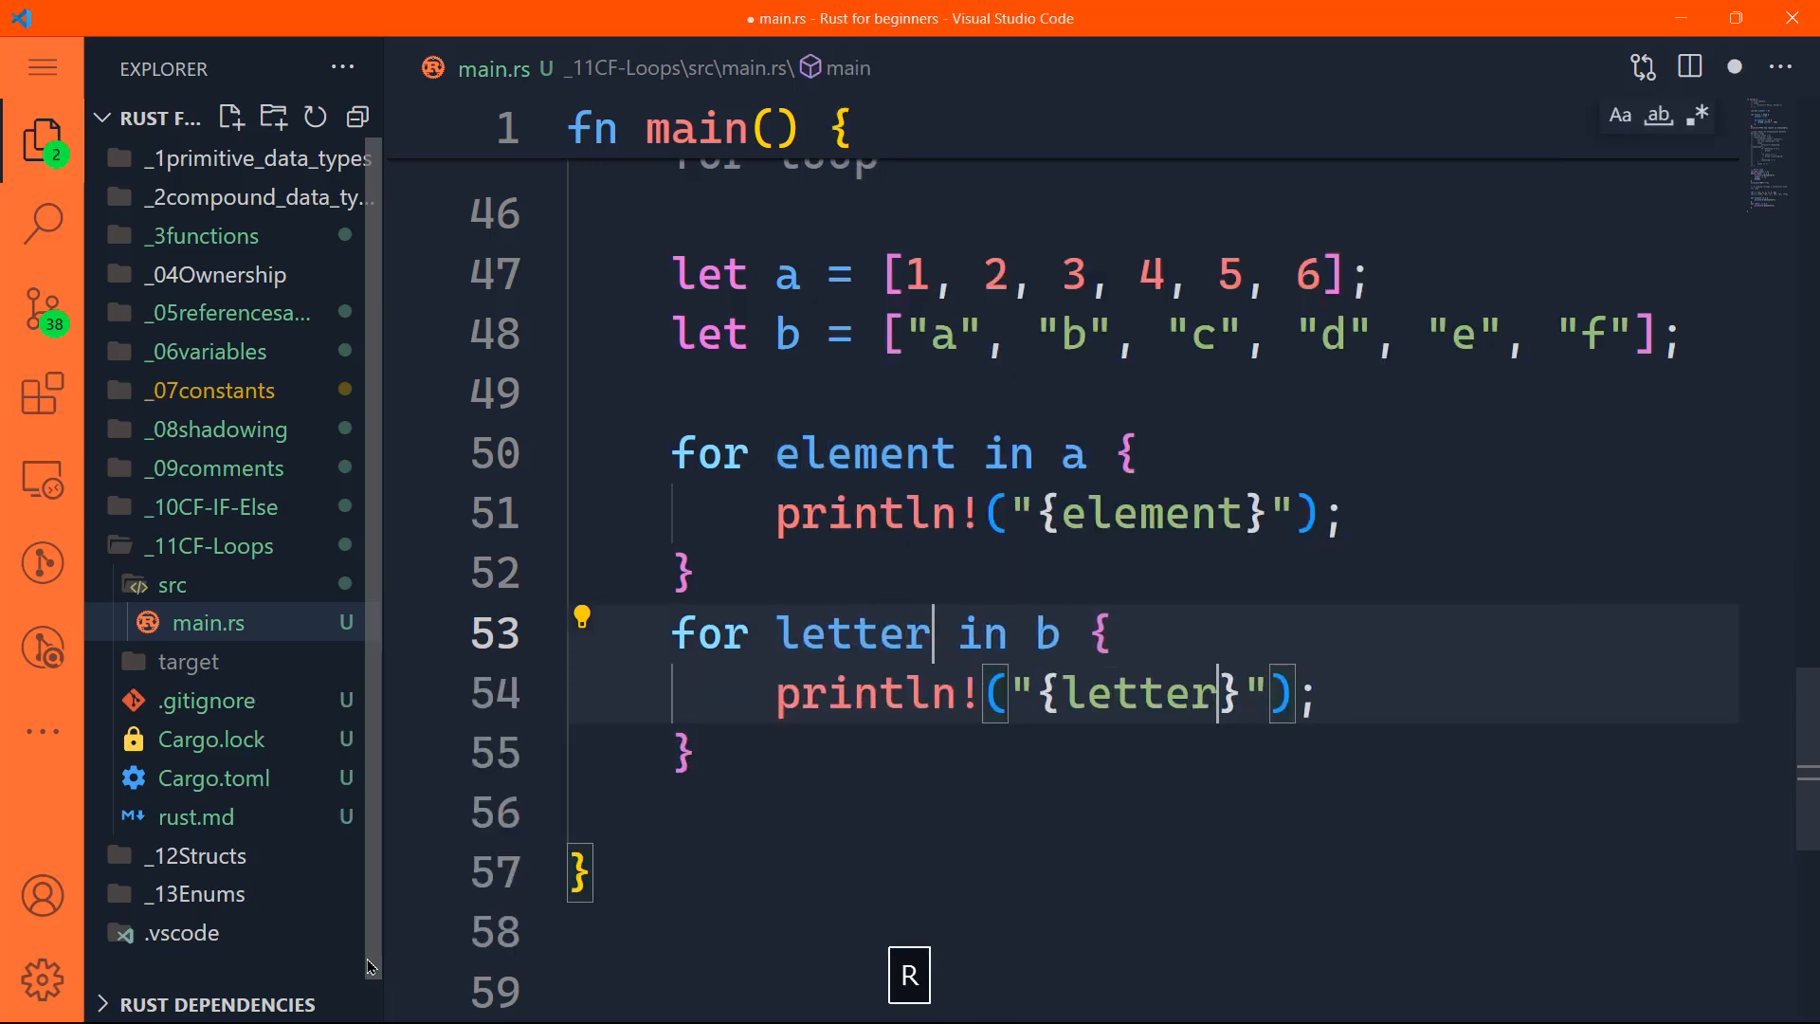